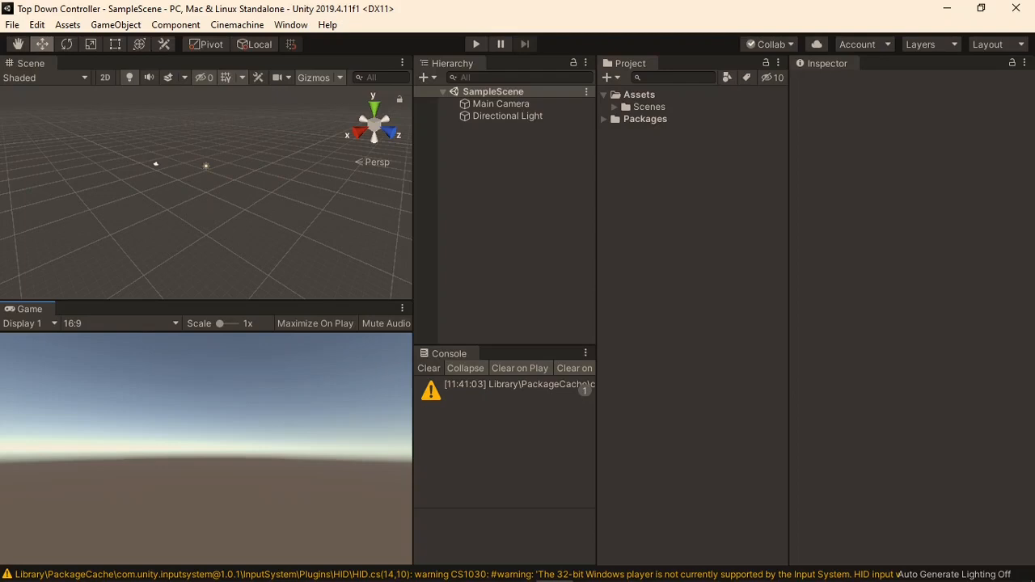
# Enable the Input System's native backends from the Package Manager and let the editor restart.
pyautogui.click(291, 24)
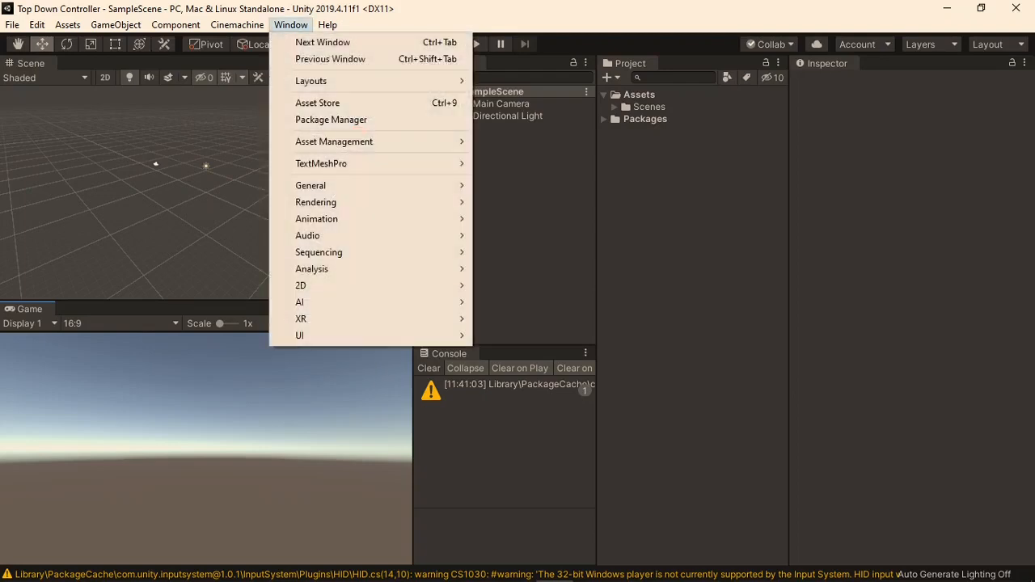
pyautogui.click(330, 120)
pyautogui.write('input')
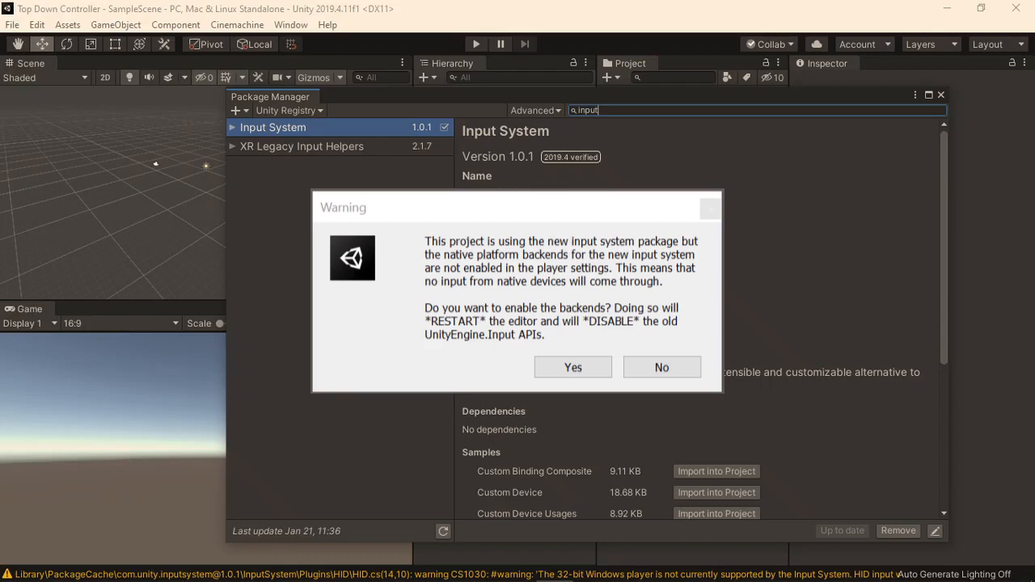
pyautogui.click(572, 367)
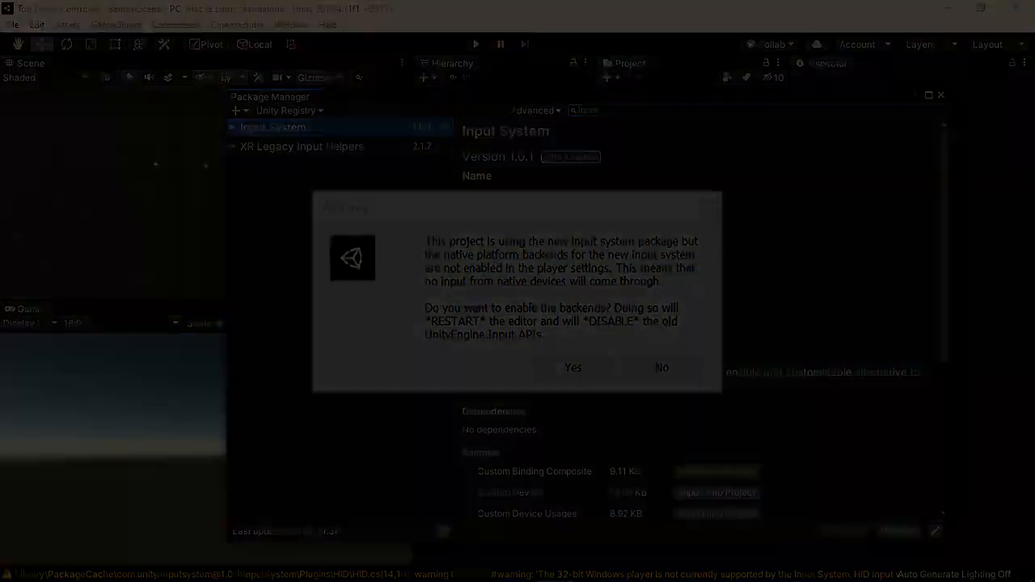
pyautogui.click(661, 367)
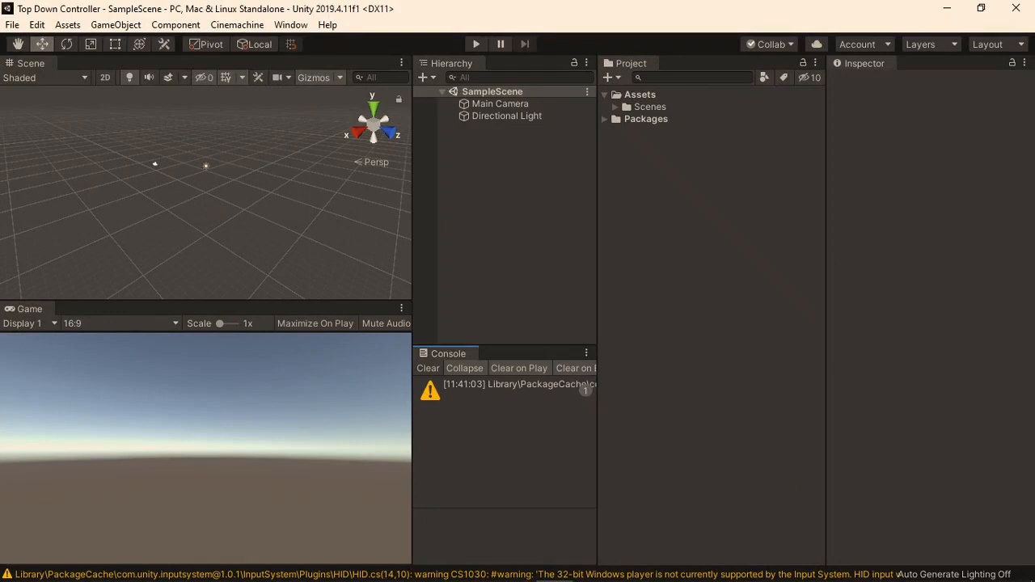
# Review the input system console warning and the PC, Mac & Linux Standalone build settings.
pyautogui.click(504, 385)
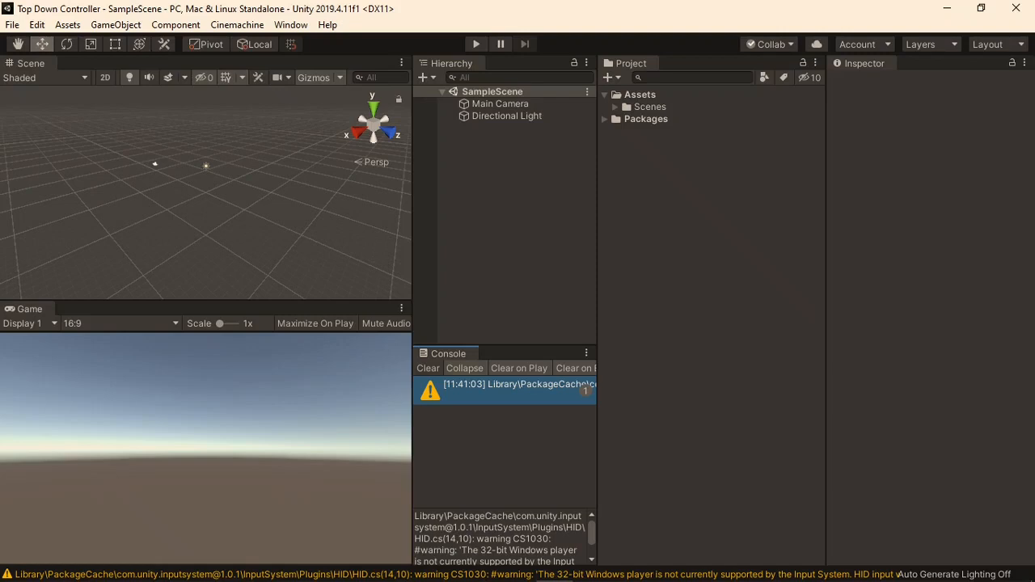
pyautogui.click(13, 25)
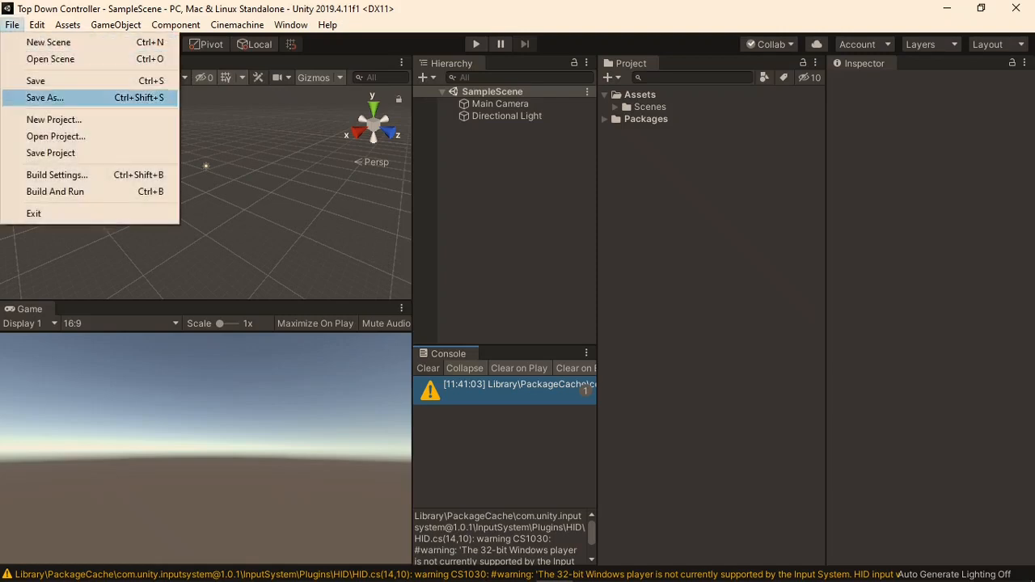
pyautogui.click(56, 175)
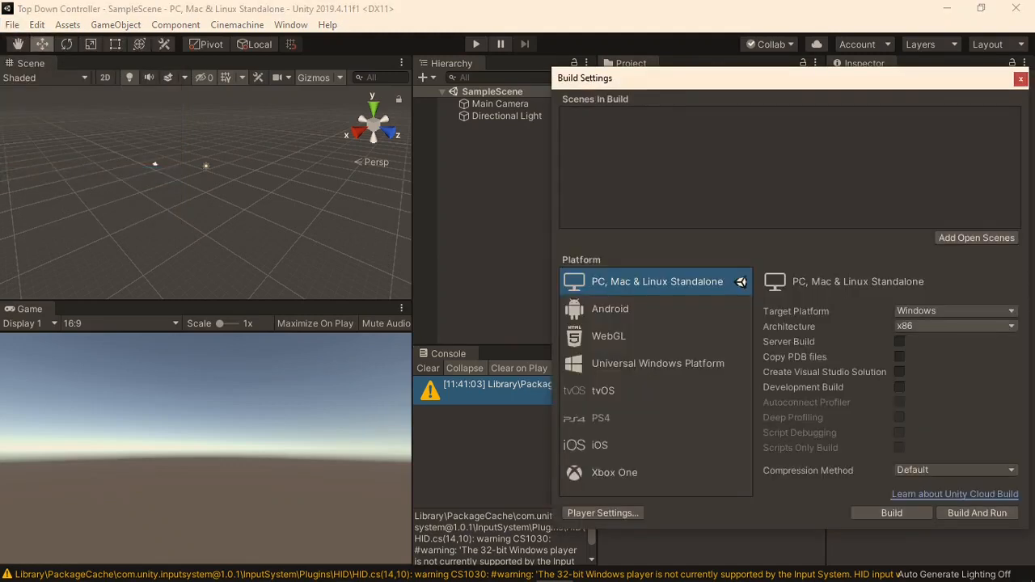
pyautogui.click(954, 327)
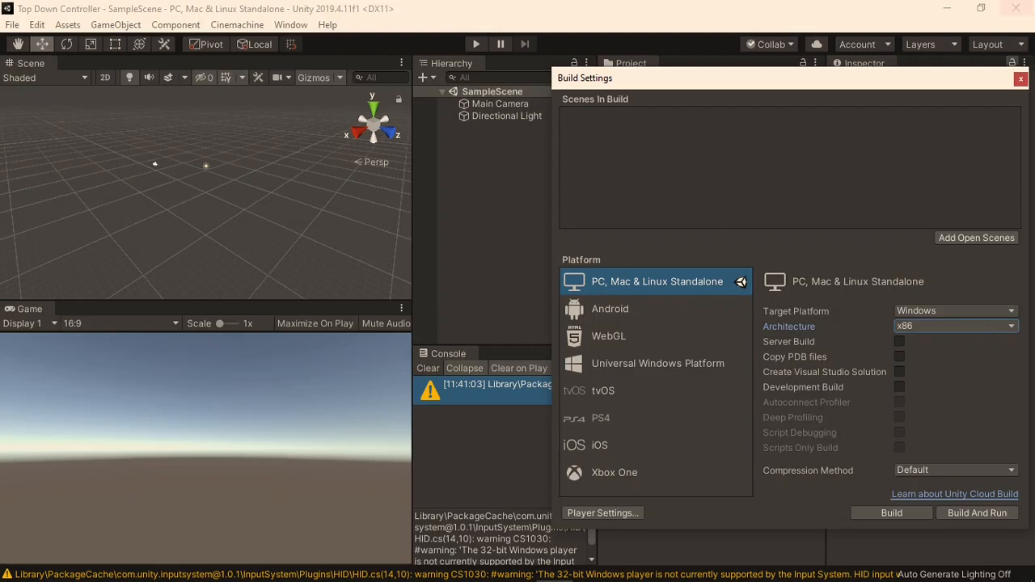
pyautogui.click(1019, 77)
pyautogui.write('Ground')
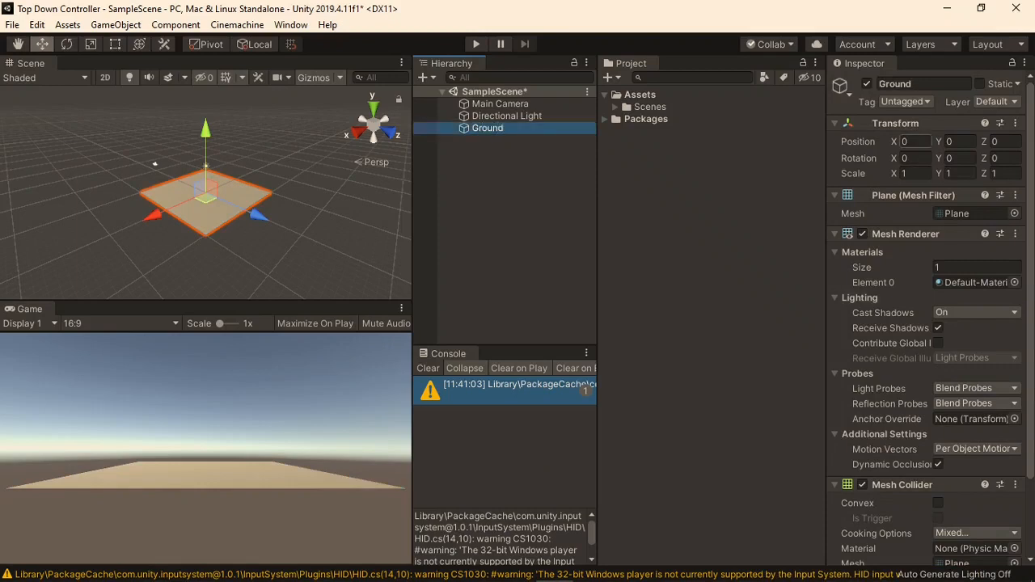
# Scale the Ground plane to 5,1,5 and put it on a new Ground layer.
pyautogui.write('5')
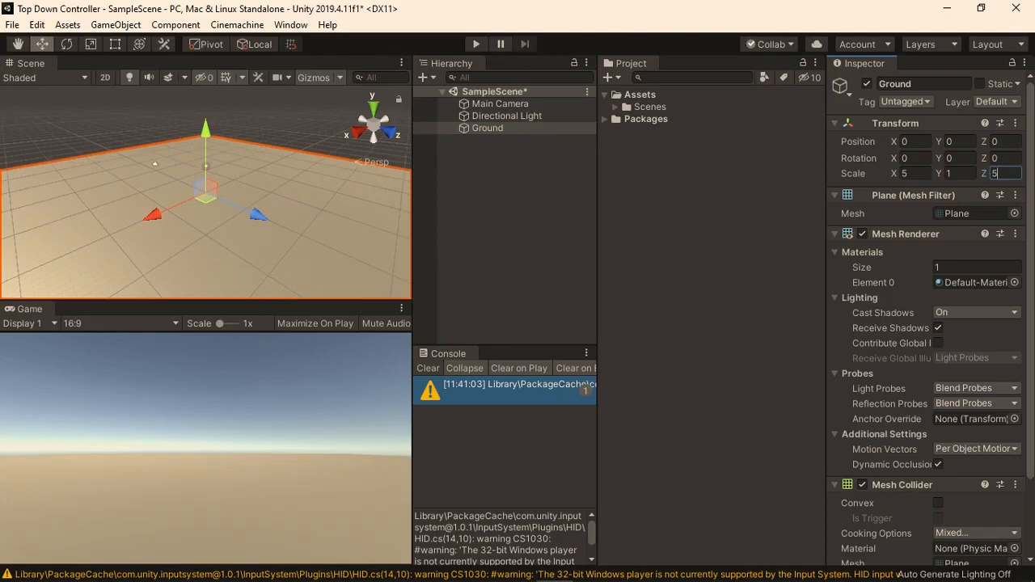
pyautogui.click(994, 101)
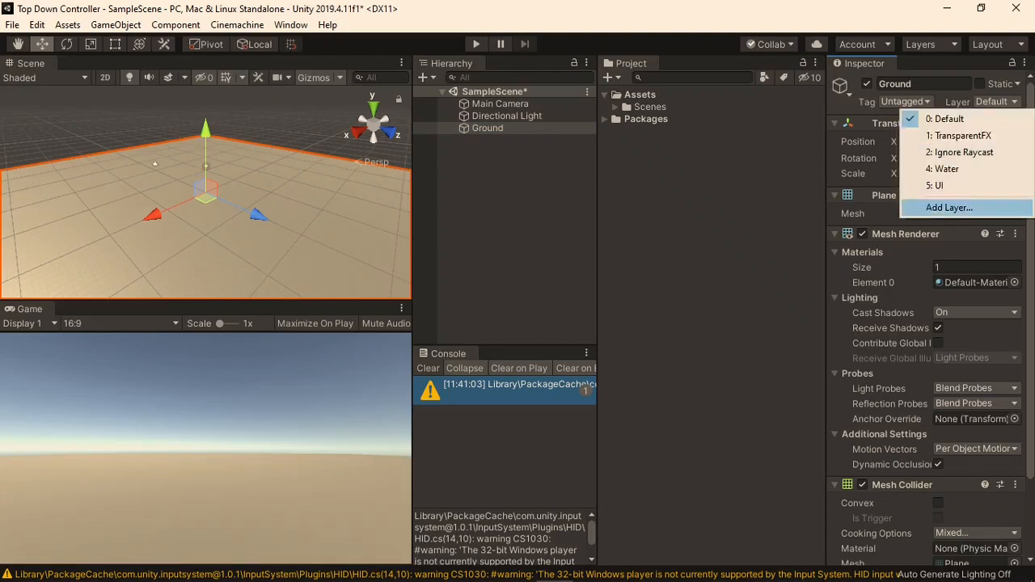
pyautogui.click(947, 207)
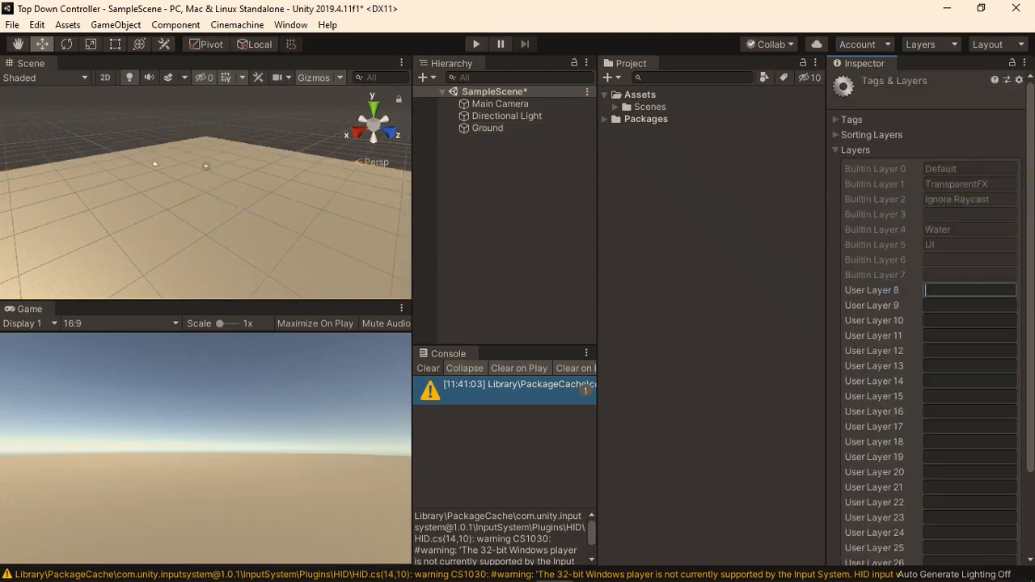
pyautogui.write('Ground')
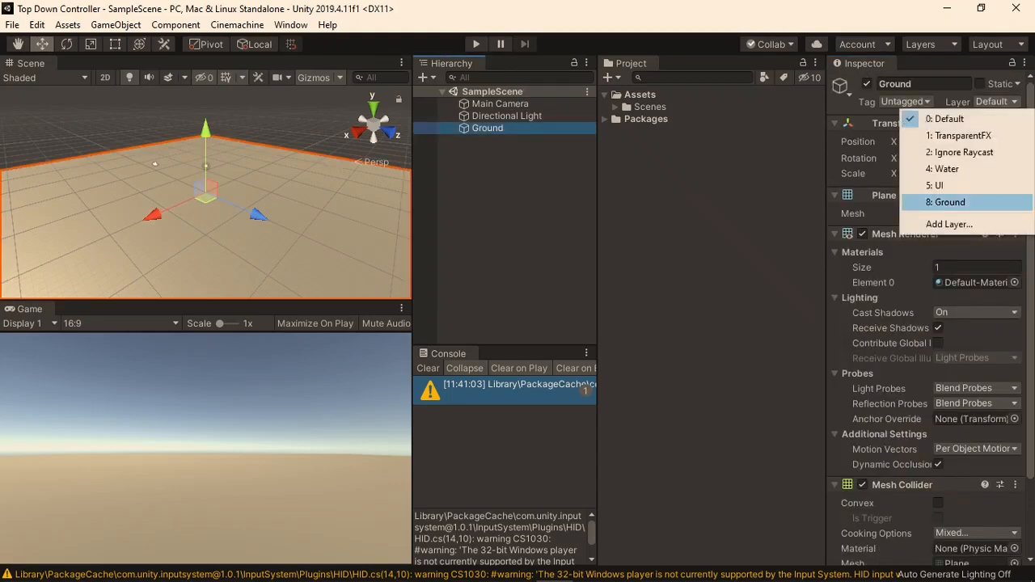
pyautogui.click(951, 201)
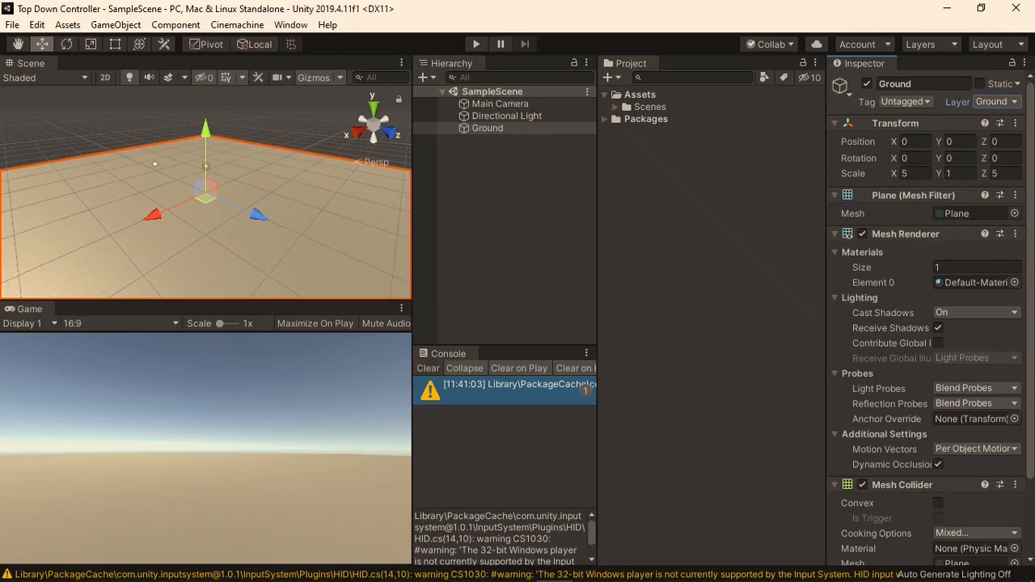
pyautogui.click(487, 128)
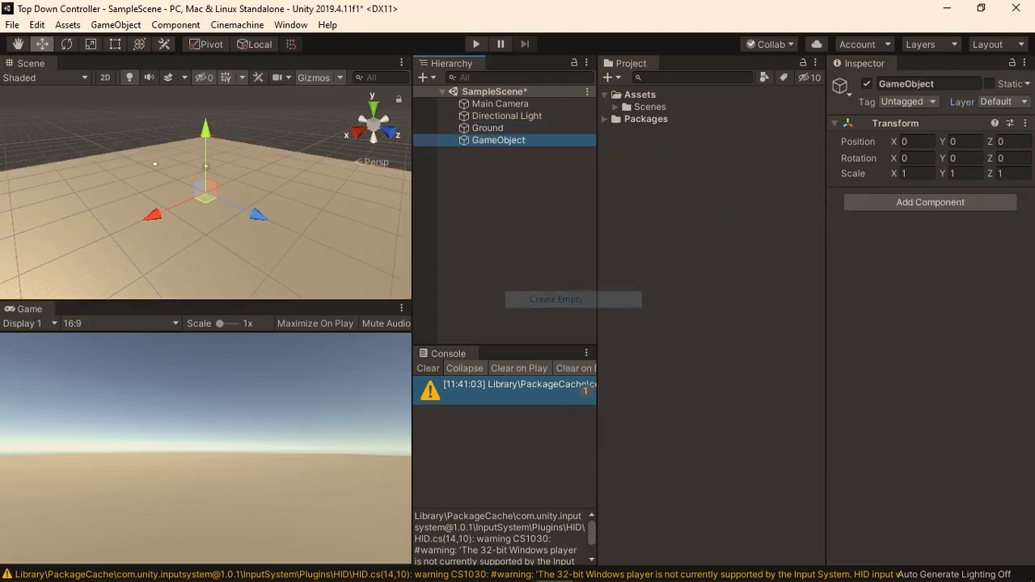
# Name the empty object Player and give it a Character Controller component.
pyautogui.write('Player')
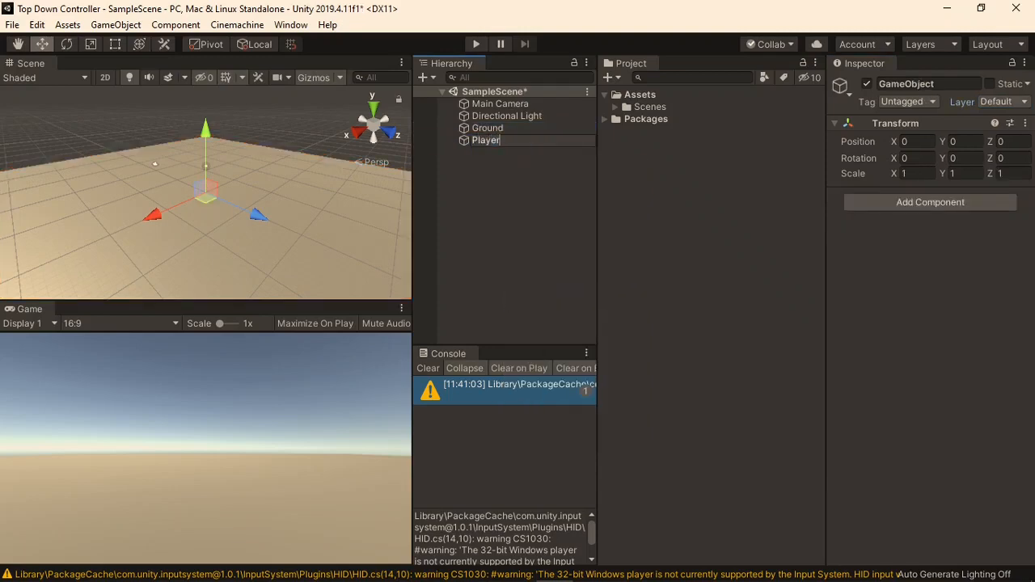
pyautogui.click(485, 139)
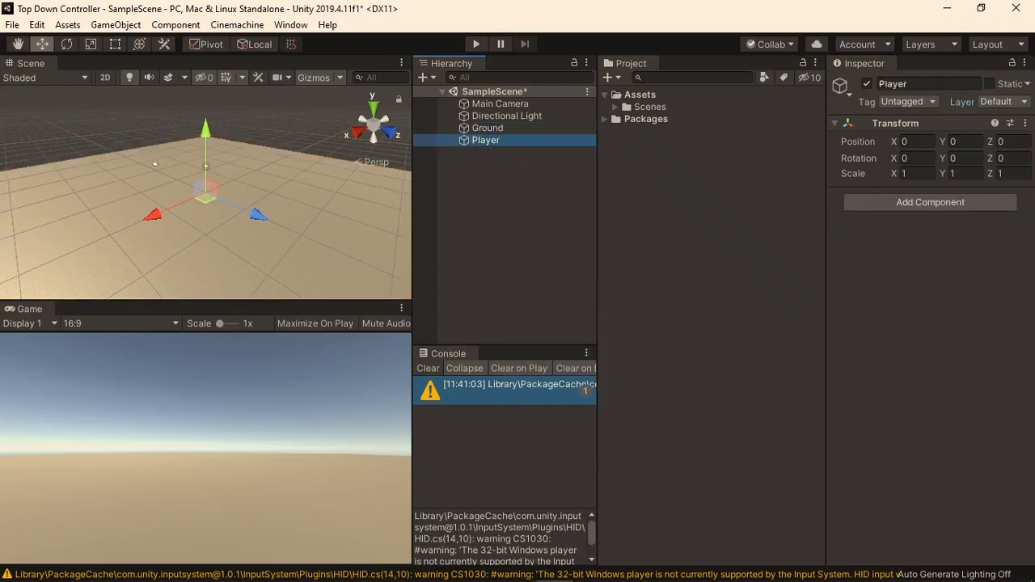
pyautogui.write('cha')
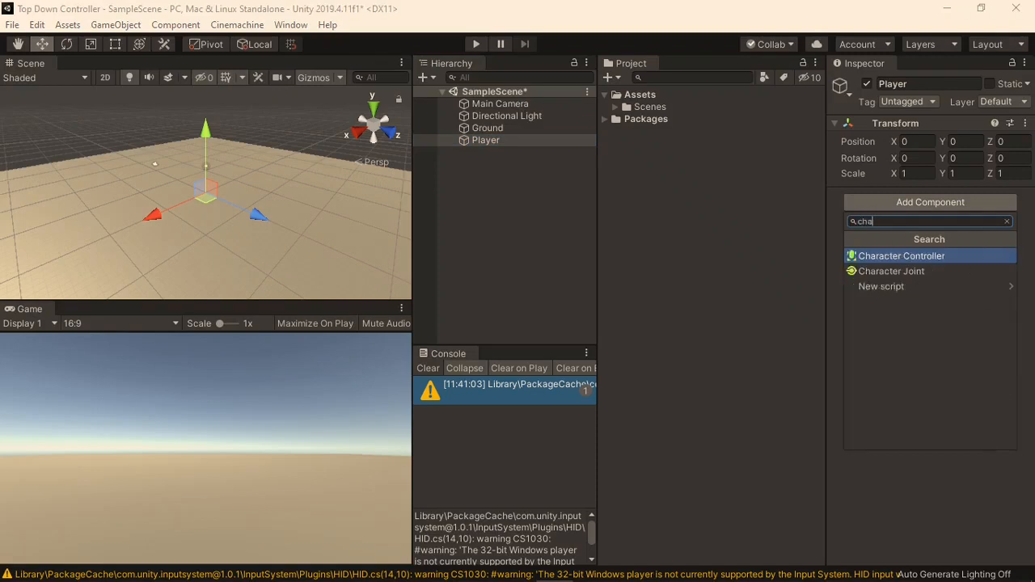
pyautogui.click(901, 256)
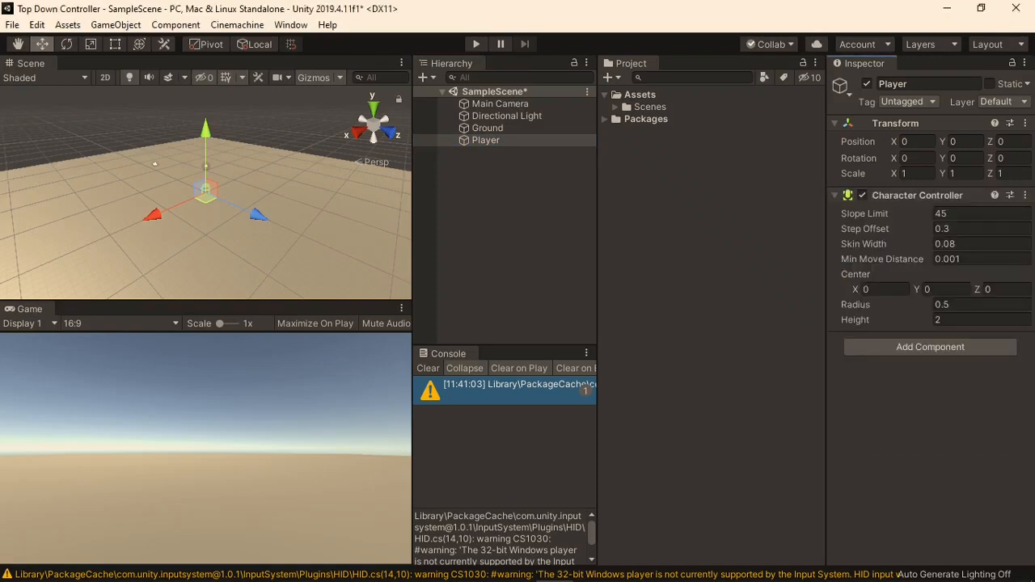
# Set the controller's radius to 0.6 and centre Y to 1.5.
pyautogui.click(980, 320)
pyautogui.write('3')
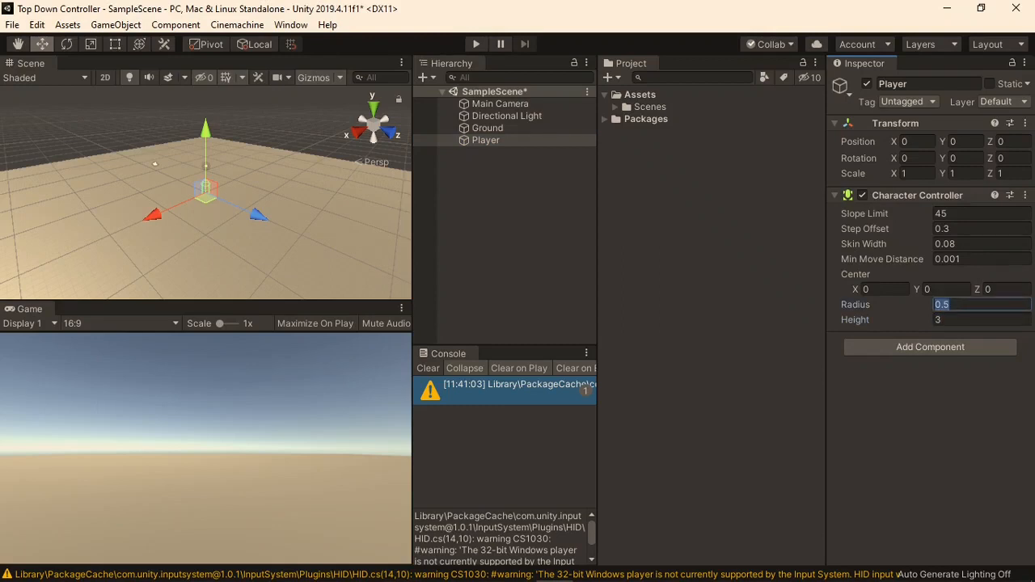
pyautogui.write('0.6')
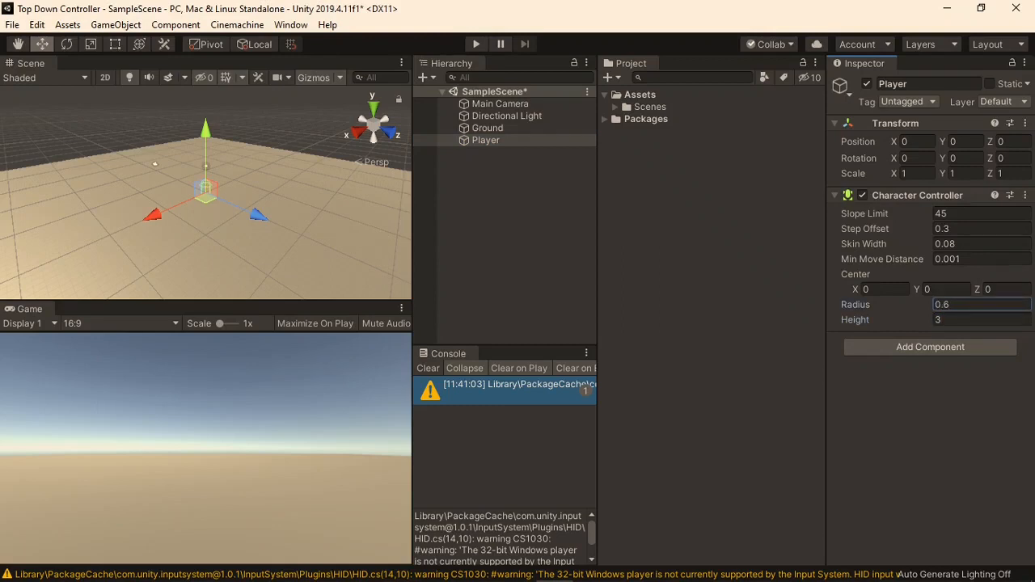
pyautogui.click(944, 287)
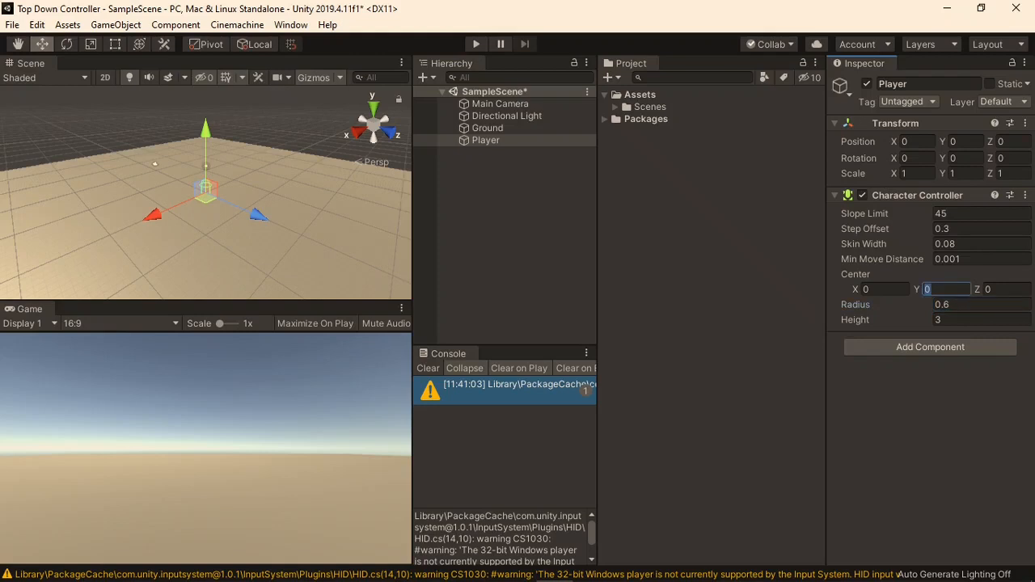
pyautogui.write('1.5')
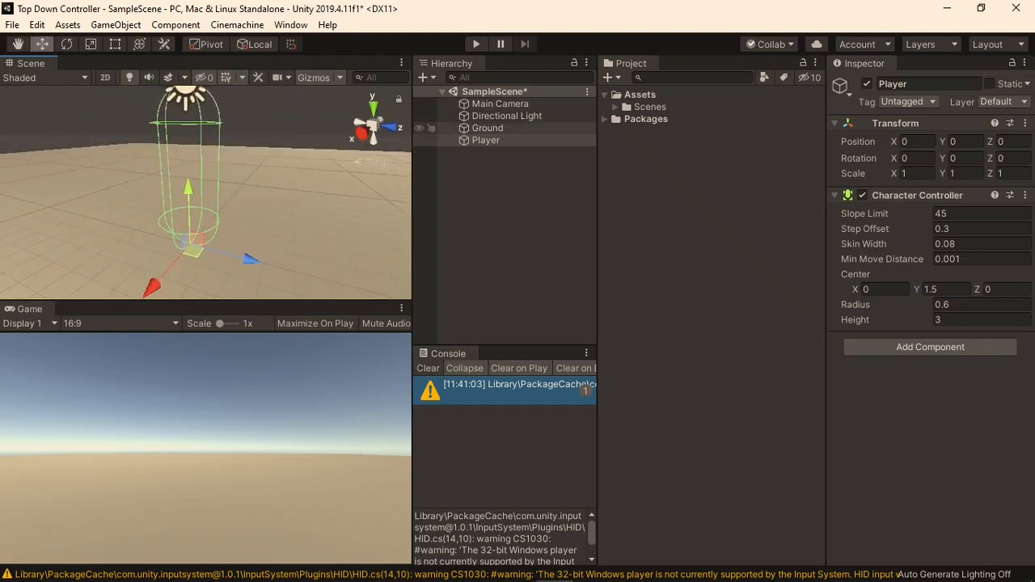
# Add a Capsule child under Player scaled 1.2,1,1.2 and raised to Y 1.5.
pyautogui.rightClick(485, 139)
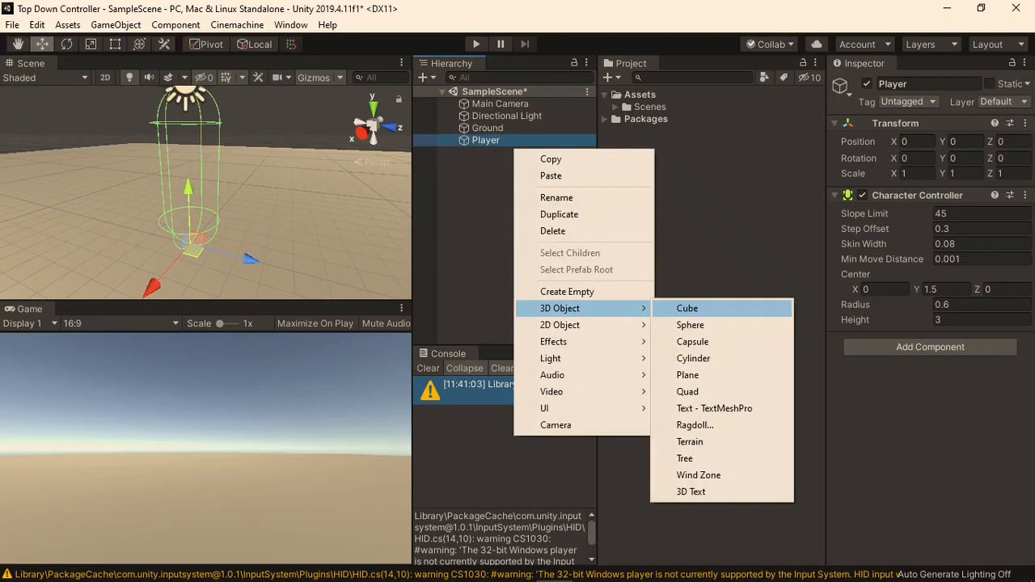
pyautogui.click(692, 341)
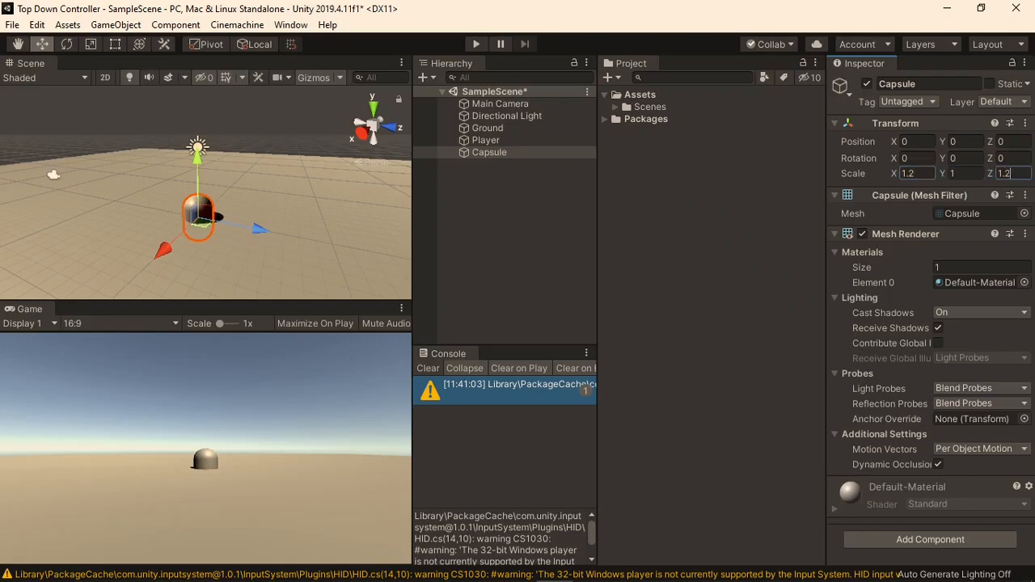
pyautogui.write('1.5')
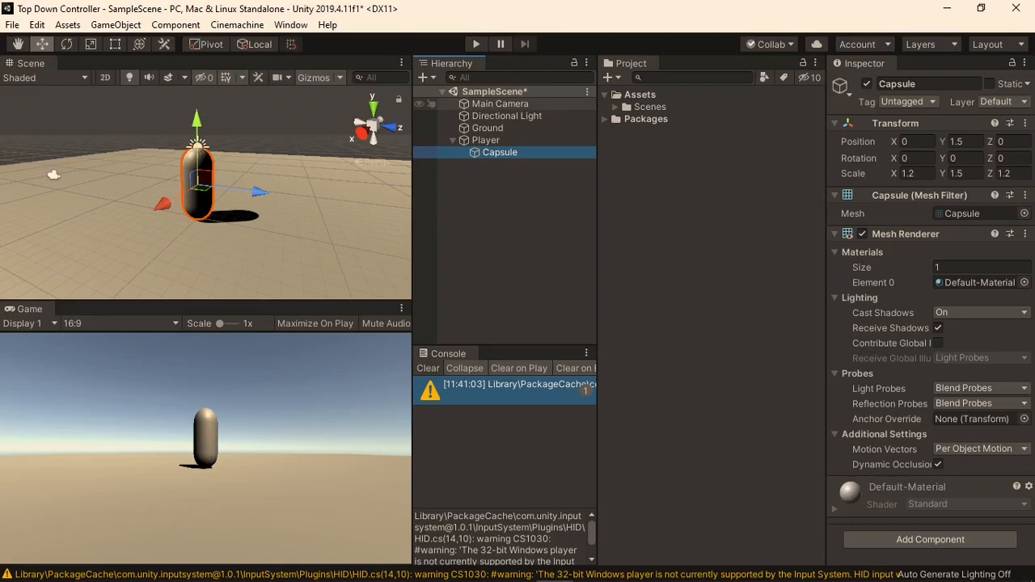
# Move the Main Camera to Y 12, Z -7 with a 60 degree X rotation.
pyautogui.click(500, 103)
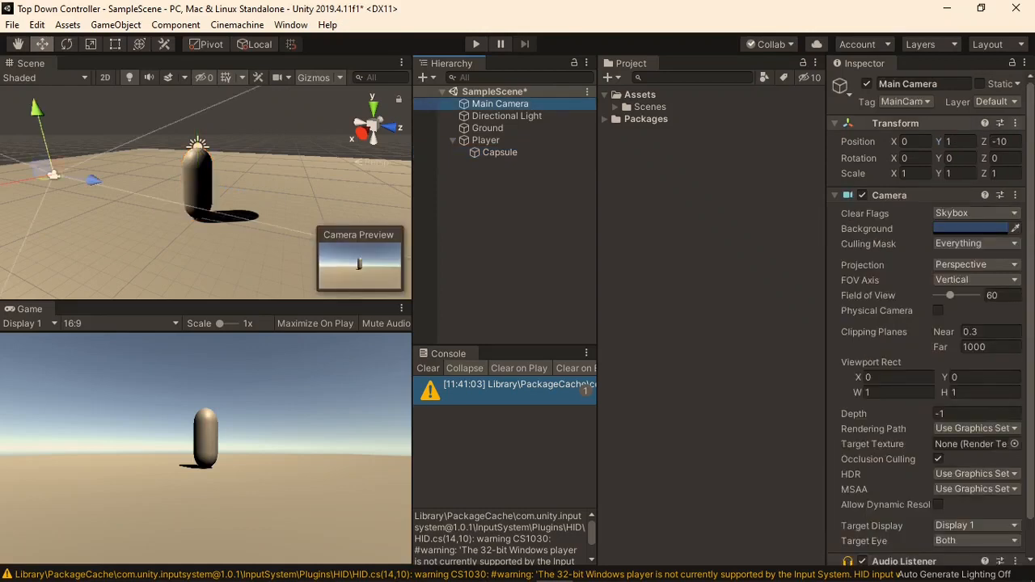
pyautogui.click(914, 140)
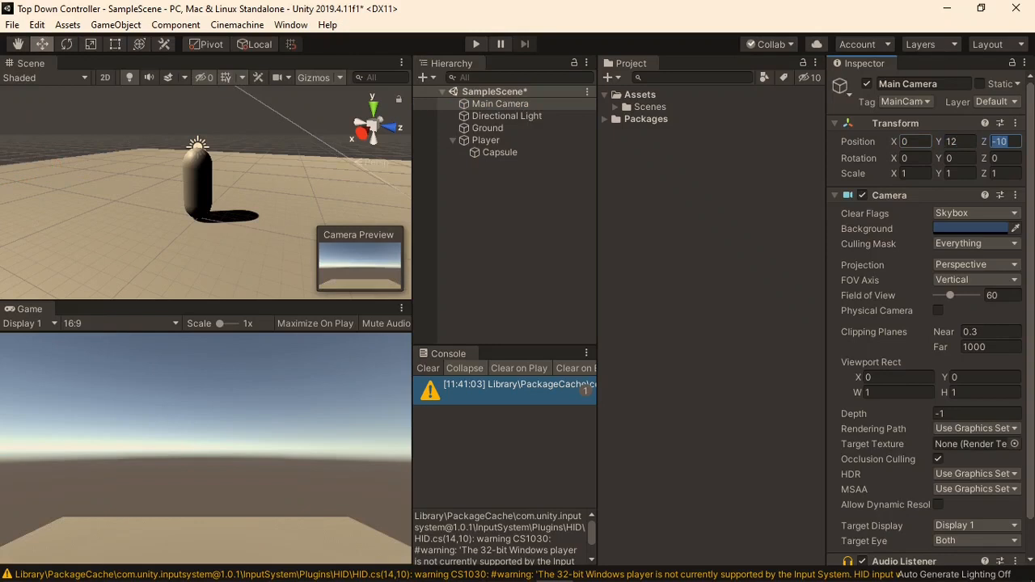
pyautogui.write('-7')
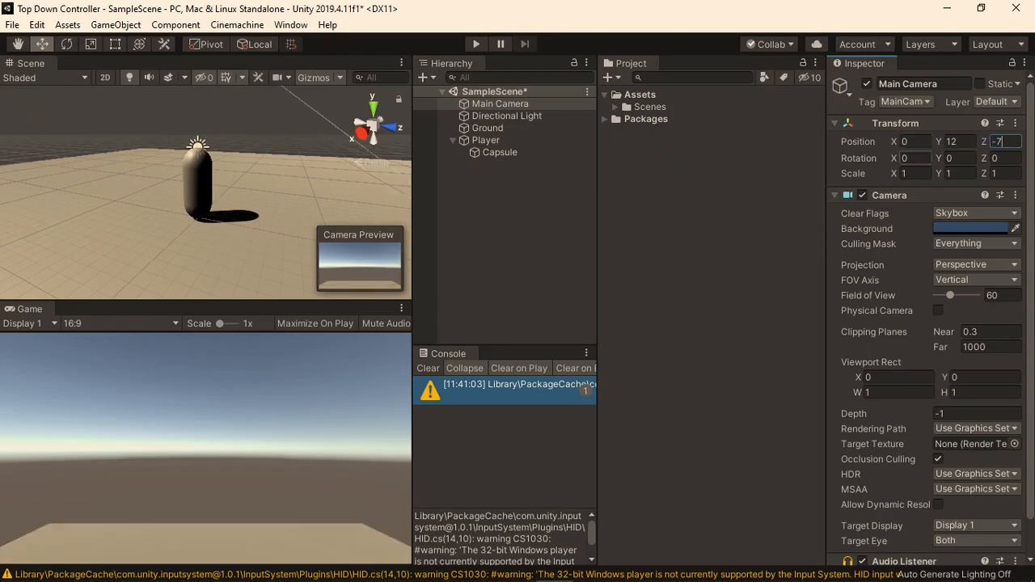
pyautogui.write('60')
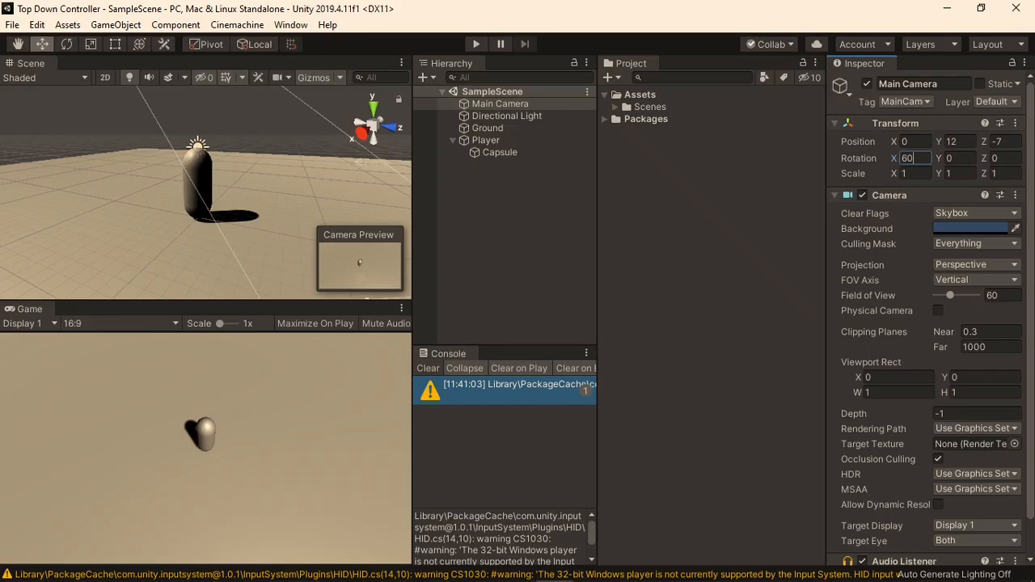
# Create two new materials, M_Player and M_Ground, in the project Assets.
pyautogui.rightClick(703, 94)
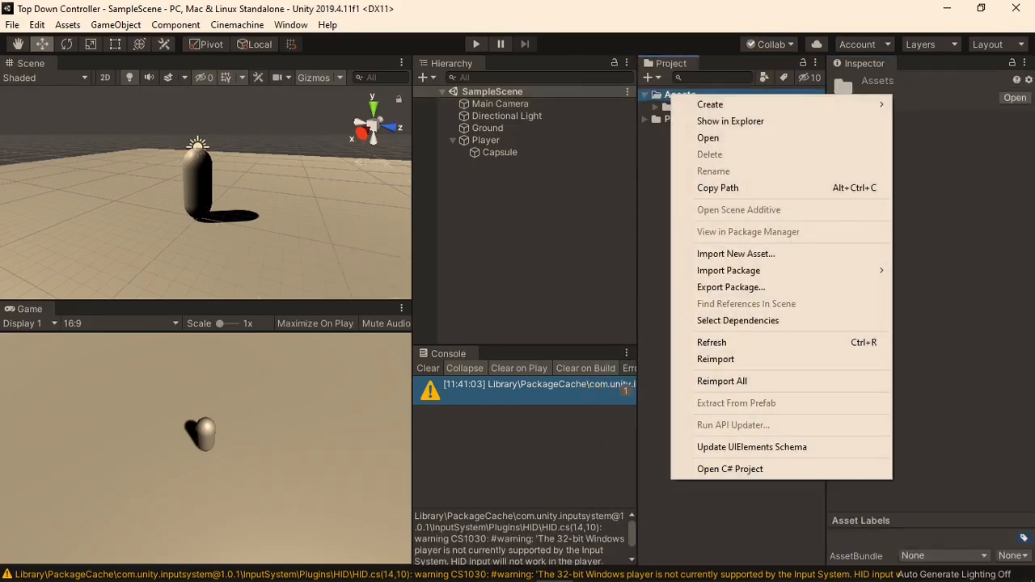
pyautogui.click(708, 104)
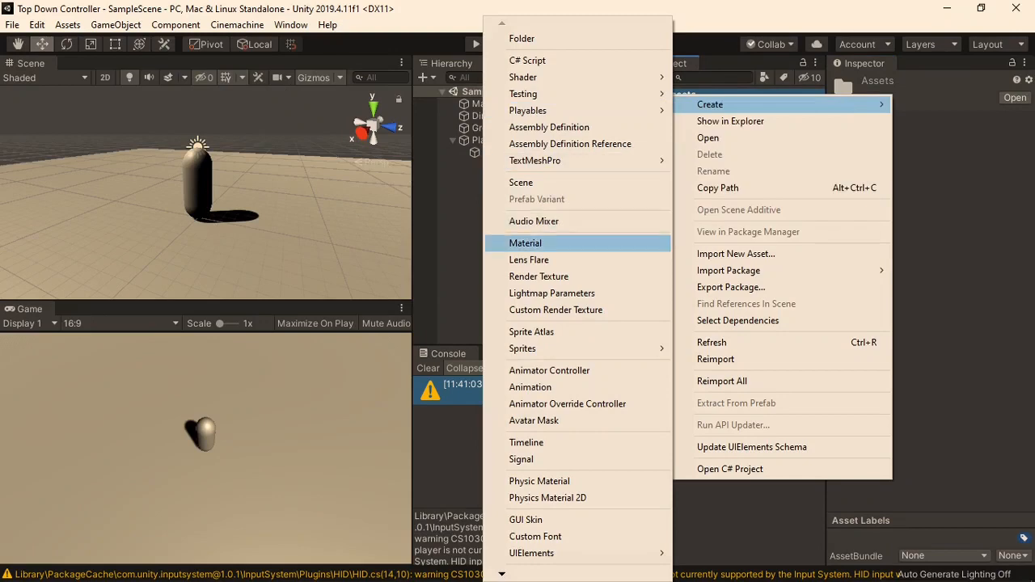
pyautogui.click(524, 243)
pyautogui.write('M_')
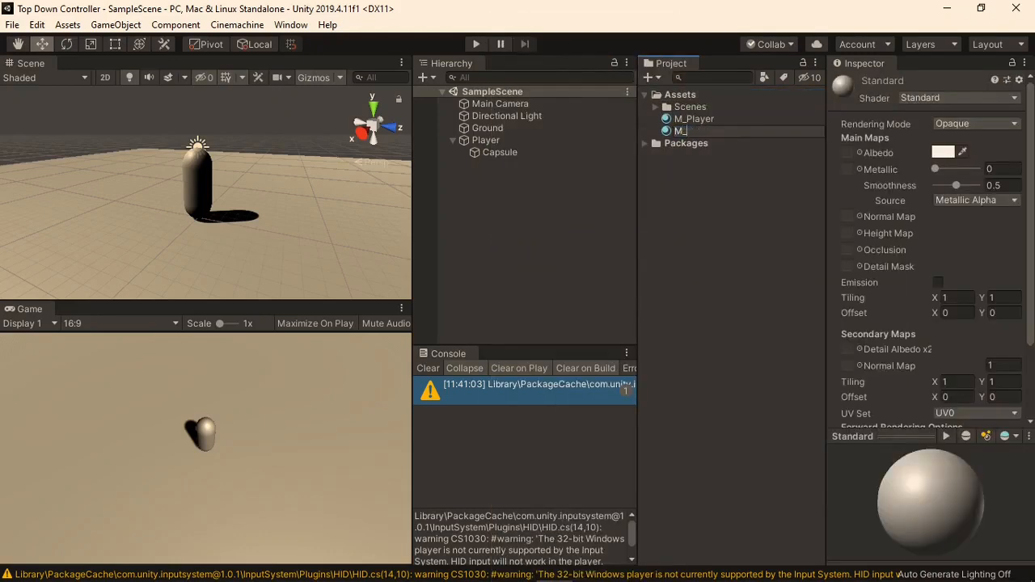
pyautogui.click(696, 119)
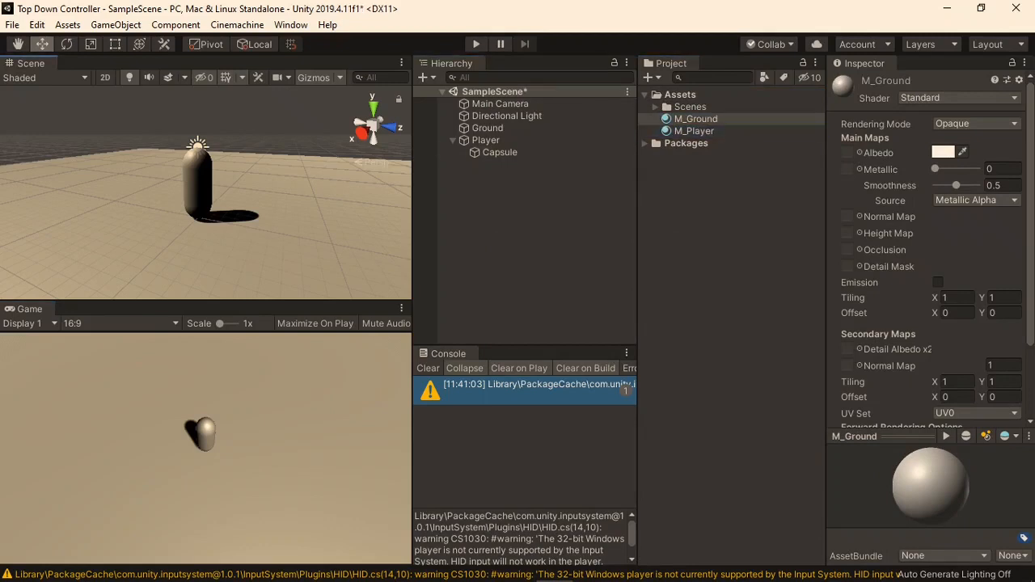
# Colour M_Player red and M_Ground green and assign them to the capsule and ground.
pyautogui.click(937, 152)
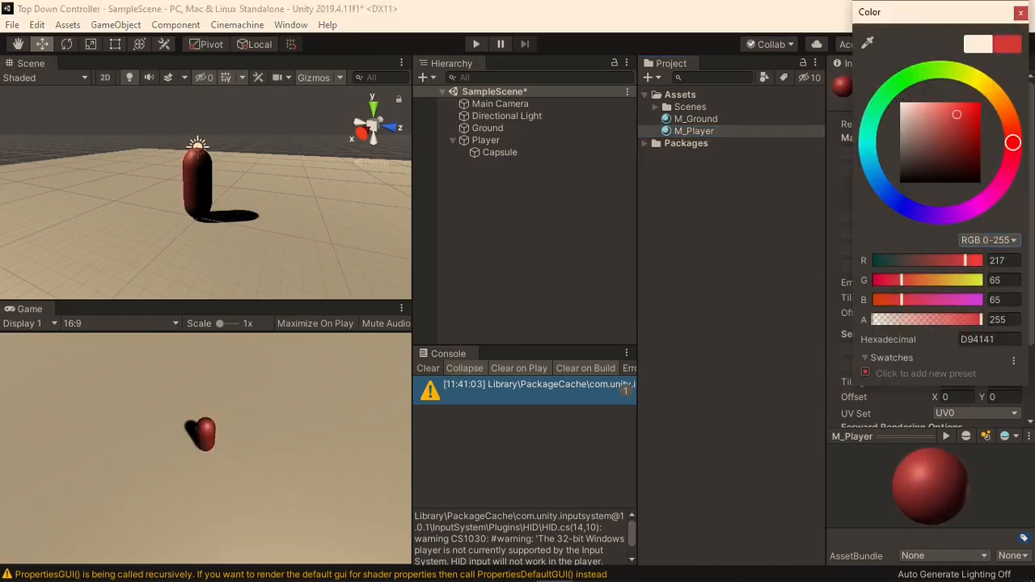
pyautogui.click(1020, 11)
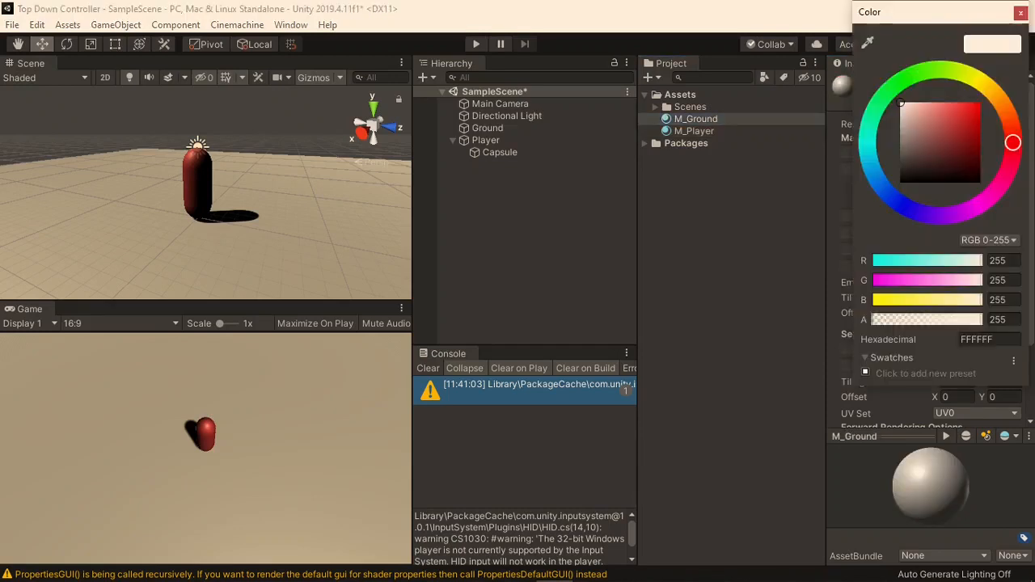
pyautogui.click(949, 114)
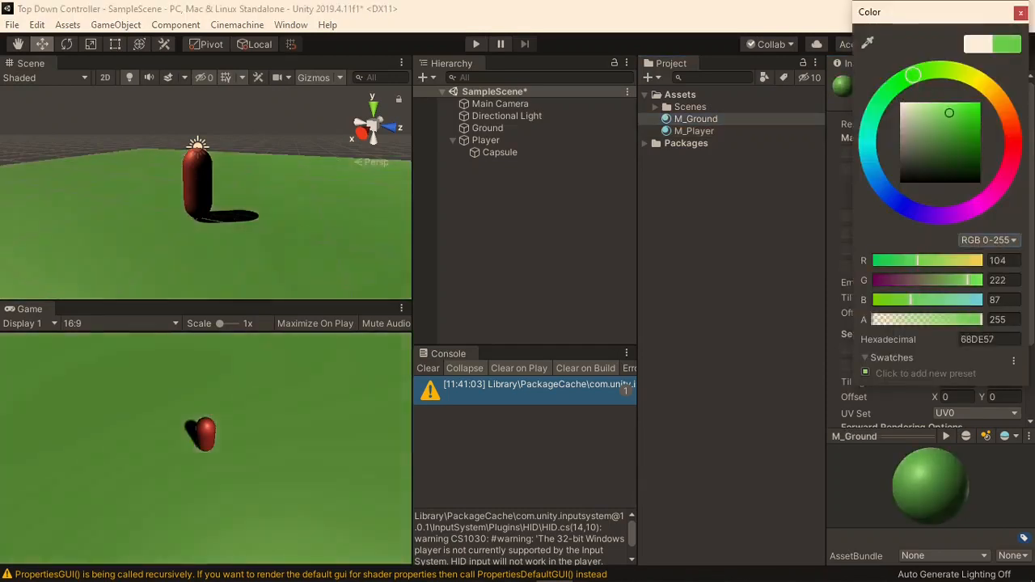
pyautogui.click(1018, 13)
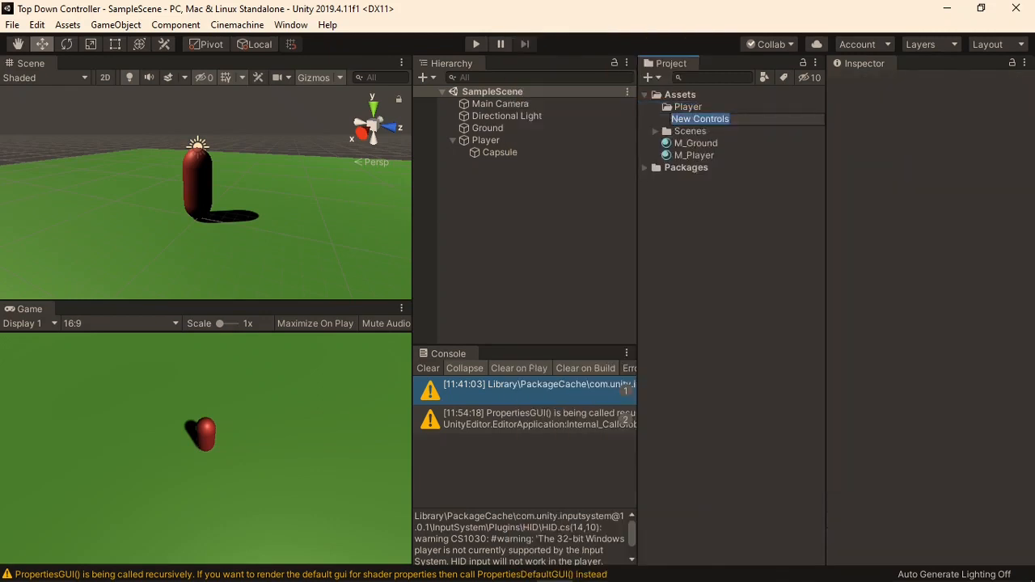
# Create a Player folder holding the PlayerControls input actions asset and open it for editing.
pyautogui.write('Player')
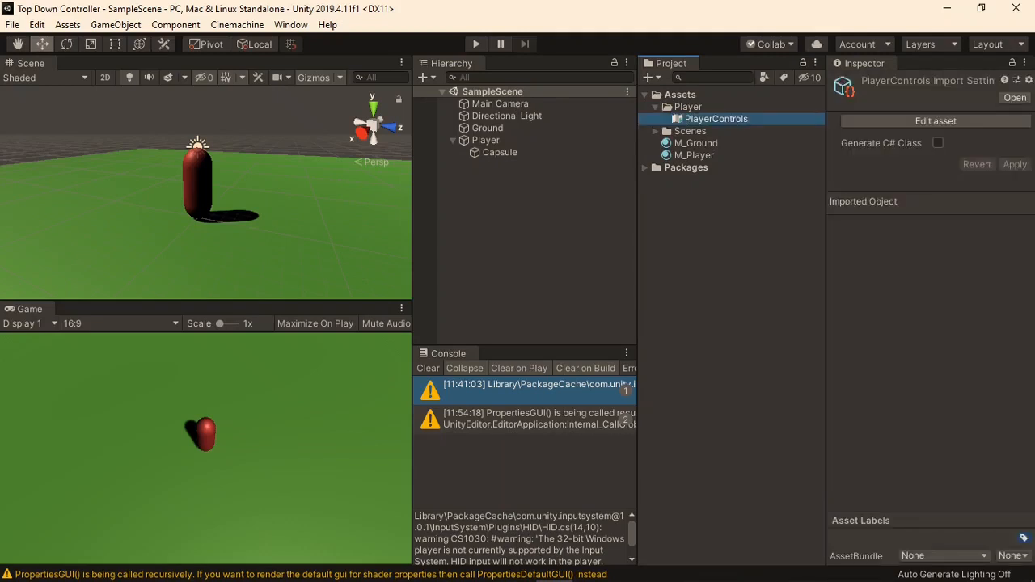
pyautogui.doubleClick(715, 118)
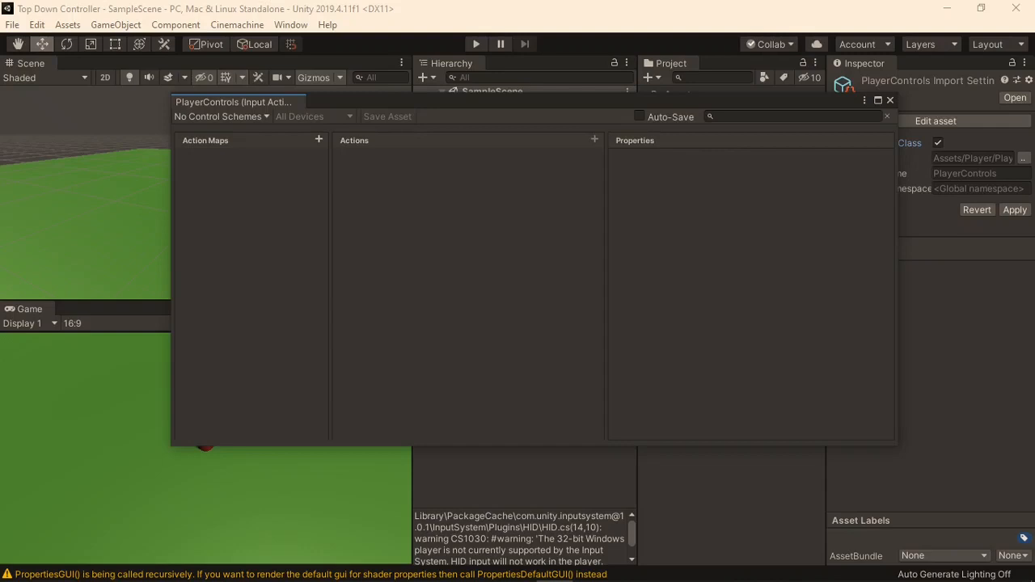
# Add a GroundMovement action map with its action renamed HorizontalMovement.
pyautogui.click(319, 139)
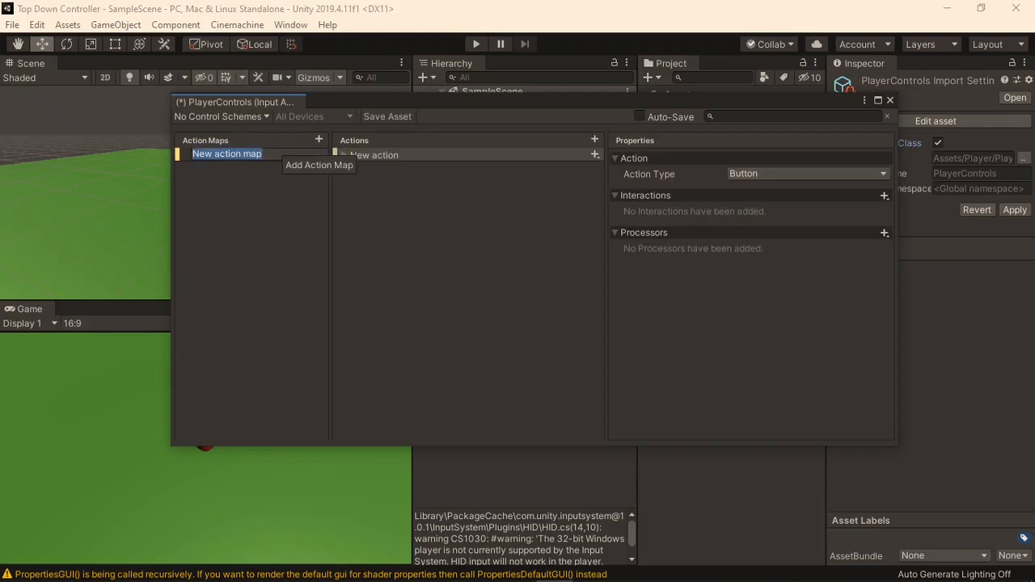
pyautogui.write('GroundMovement')
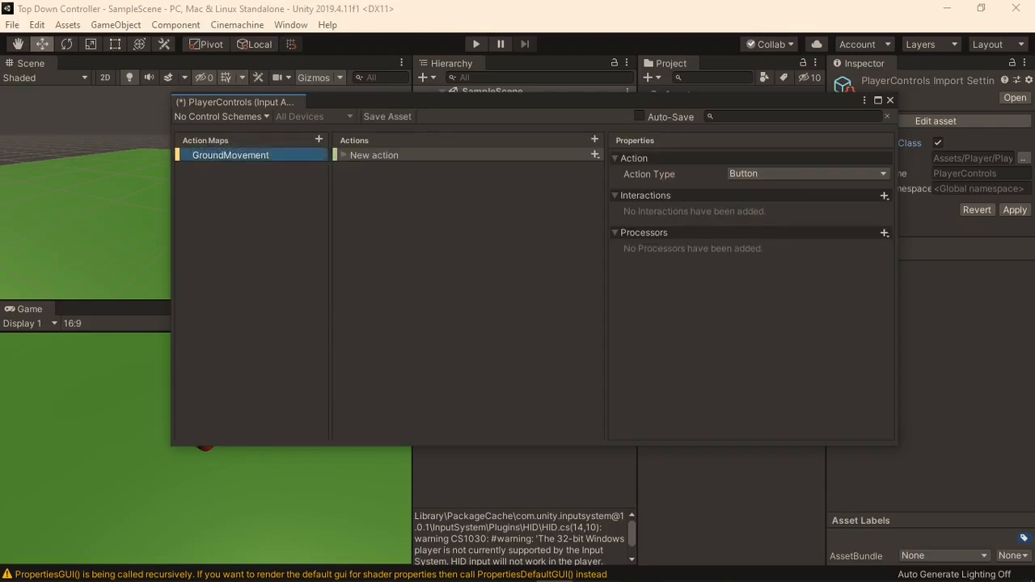
pyautogui.click(373, 155)
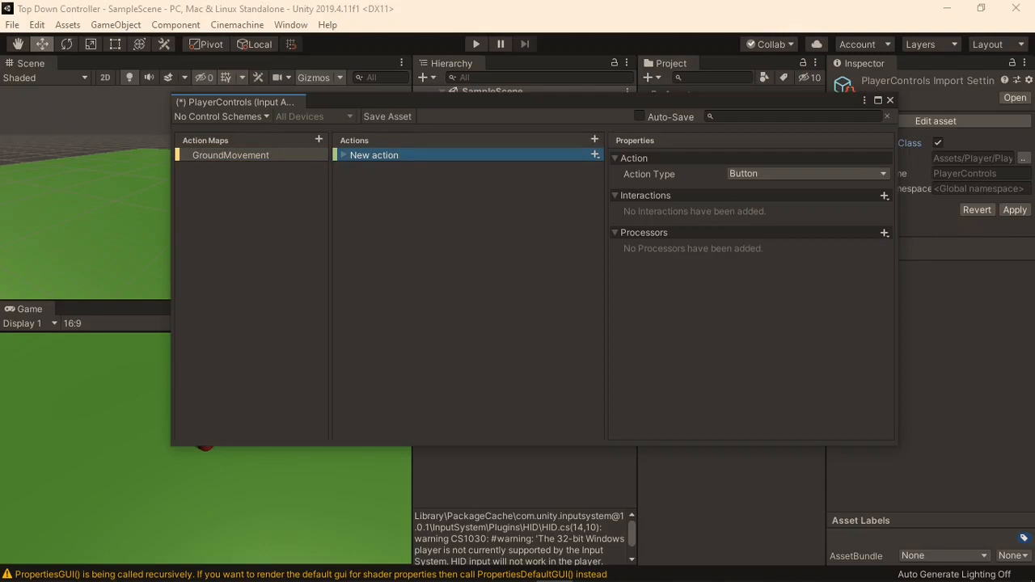
pyautogui.write('HorizontalMovement')
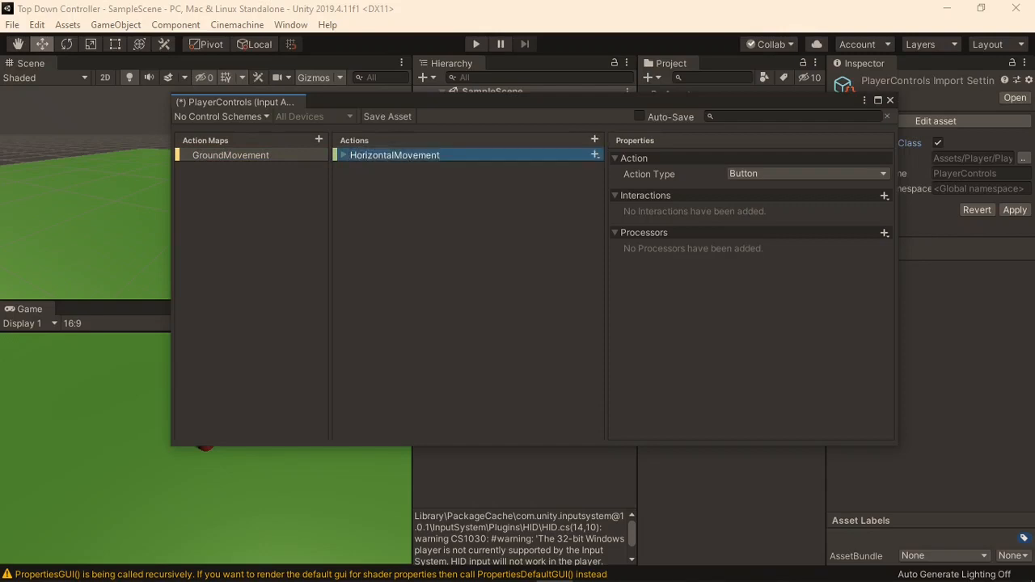
# Make HorizontalMovement a Pass Through action with a Vector 2 control and remove the placeholder binding.
pyautogui.click(806, 173)
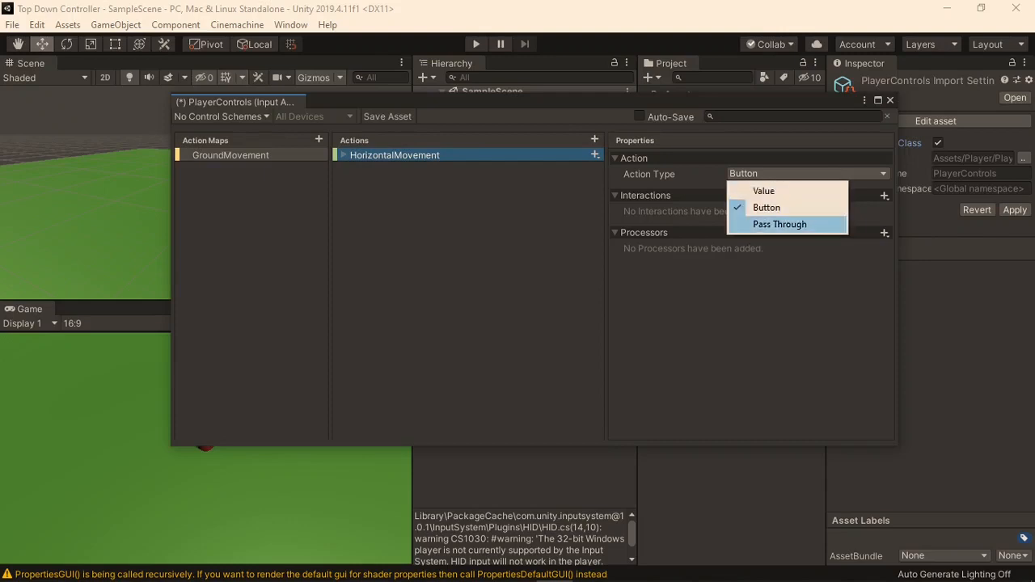
pyautogui.click(780, 223)
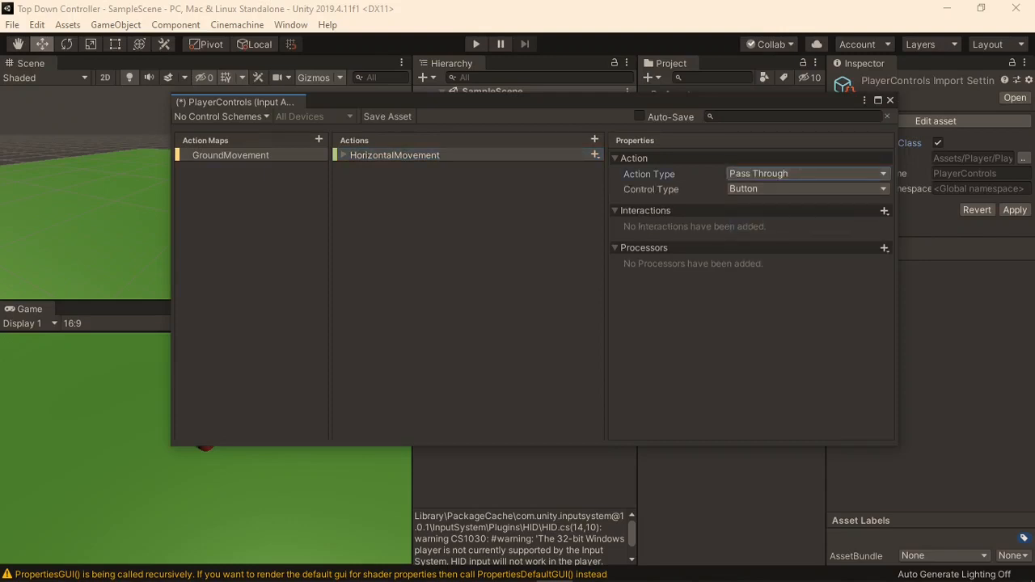
pyautogui.click(805, 188)
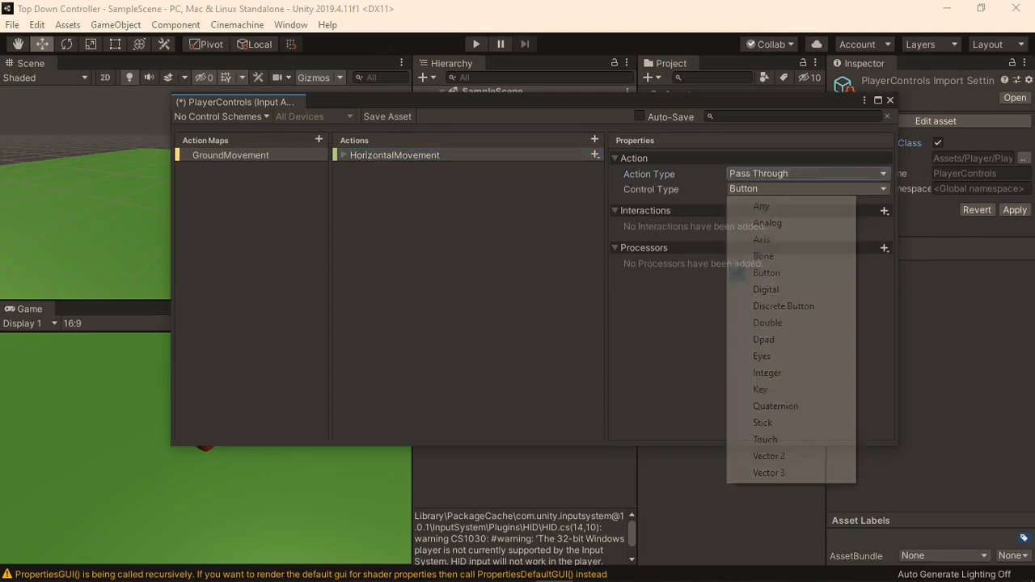
pyautogui.click(768, 456)
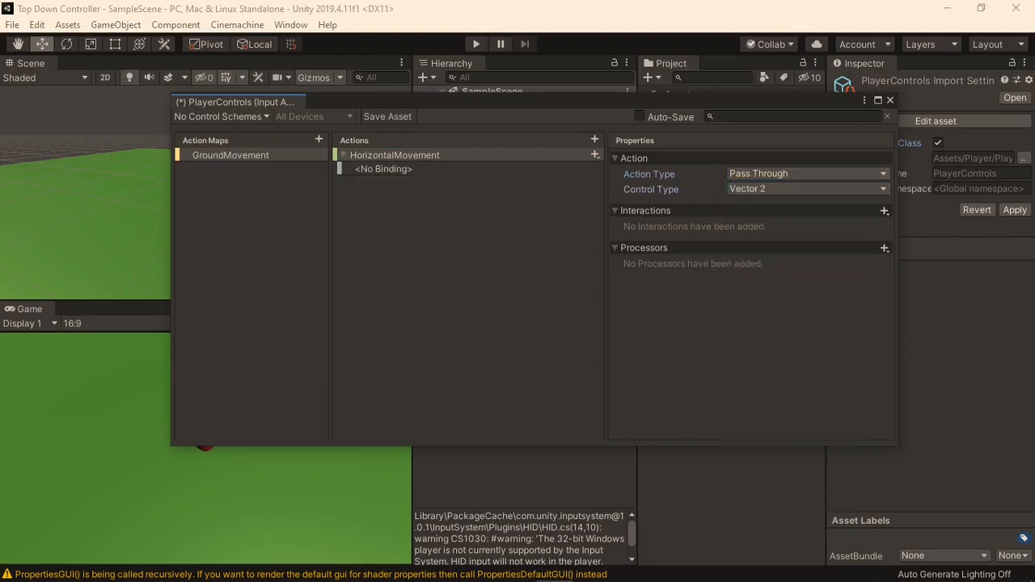
pyautogui.rightClick(382, 168)
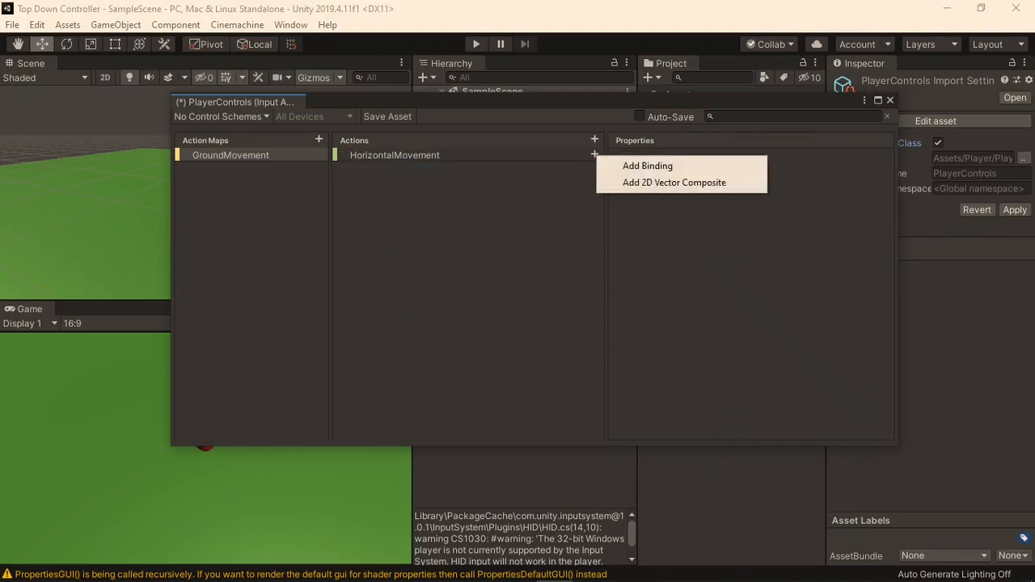
# Add a 2D Vector composite named WASD and bind its parts to the W, S, A and D keys.
pyautogui.click(674, 181)
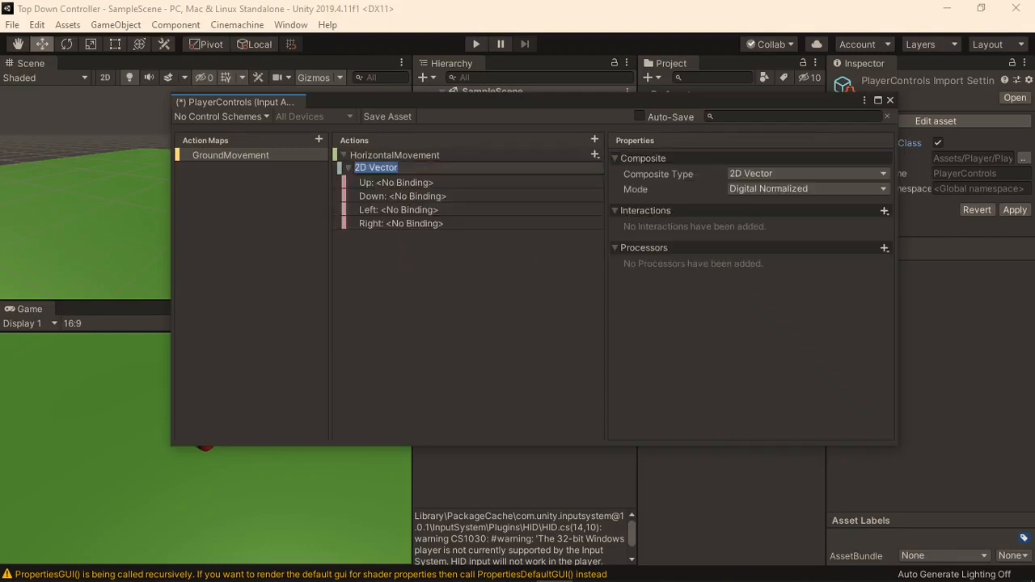
pyautogui.write('WASD')
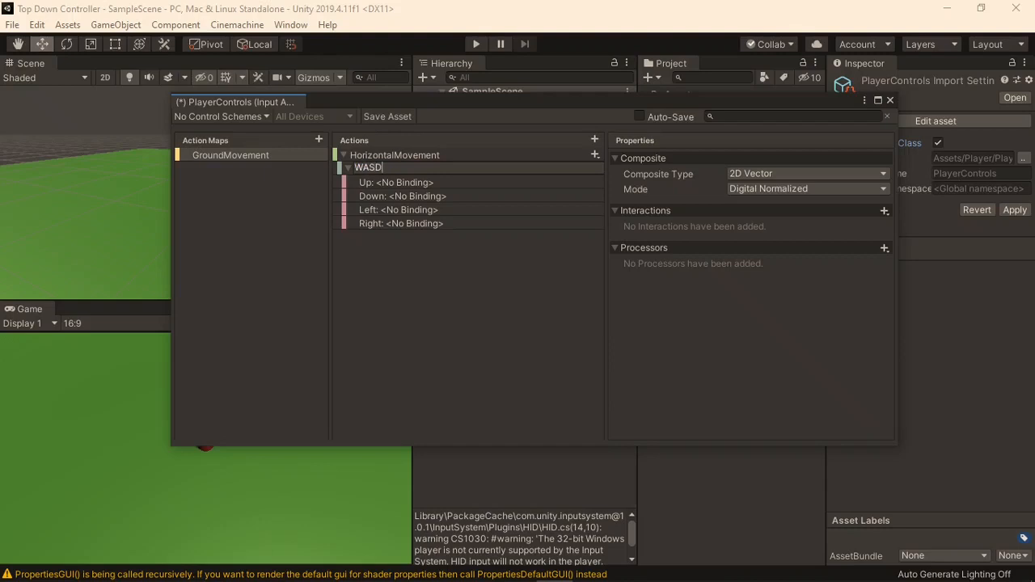
pyautogui.click(395, 181)
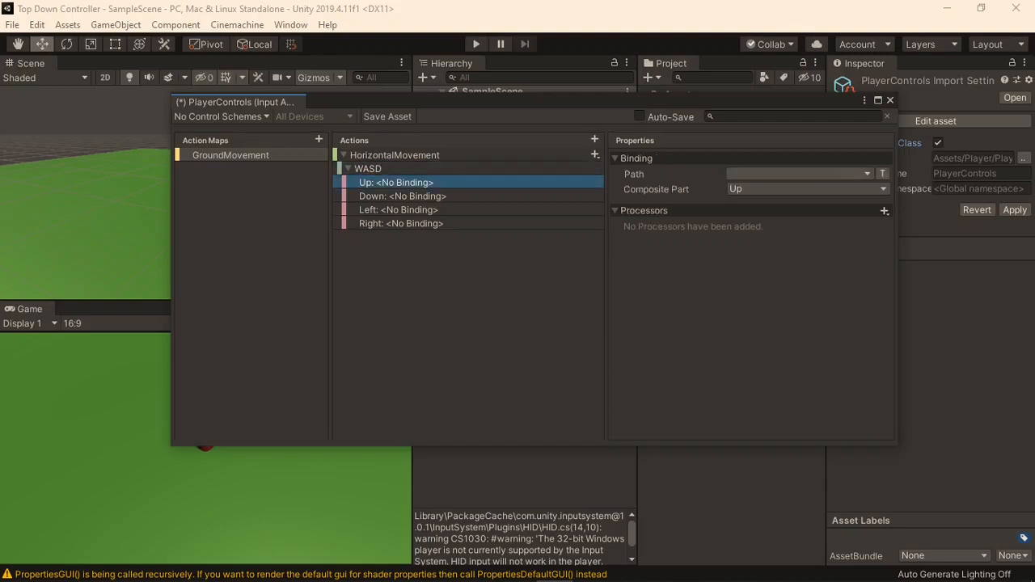
pyautogui.write('w')
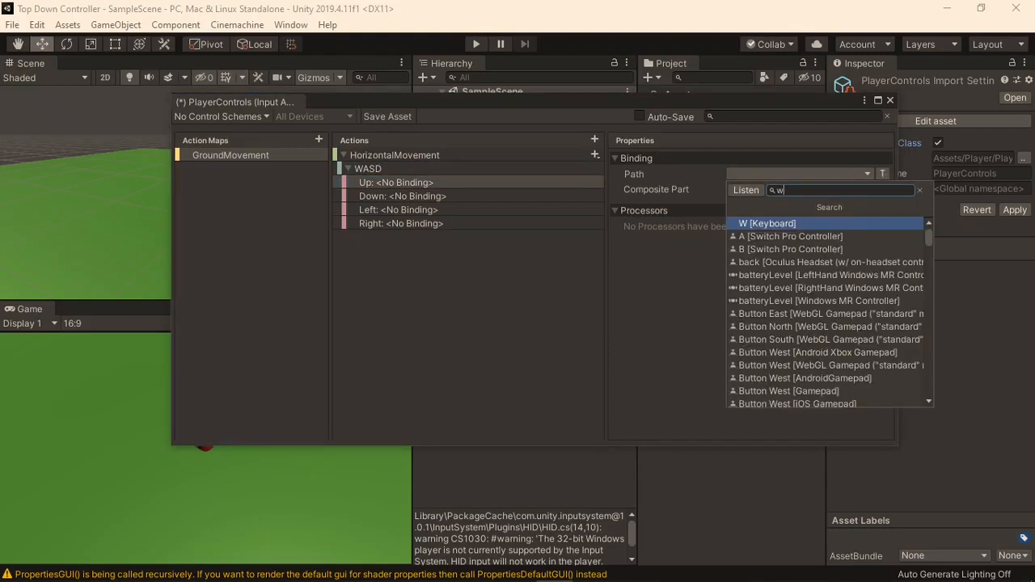
pyautogui.click(766, 223)
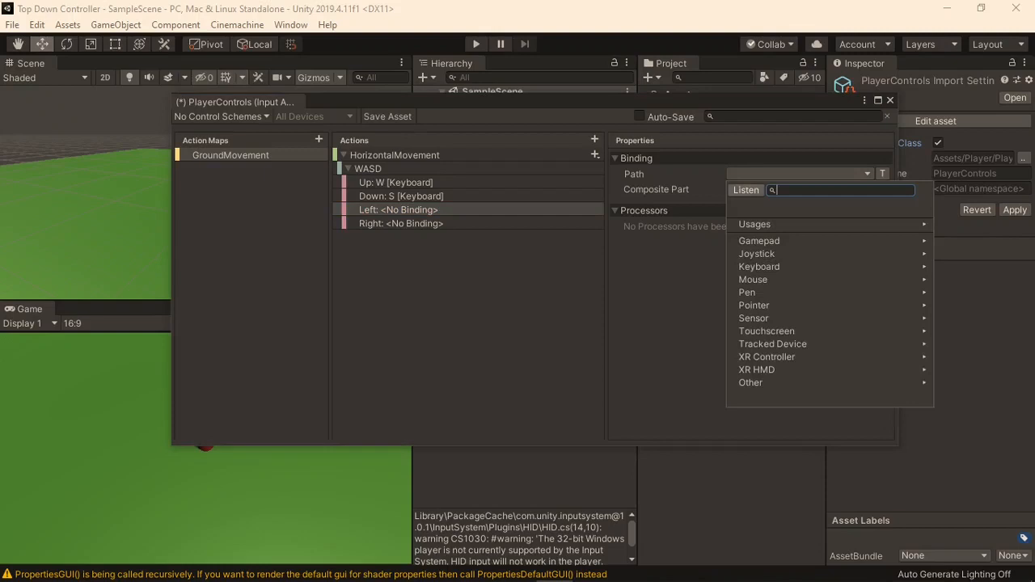
pyautogui.click(401, 223)
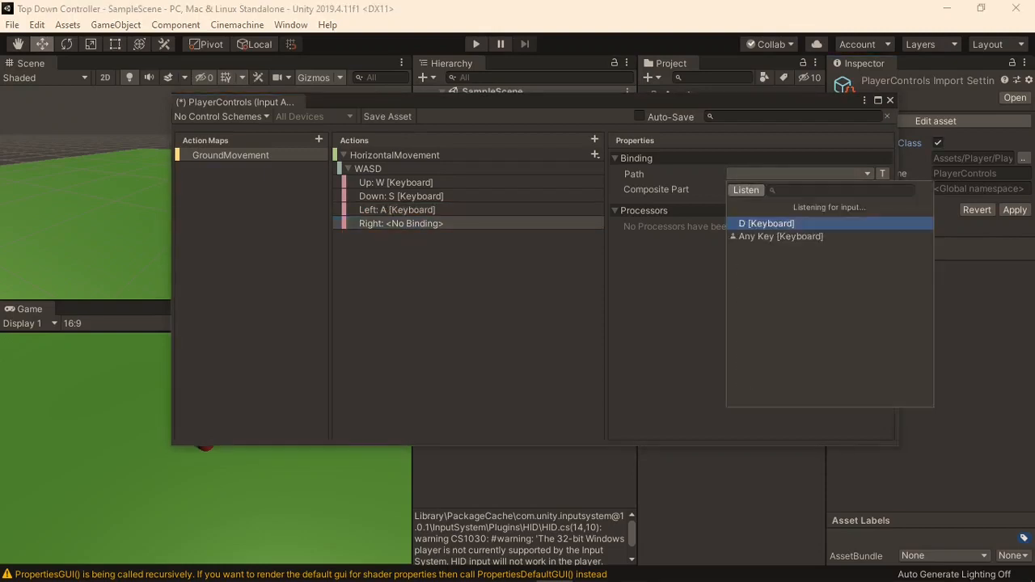
pyautogui.click(765, 223)
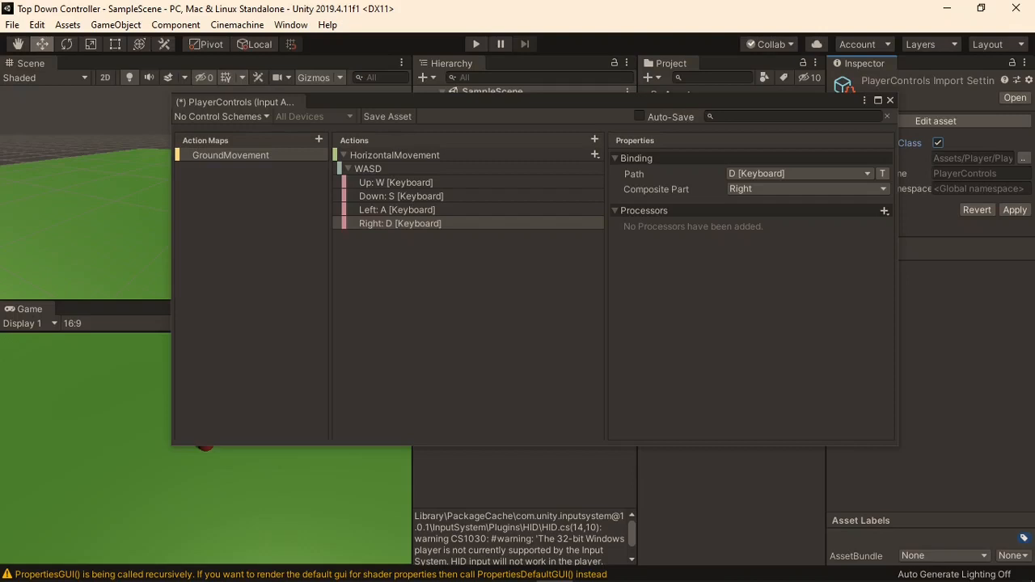
# Check the Up, Down, Left and Right bindings, then save and close the action editor.
pyautogui.click(394, 155)
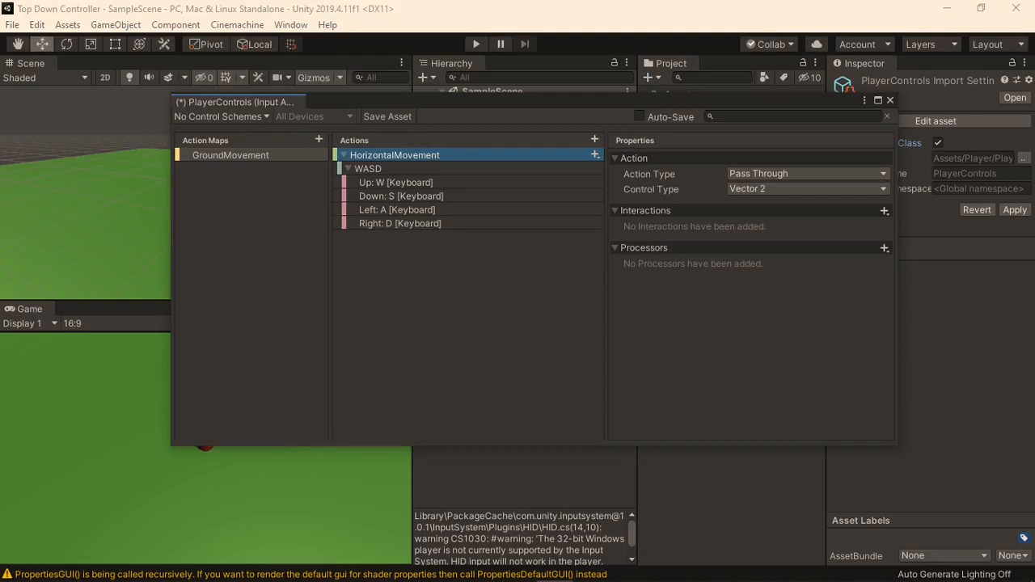
pyautogui.click(401, 196)
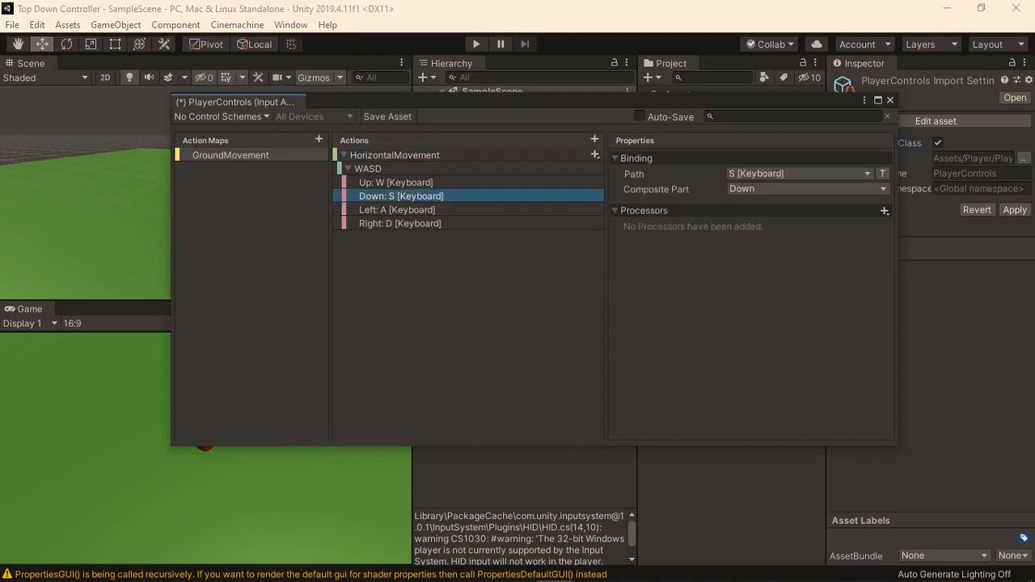
pyautogui.click(395, 181)
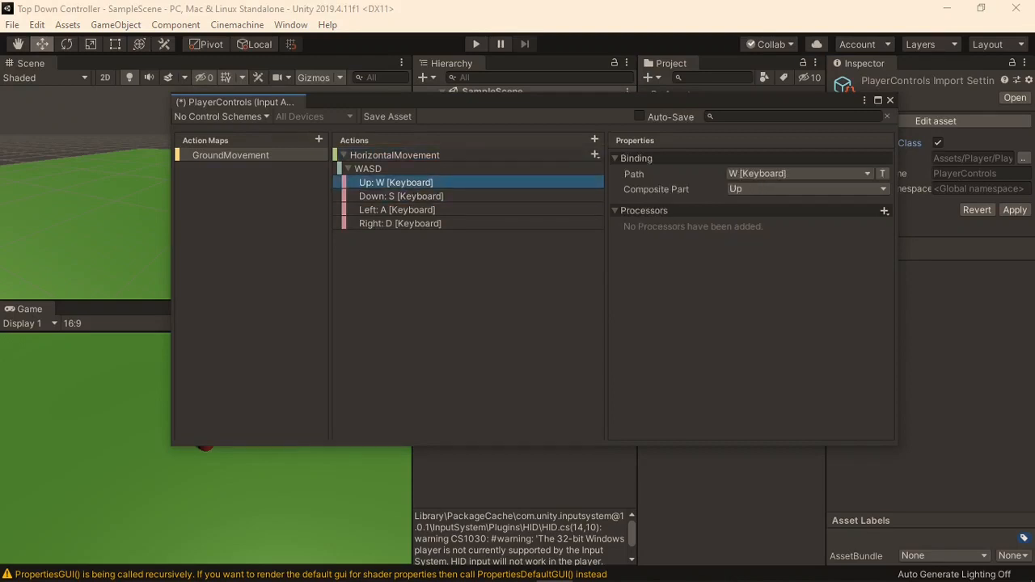
pyautogui.click(396, 210)
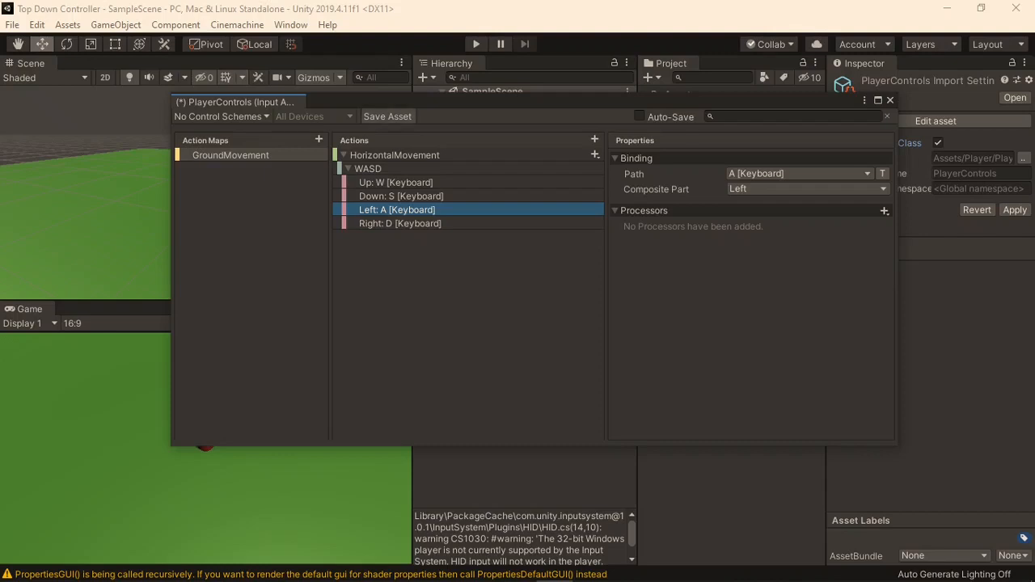
pyautogui.click(889, 100)
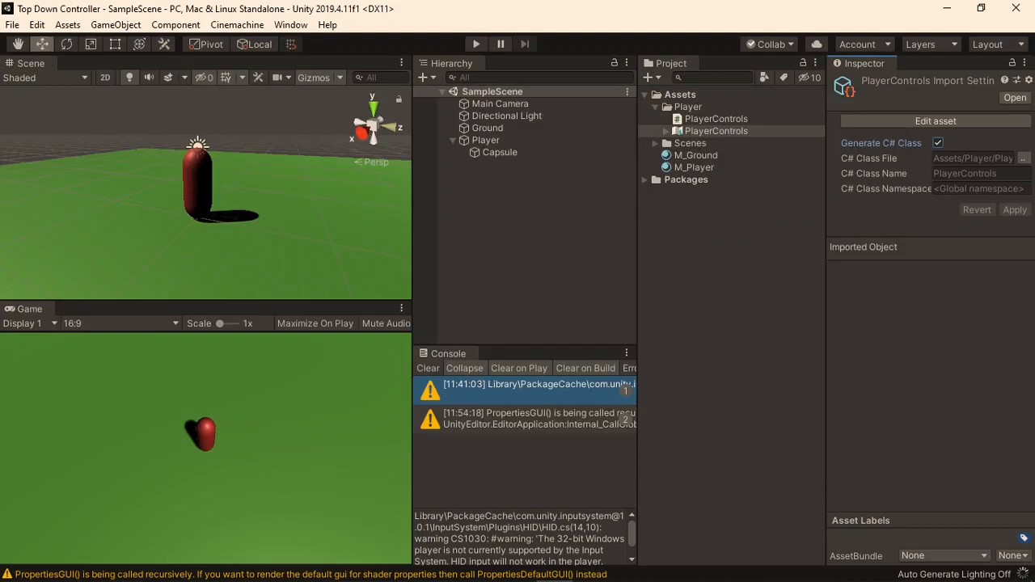
# Create a new C# script named InputManager in the Player folder next to PlayerControls.
pyautogui.click(715, 131)
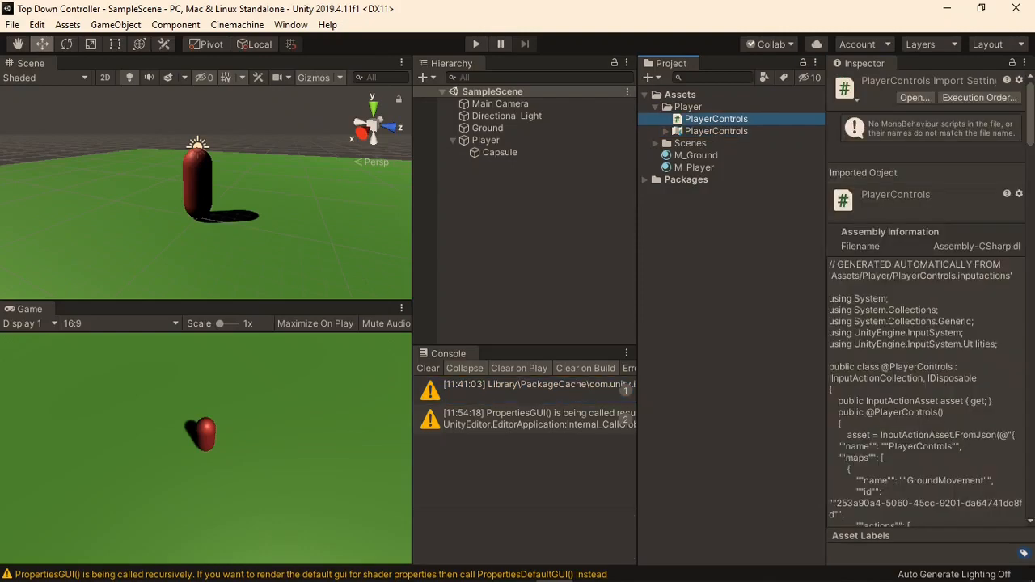
pyautogui.rightClick(689, 107)
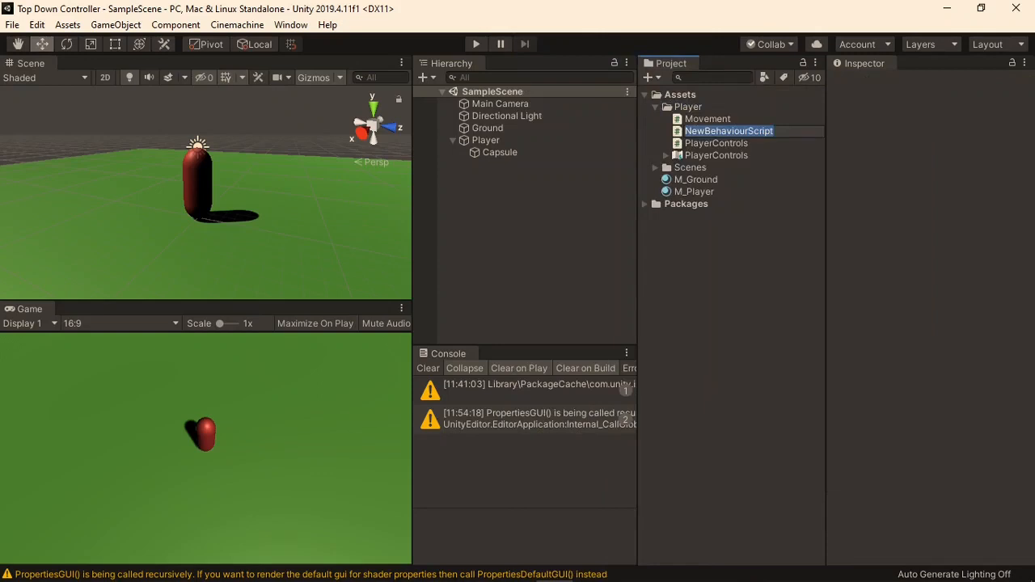
pyautogui.write('InputMa')
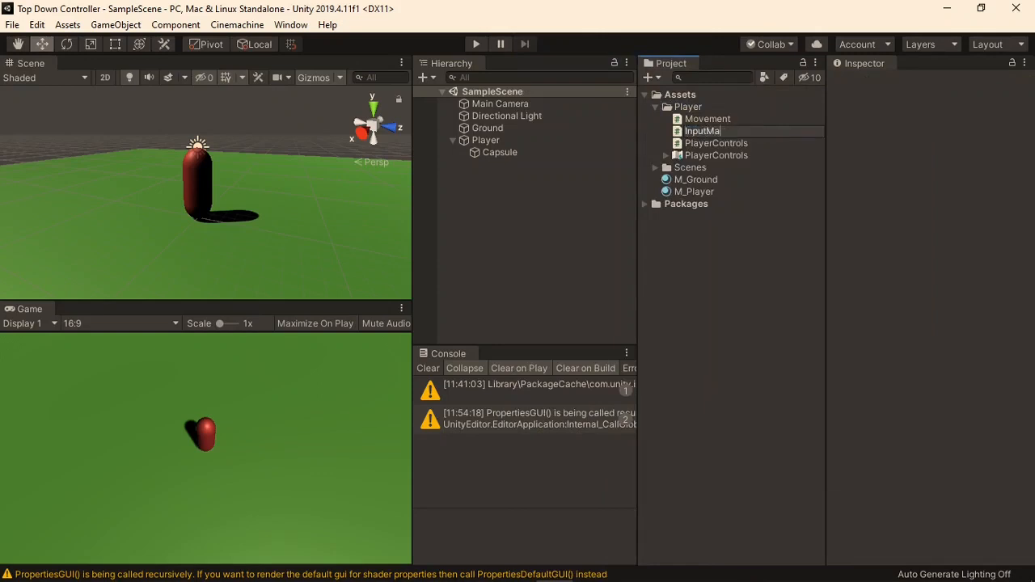
pyautogui.click(702, 120)
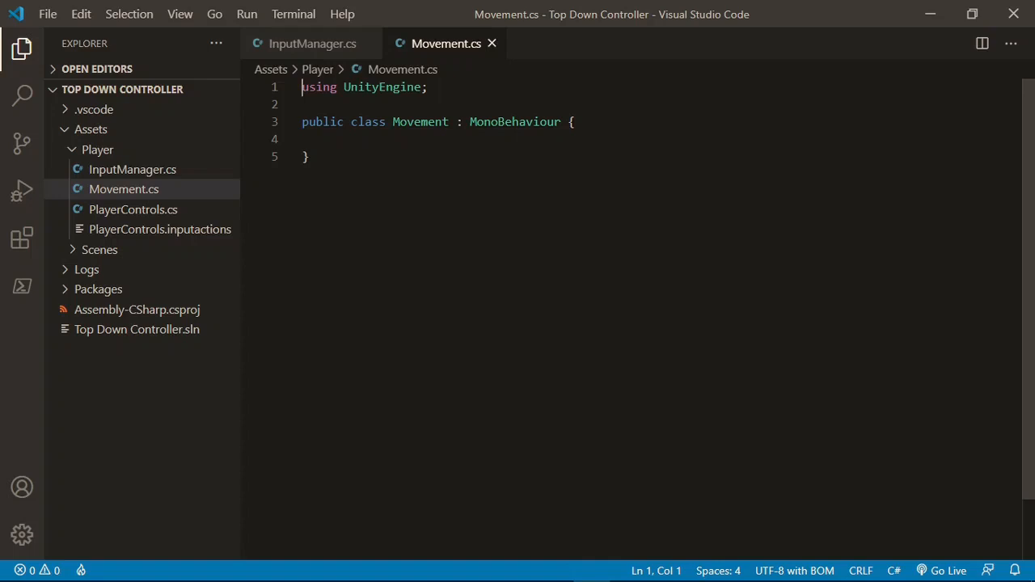
# Hide the Explorer sidebar and bring InputManager.cs into view.
pyautogui.click(23, 48)
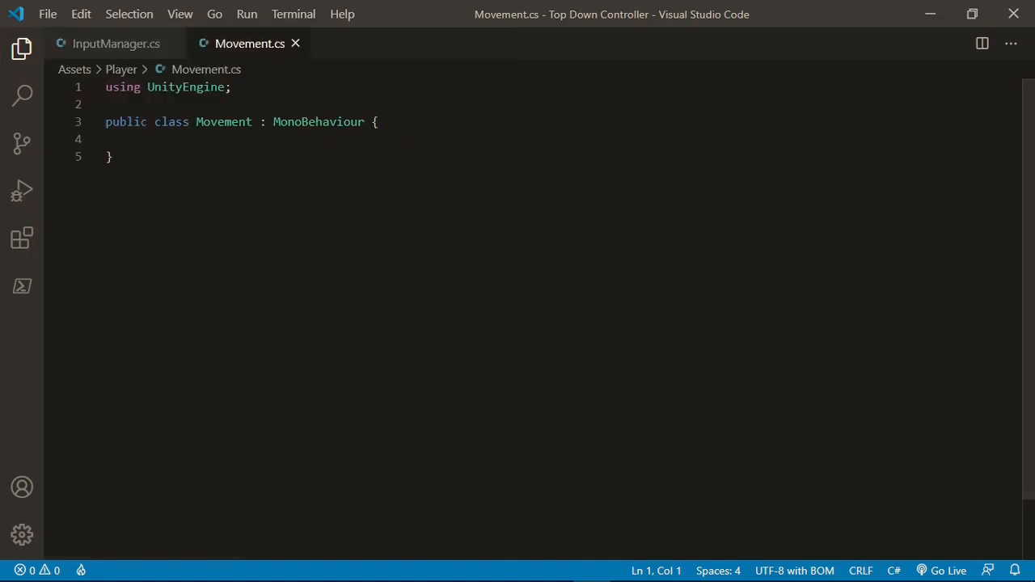
pyautogui.click(116, 42)
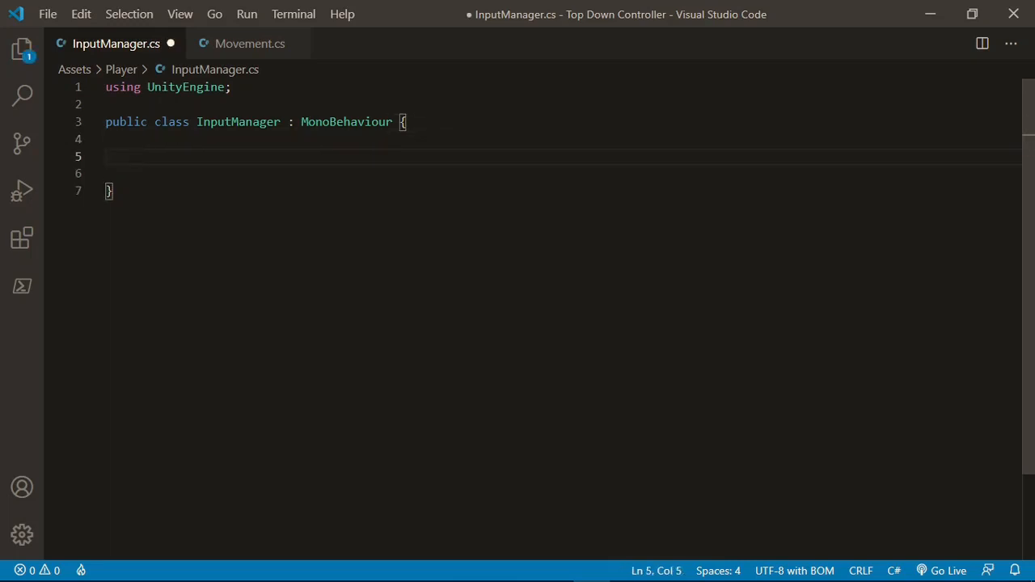
# Declare fields PlayerControls controls and PlayerControls.GroundMovementActions groundMovement.
pyautogui.write('Player')
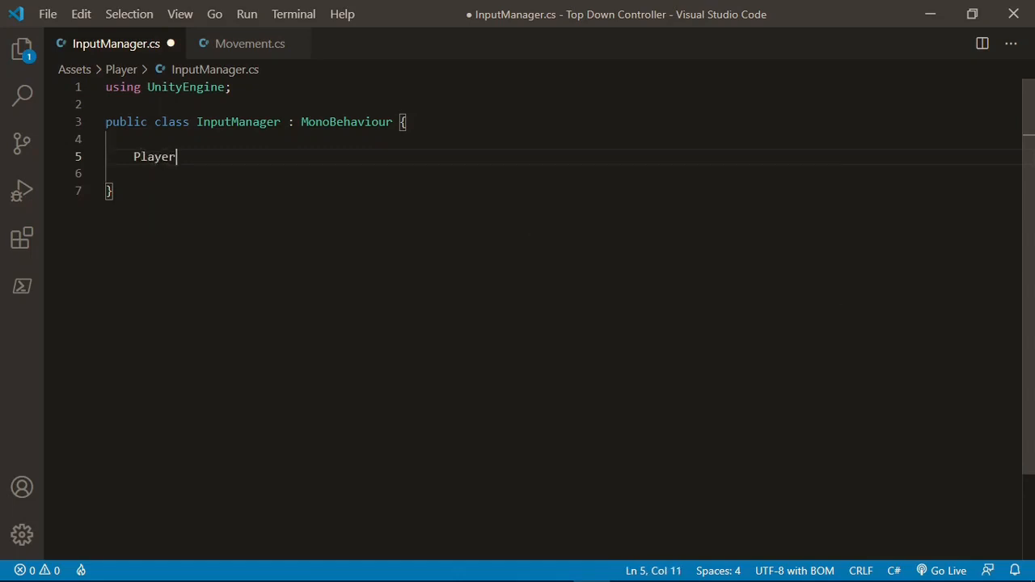
pyautogui.write('Controls c')
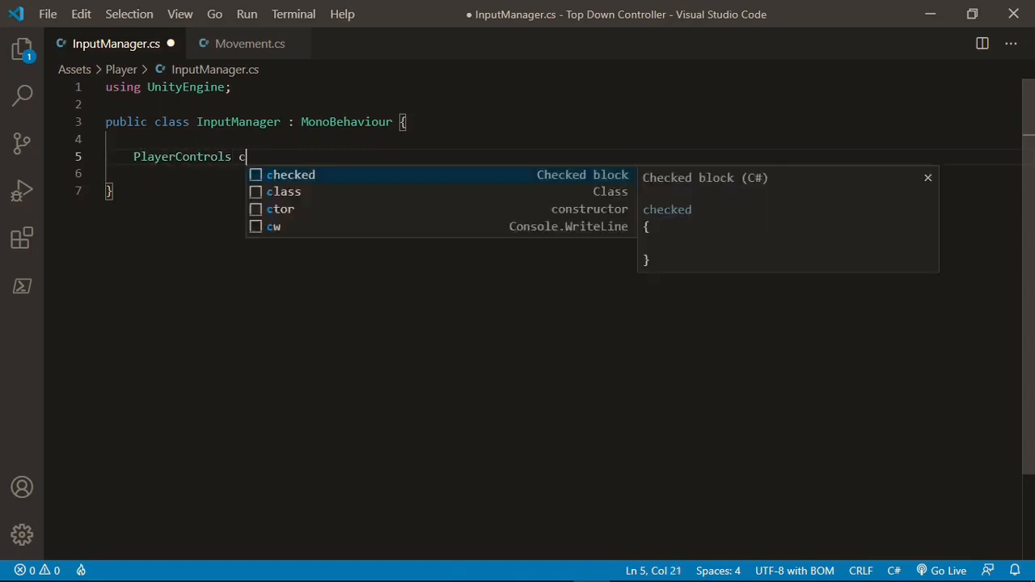
pyautogui.write('ontrols;')
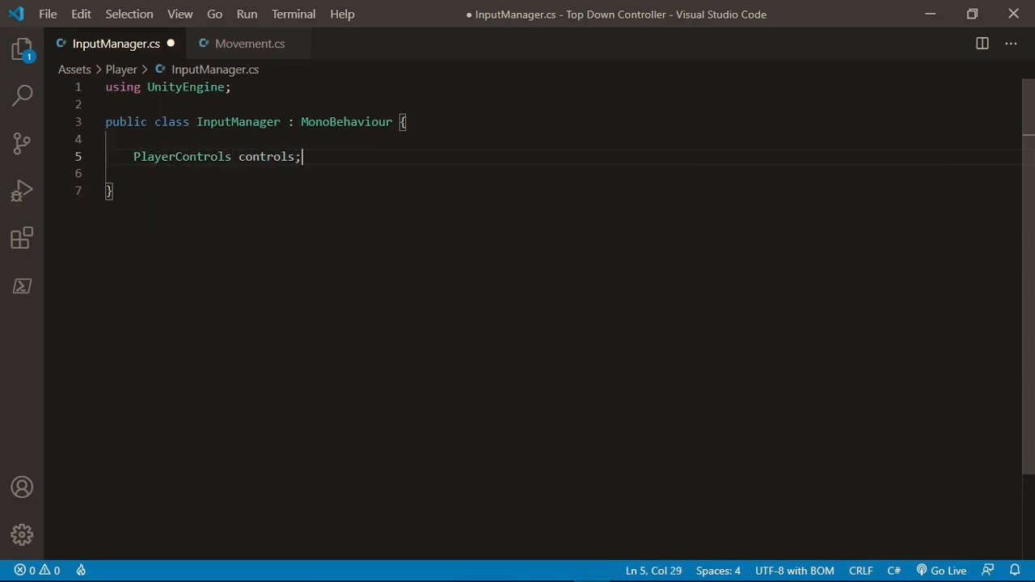
pyautogui.write('P')
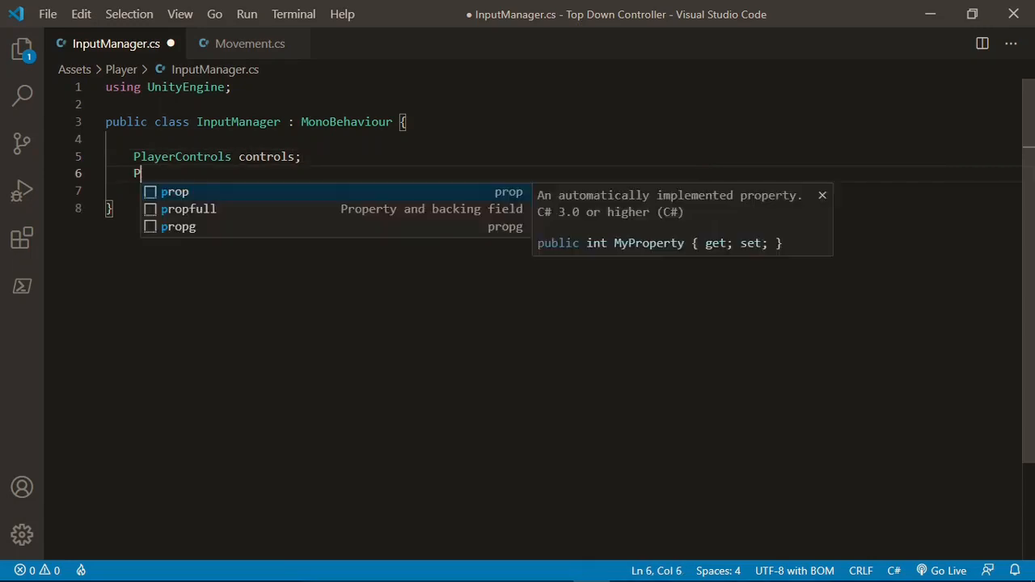
pyautogui.write('layerContr')
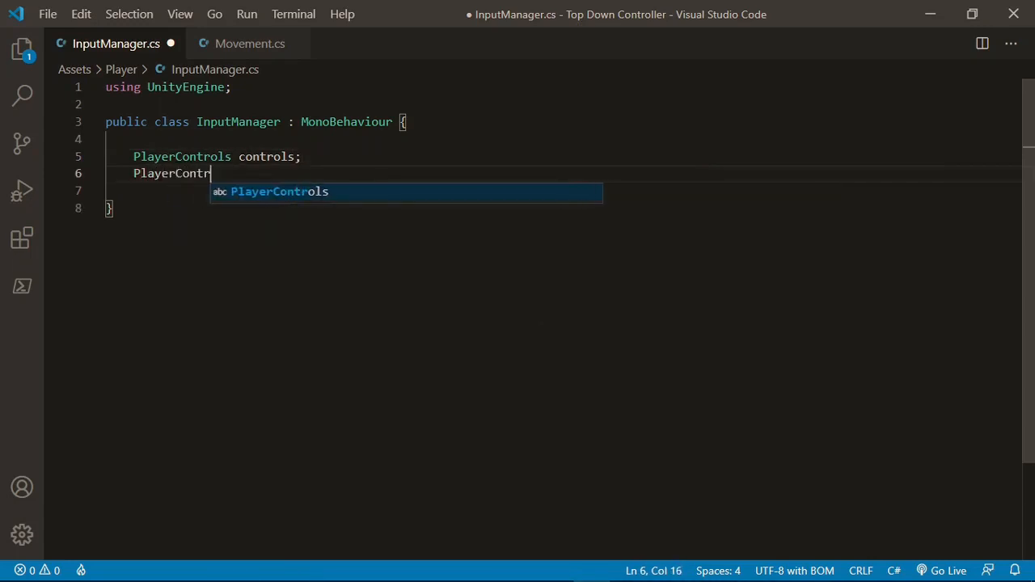
pyautogui.write('ols.GroundMovementAc')
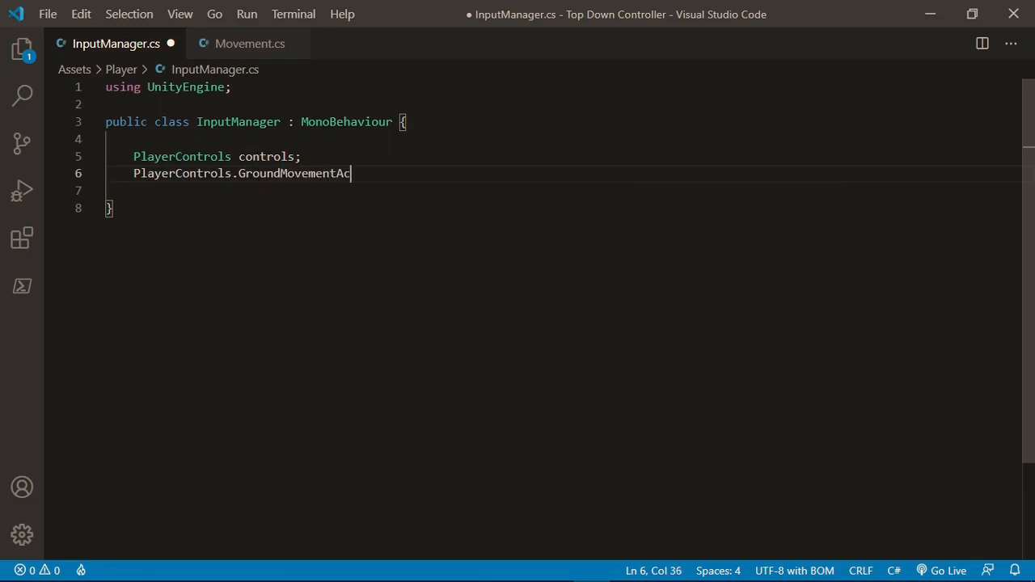
pyautogui.write('tions')
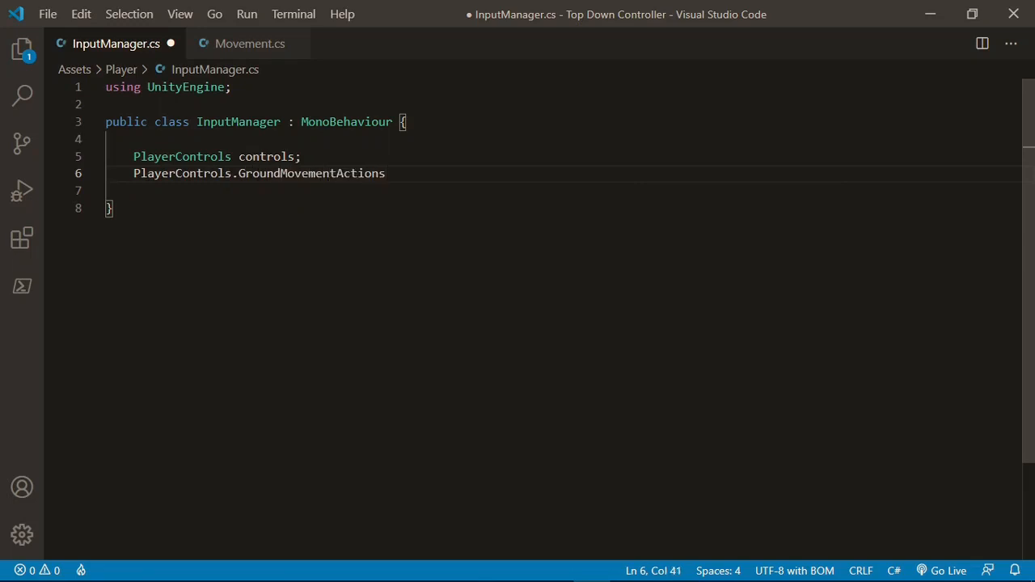
pyautogui.write('groundMovement;')
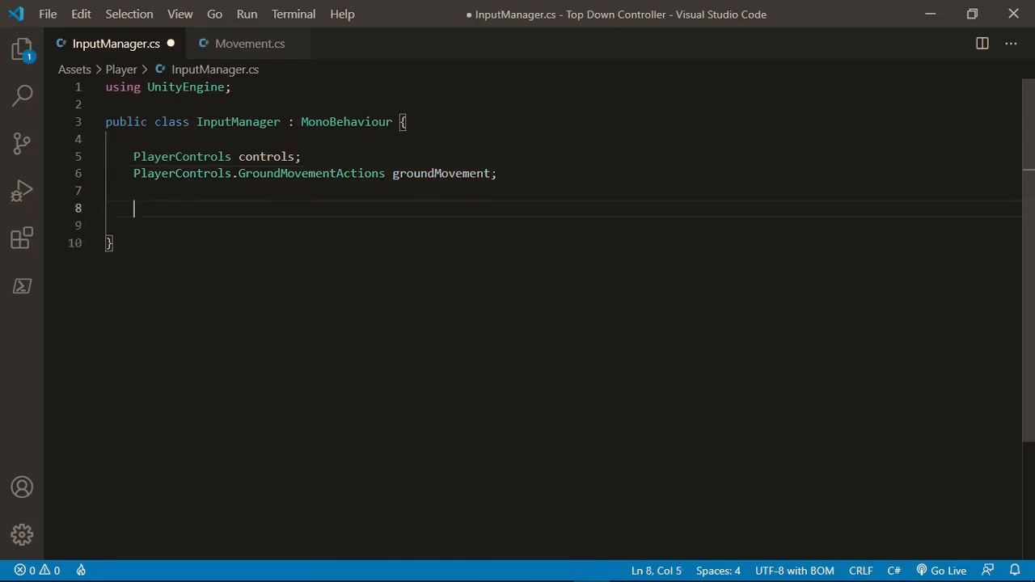
# Add Awake() creating new PlayerControls and assigning groundMovement = controls.GroundMovement.
pyautogui.write('void Awake () {')
pyautogui.click(563, 224)
pyautogui.write('contr')
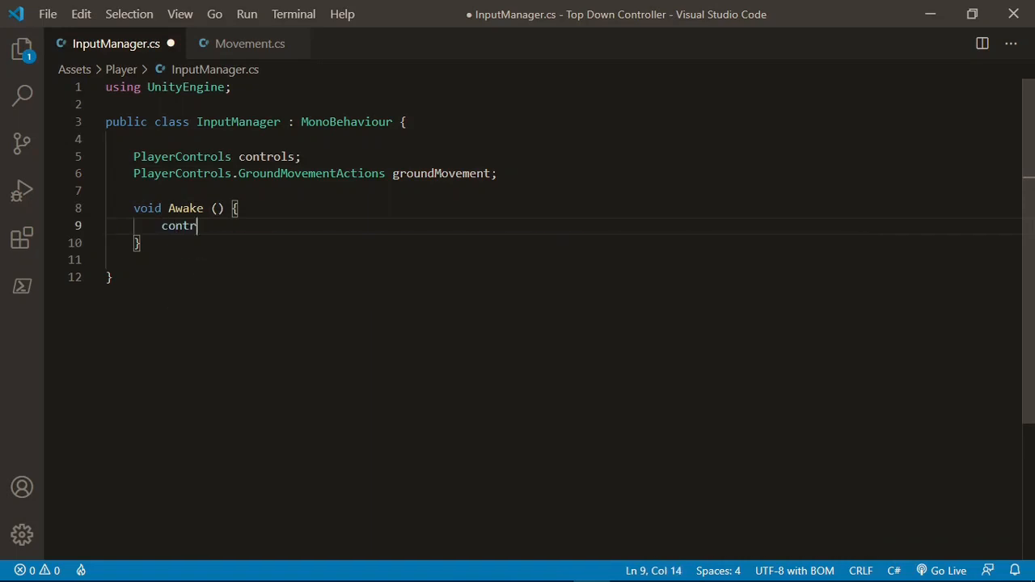
pyautogui.write('ol = n')
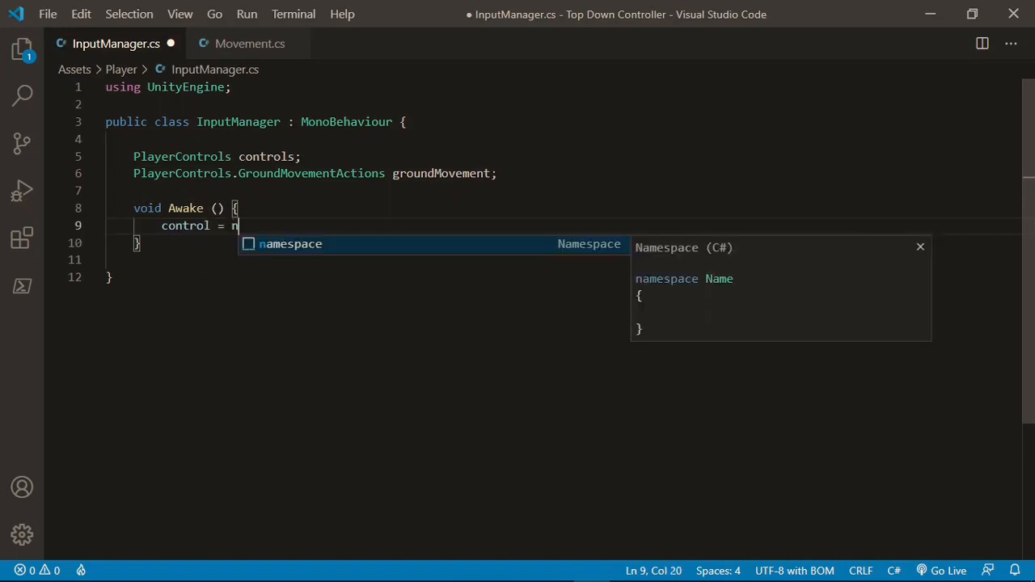
pyautogui.write('ew PlayerControls();')
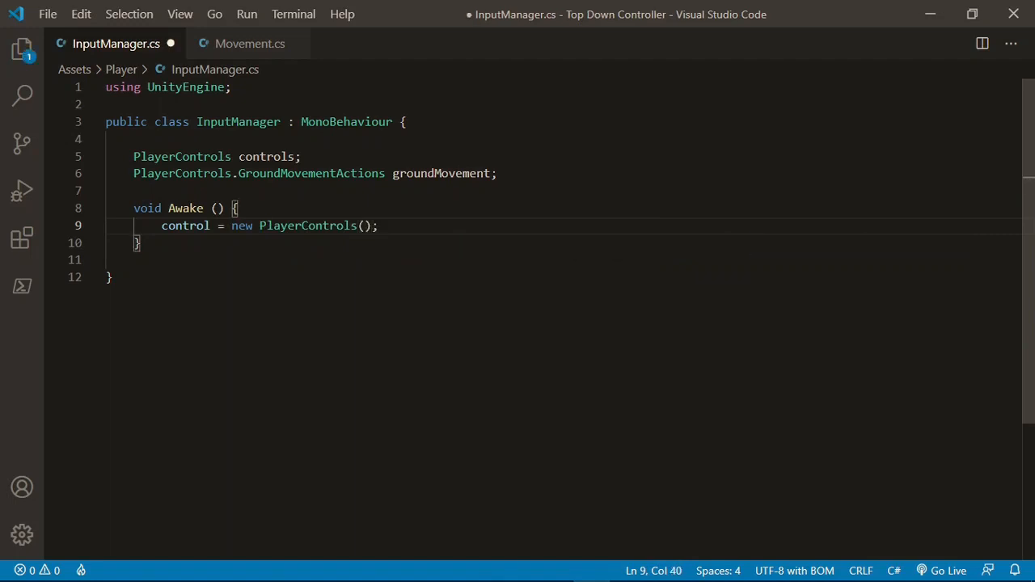
pyautogui.write('groundMovement = controls.')
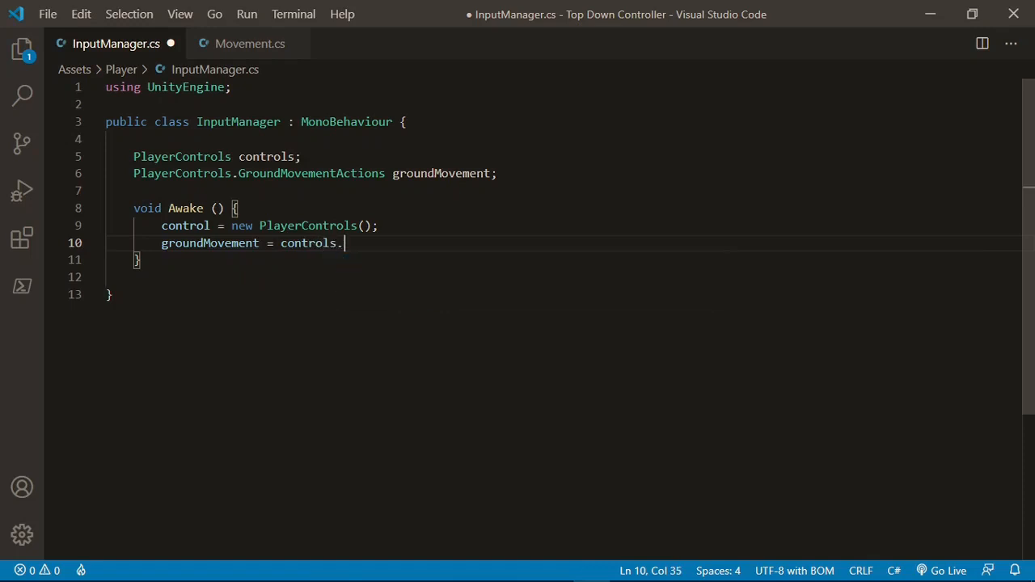
pyautogui.write('GroundMiov')
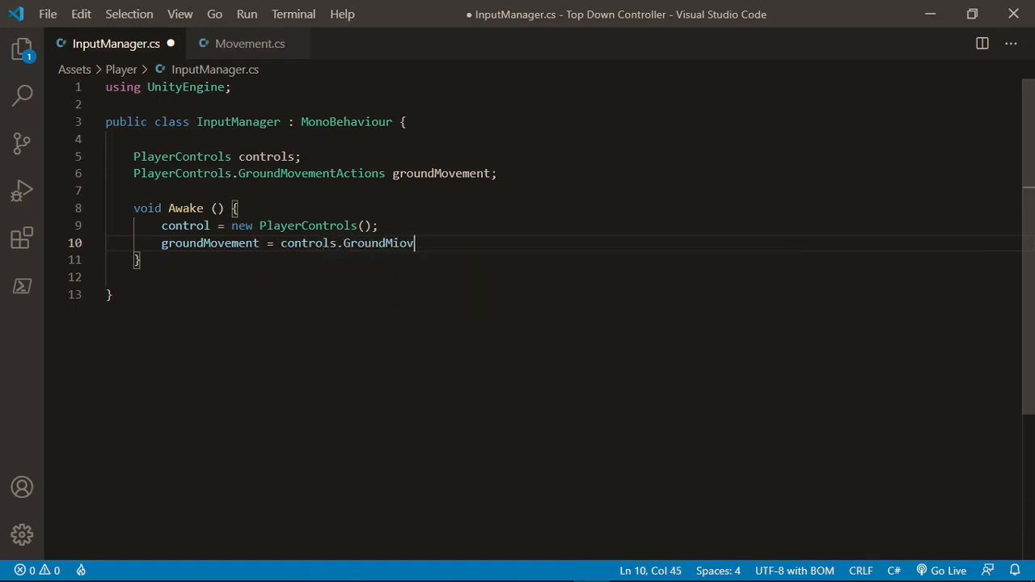
pyautogui.write('ement;')
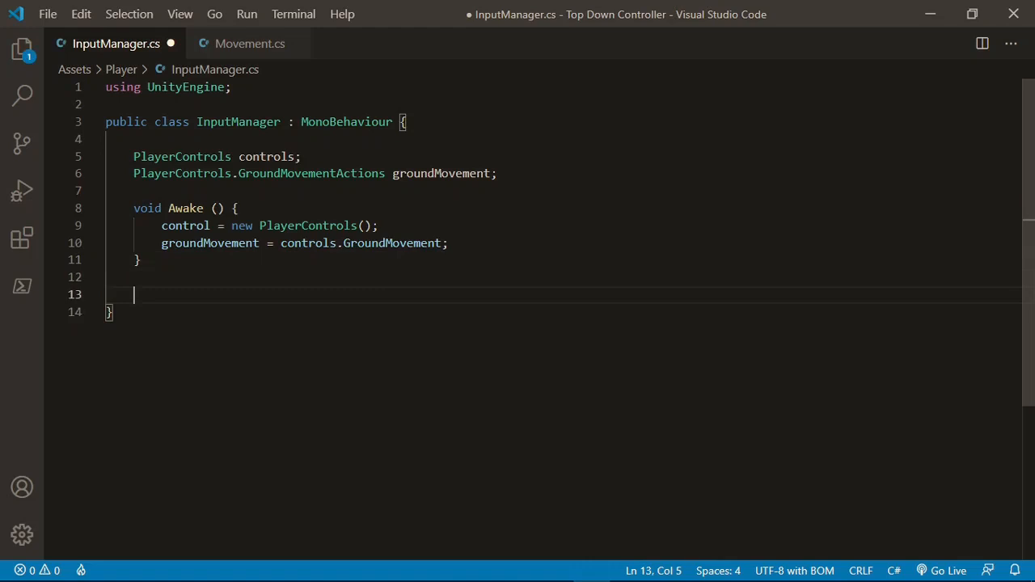
# Add OnEnable() calling controls.Enable().
pyautogui.write('void On')
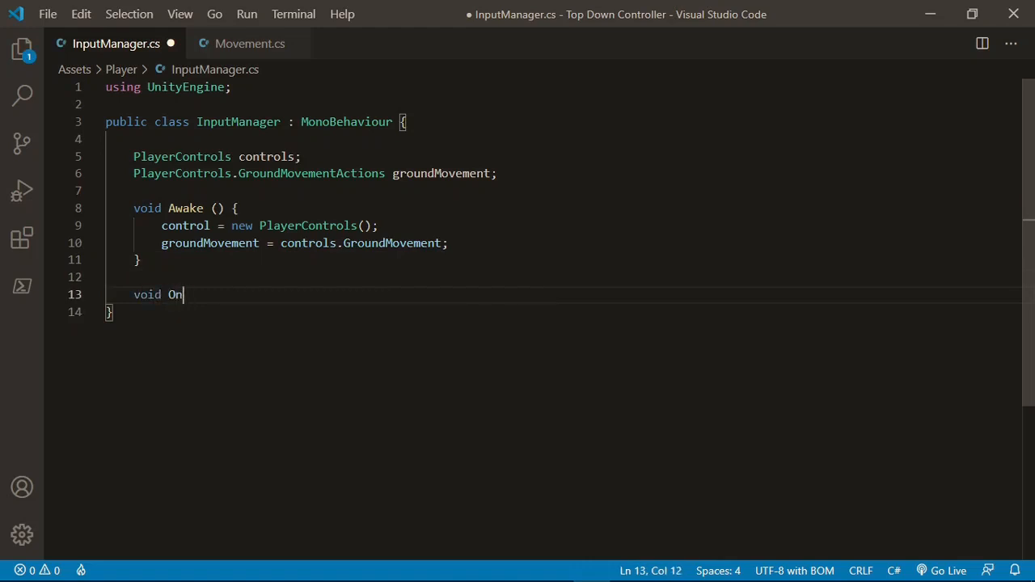
pyautogui.write('Enable () {')
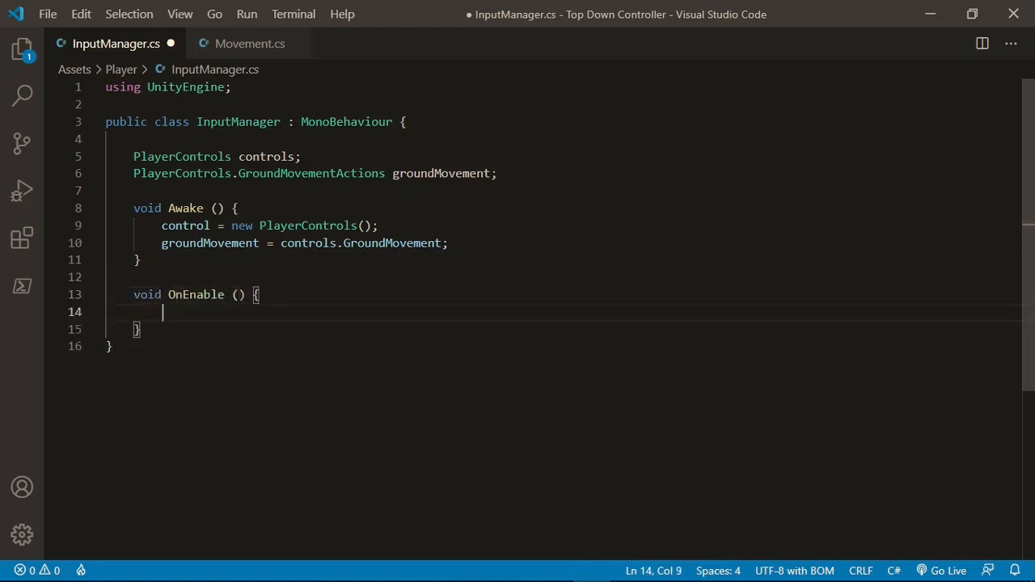
pyautogui.write('controls.')
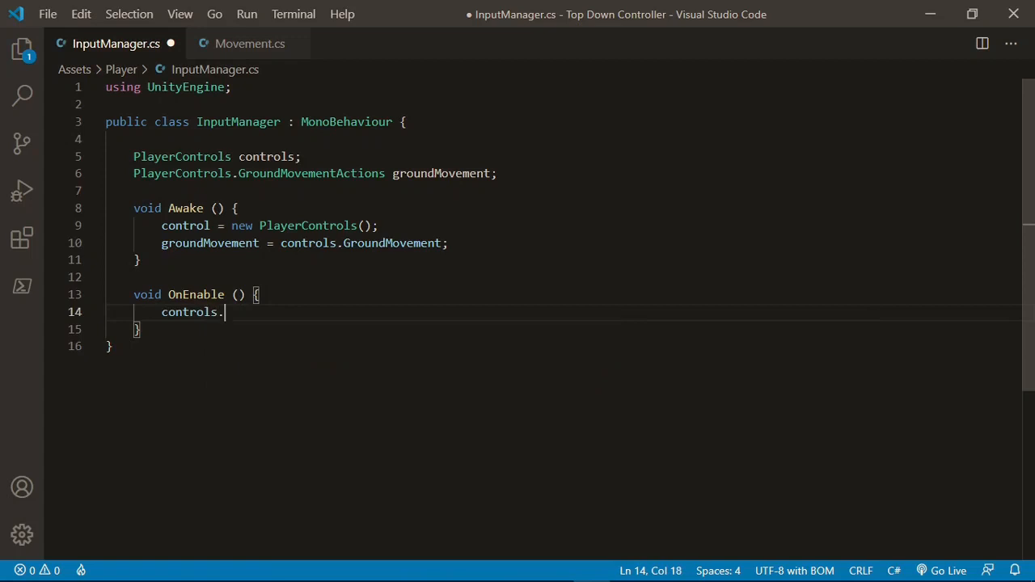
pyautogui.write('E')
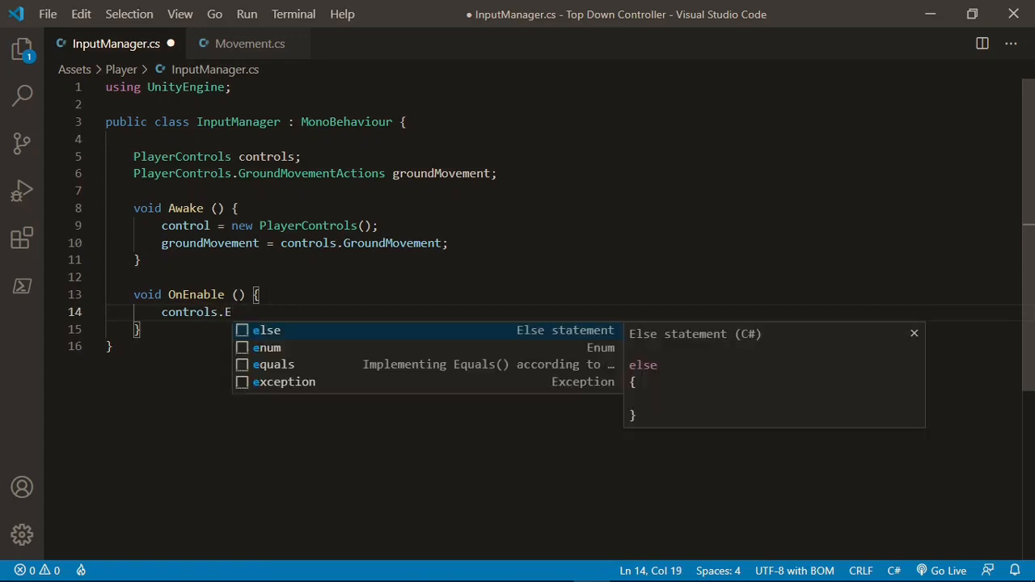
pyautogui.write('nable();')
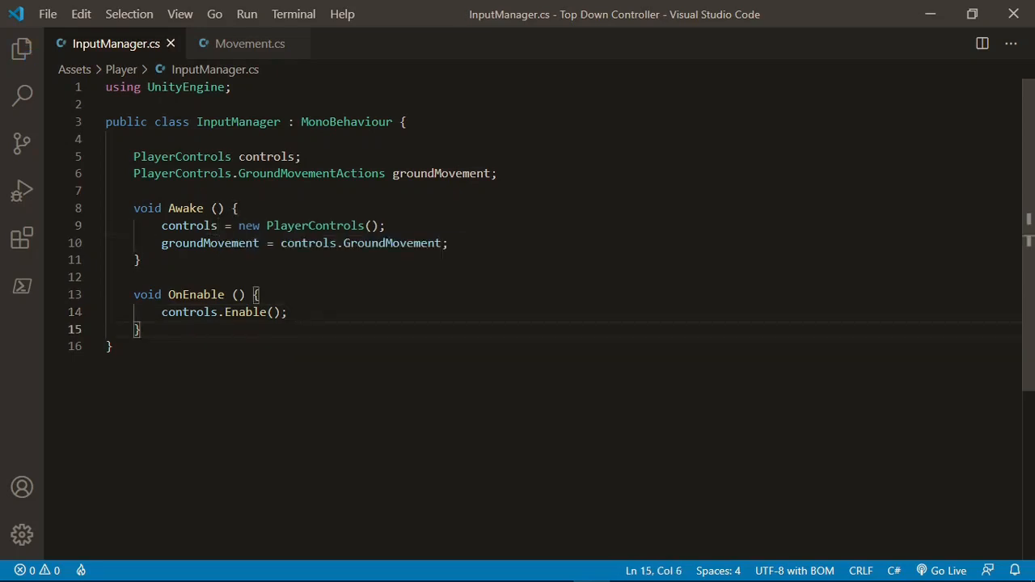
# Add OnDisable() calling controls.Disable() and start a new line inside Awake.
pyautogui.write('void OnD')
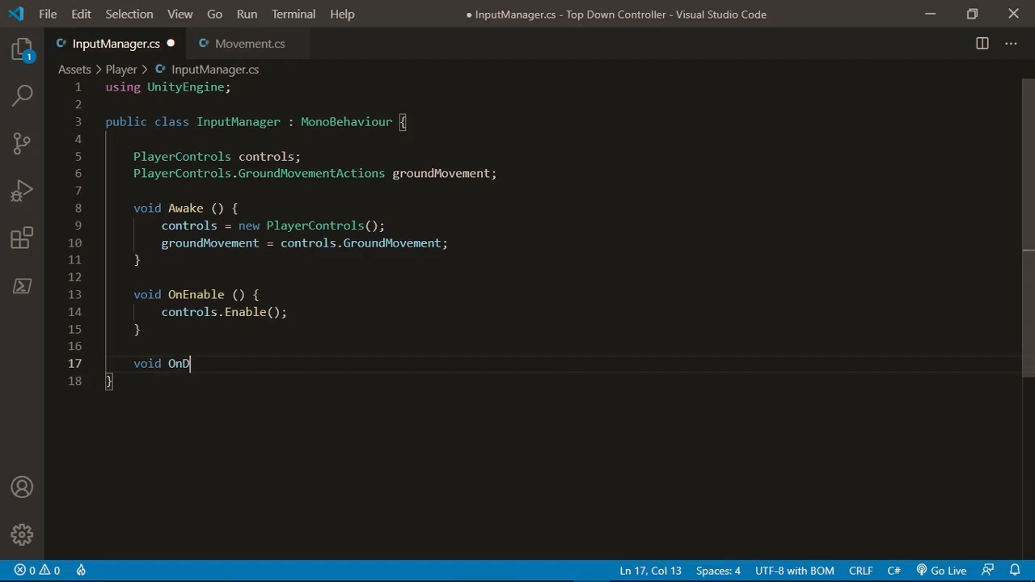
pyautogui.write('isable () {')
pyautogui.write('controls.')
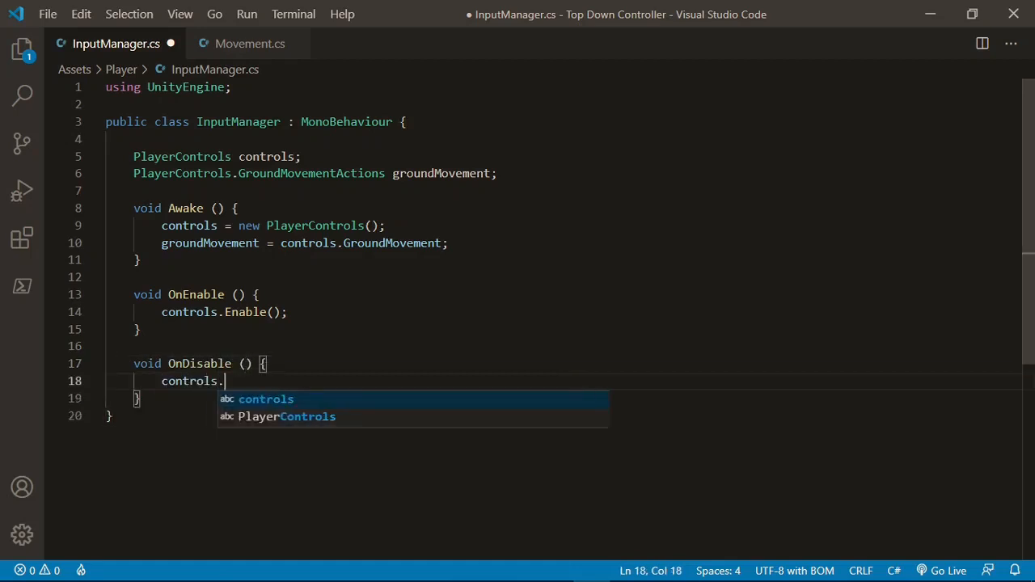
pyautogui.write('Disable();')
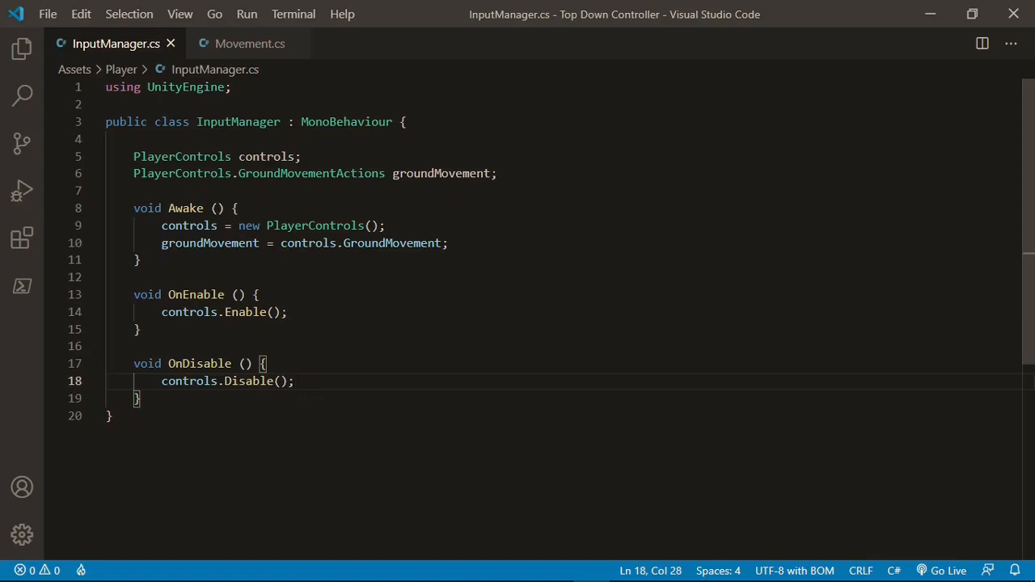
pyautogui.press('Enter')
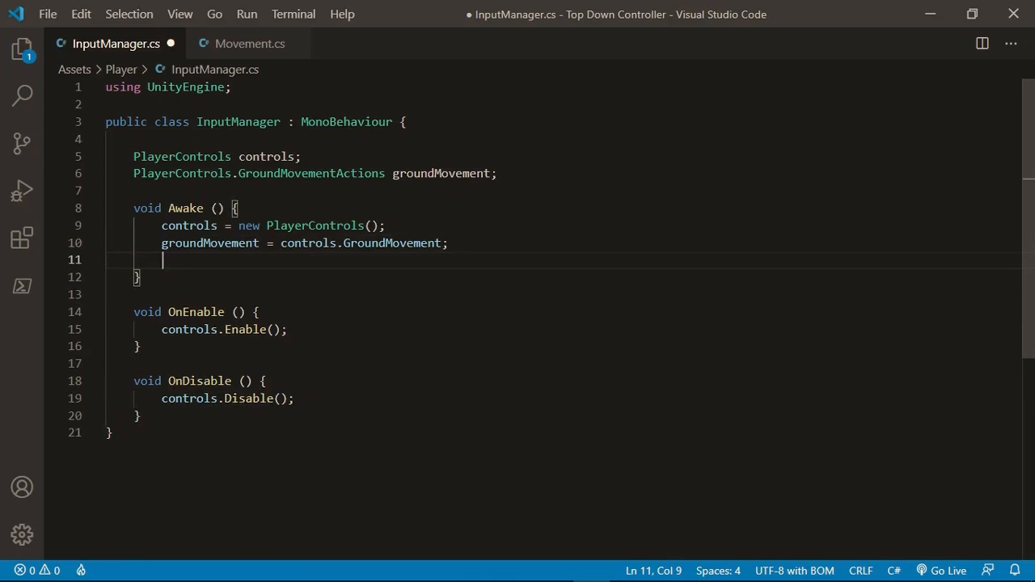
# Write the comment template '//groundMovement.[action].performed += context => something;' in Awake and save.
pyautogui.write('//')
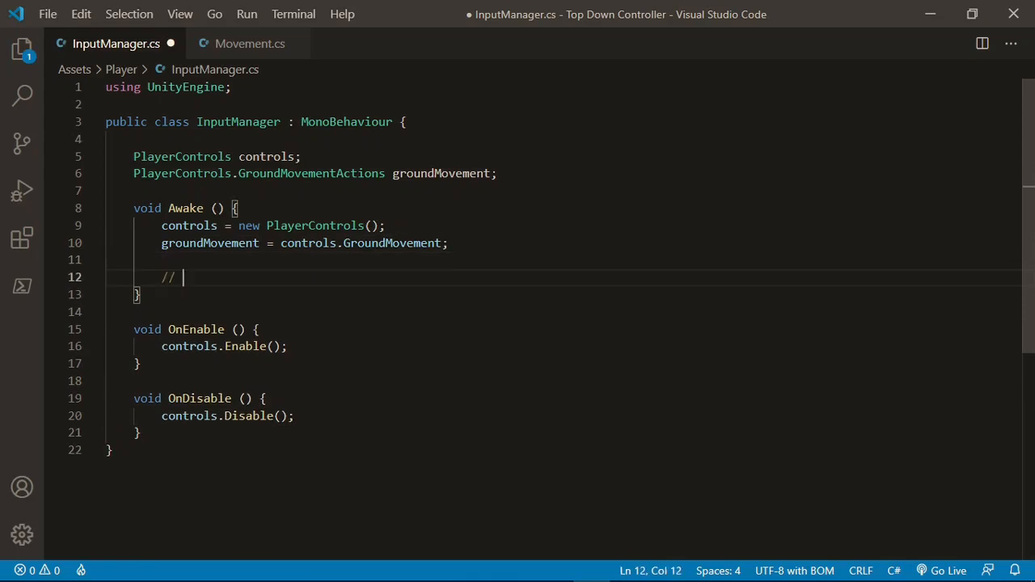
pyautogui.write('groundMovement')
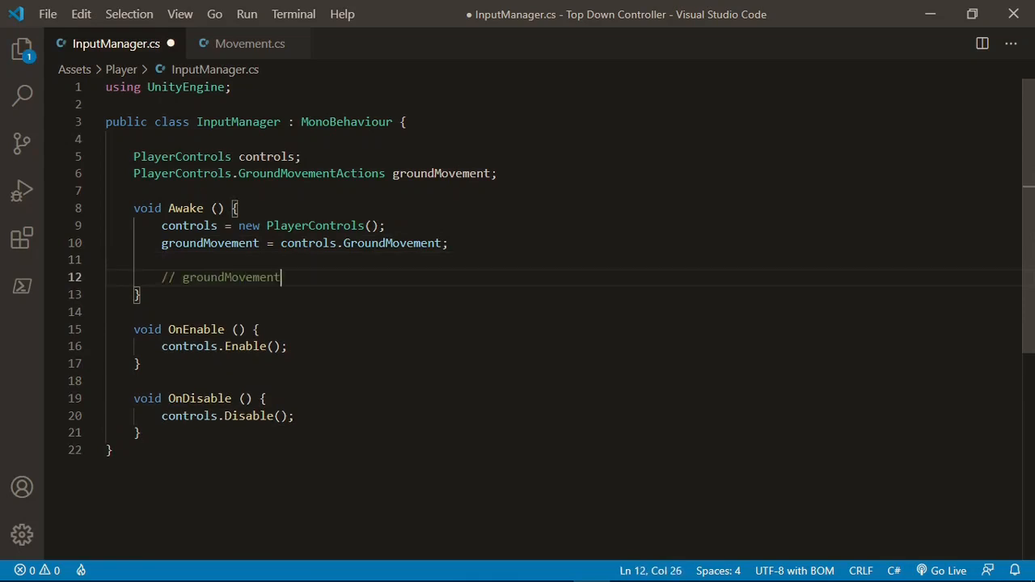
pyautogui.write('.')
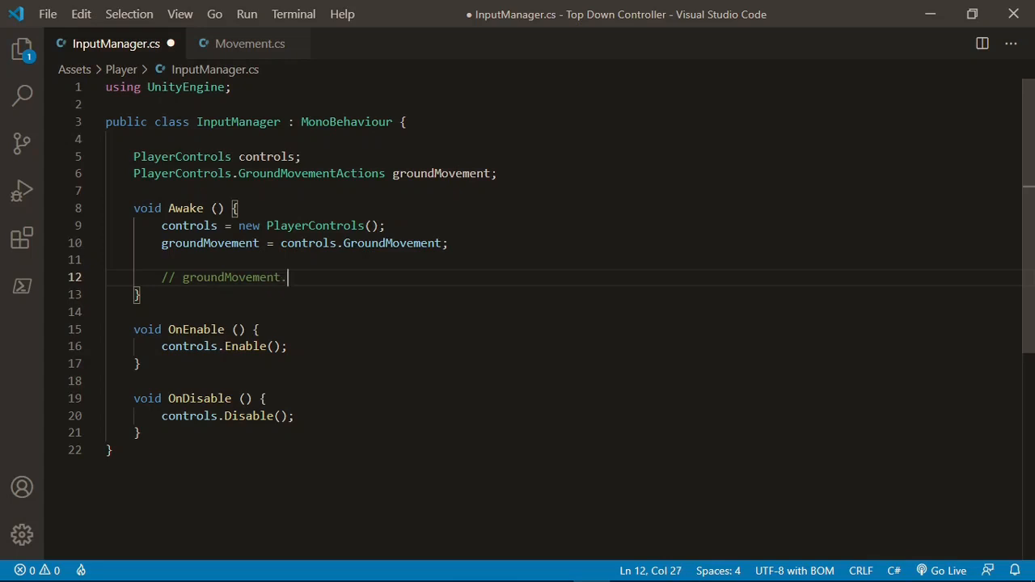
pyautogui.write('[action]')
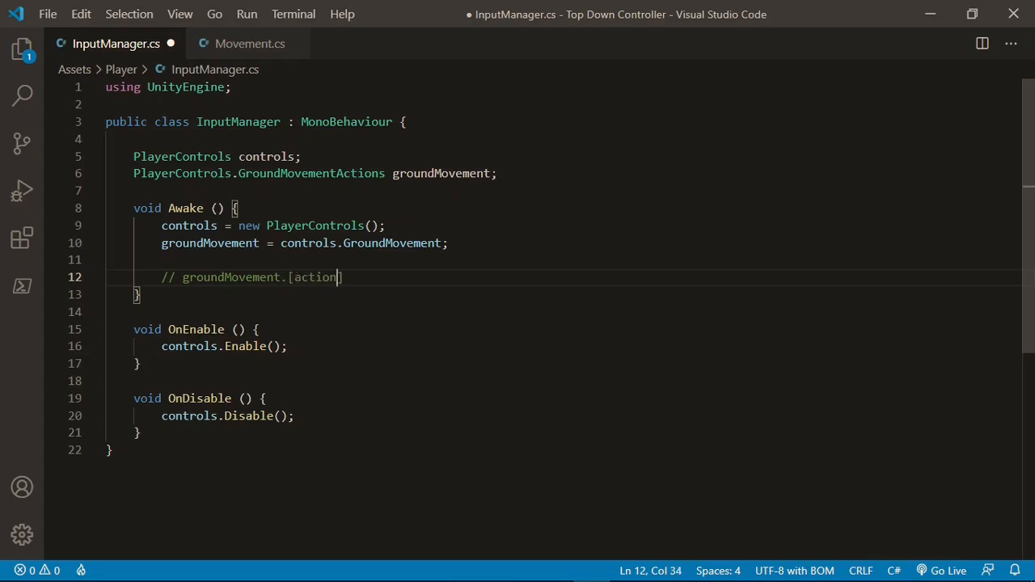
pyautogui.write('.perof')
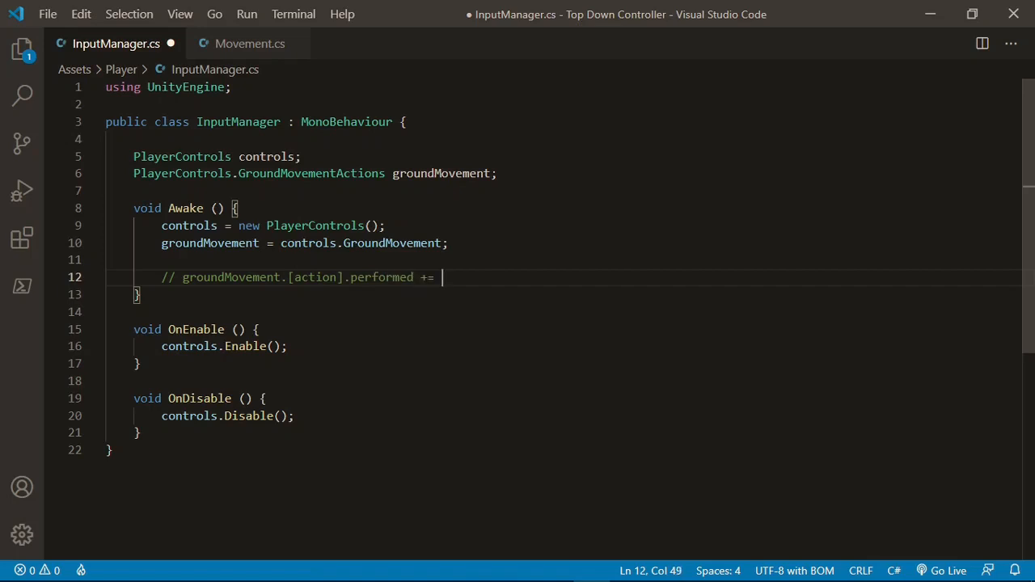
pyautogui.write('context => do')
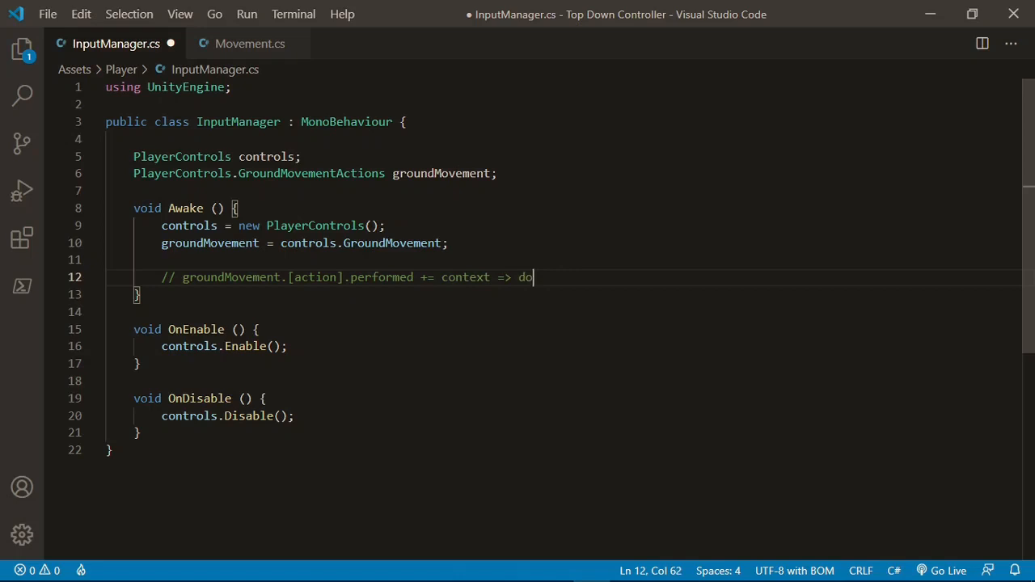
pyautogui.write('something;')
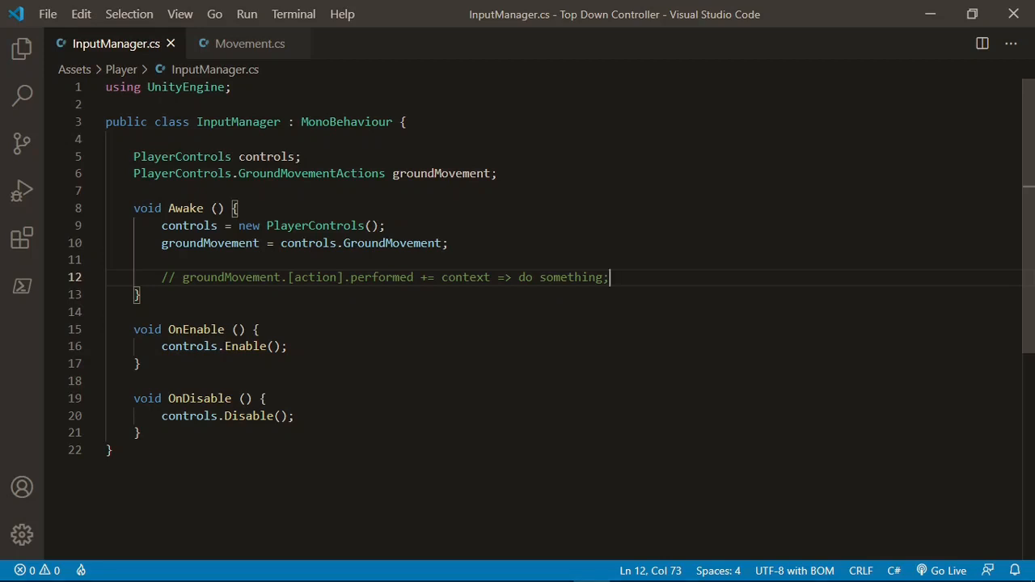
pyautogui.press('Enter')
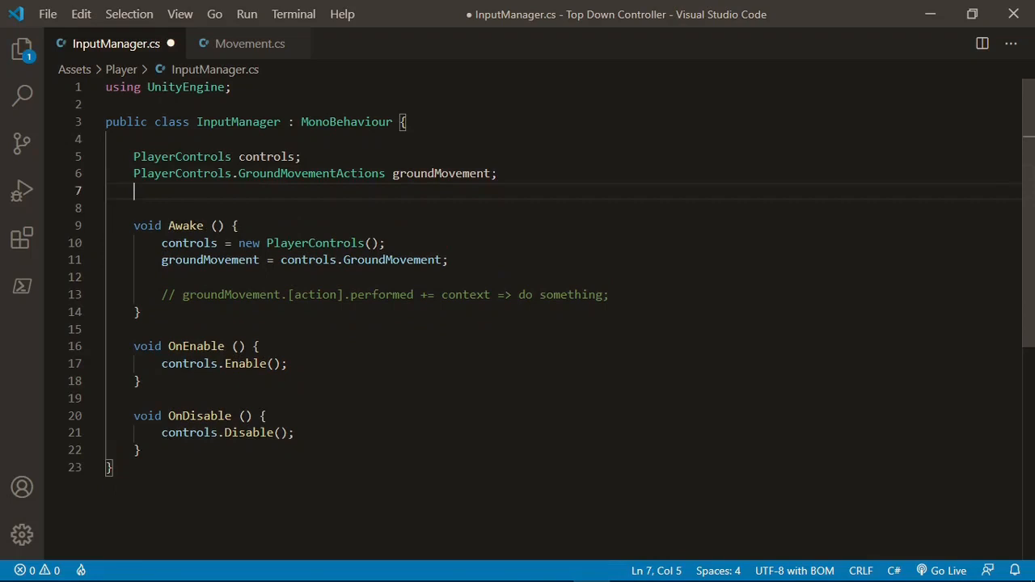
# Declare a Vector2 horizontalInput field.
pyautogui.write('Vector2')
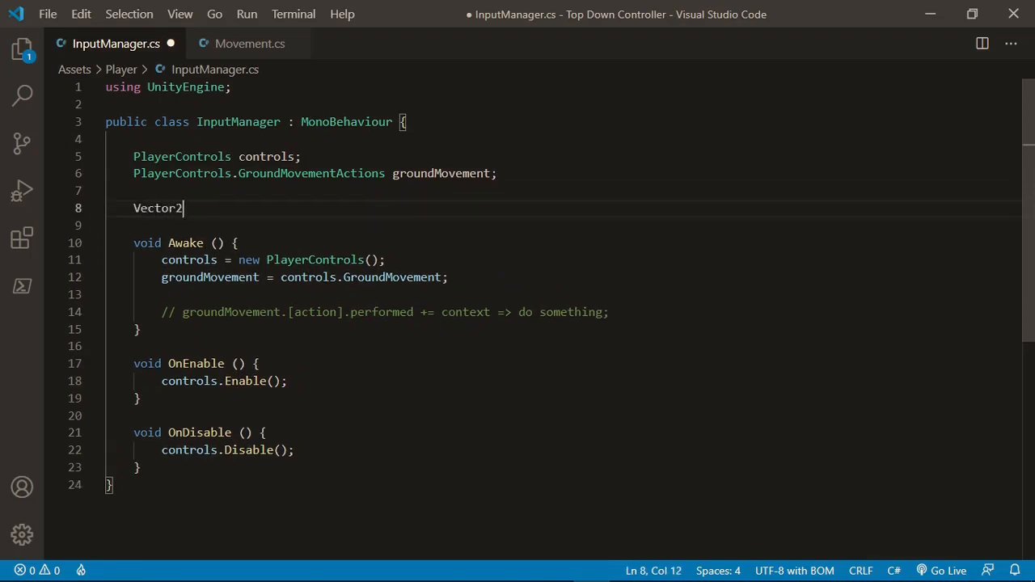
pyautogui.write('horizonta')
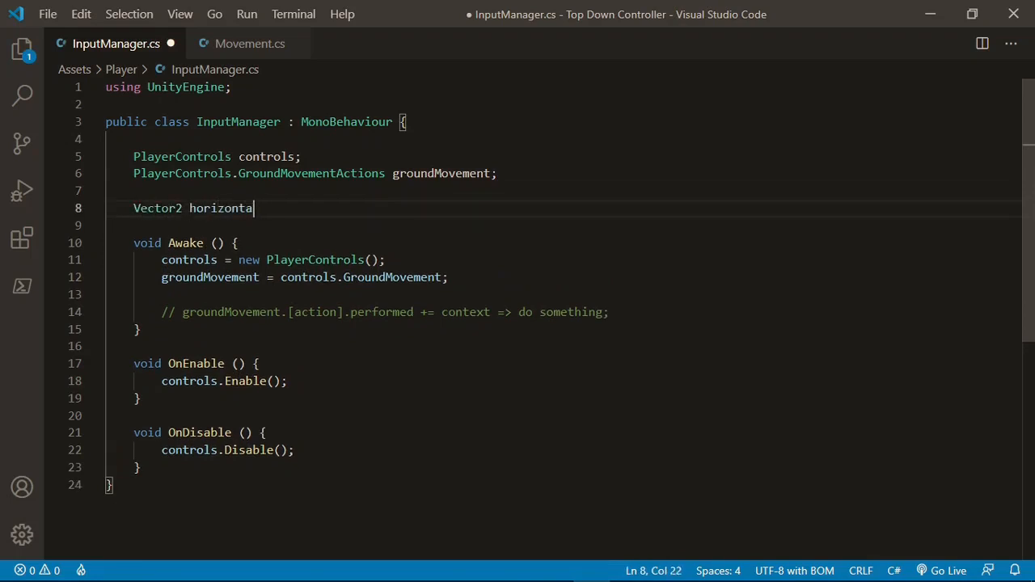
pyautogui.write('lInput;')
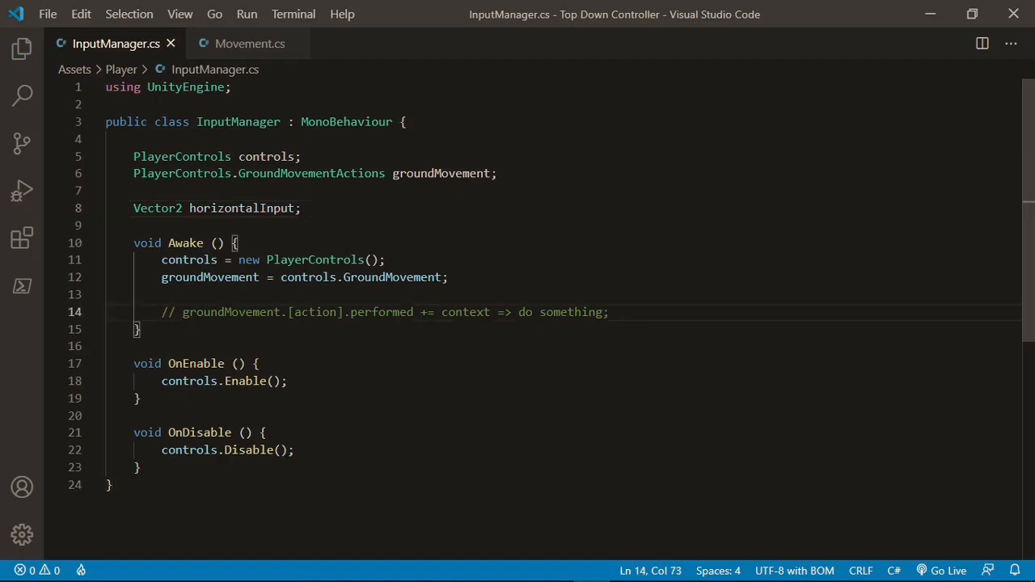
# Subscribe HorizontalMovement.performed so horizontalInput = ctx.ReadValue<Vector2>(), then save.
pyautogui.write('groundMovement.')
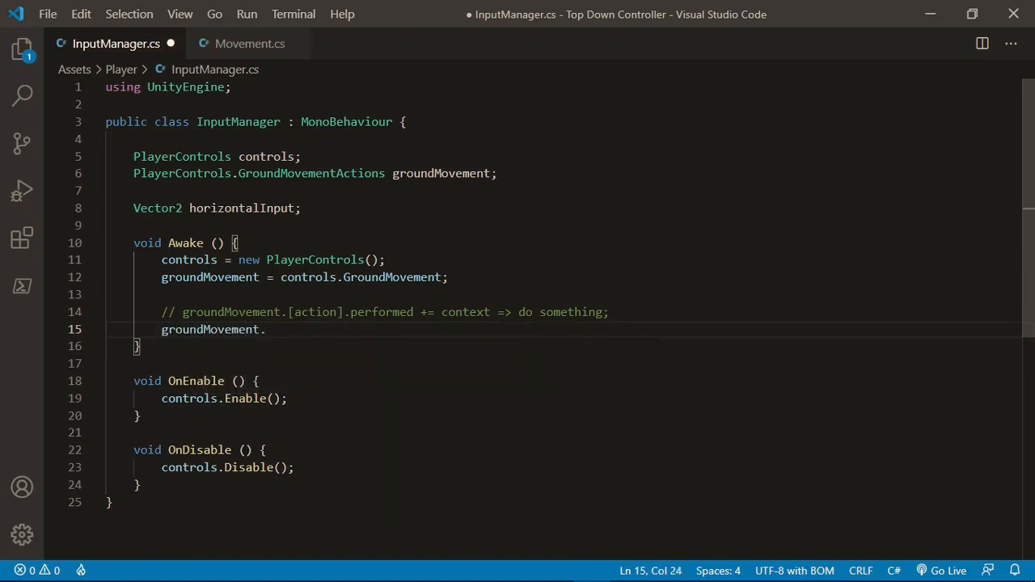
pyautogui.write('HorizontalMovem')
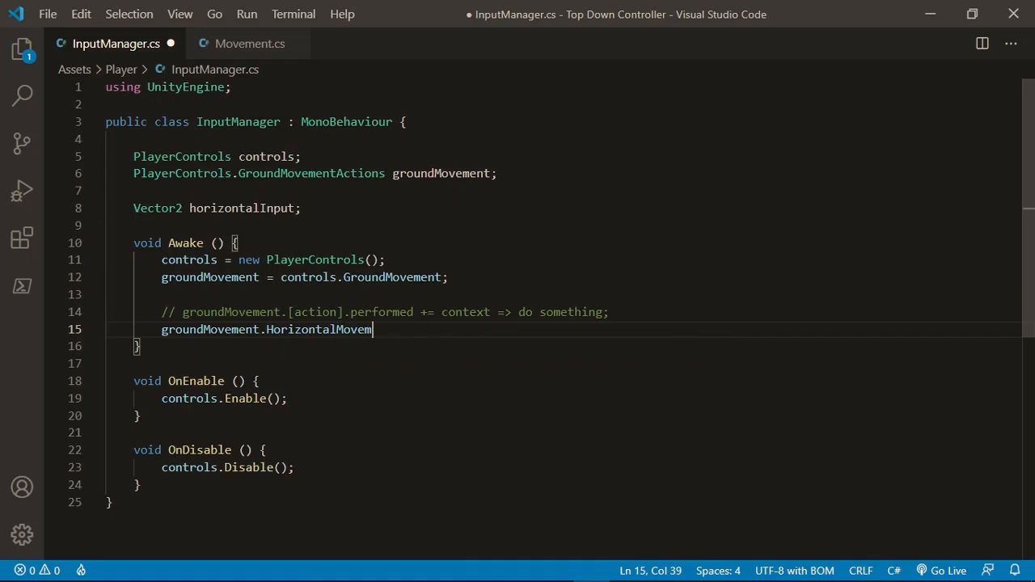
pyautogui.write('.performed += ctx')
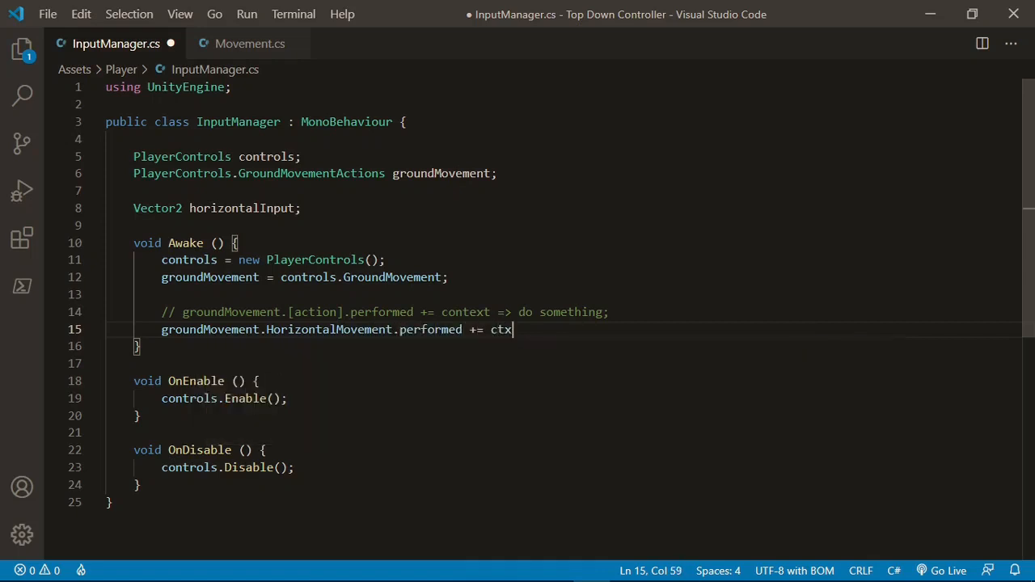
pyautogui.write('" "')
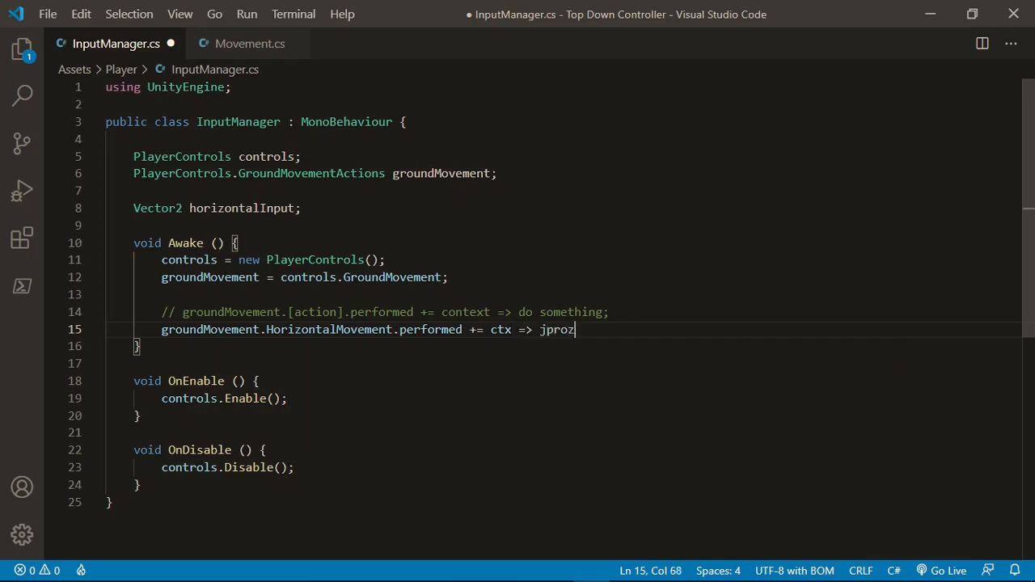
pyautogui.write('horizontalInput =')
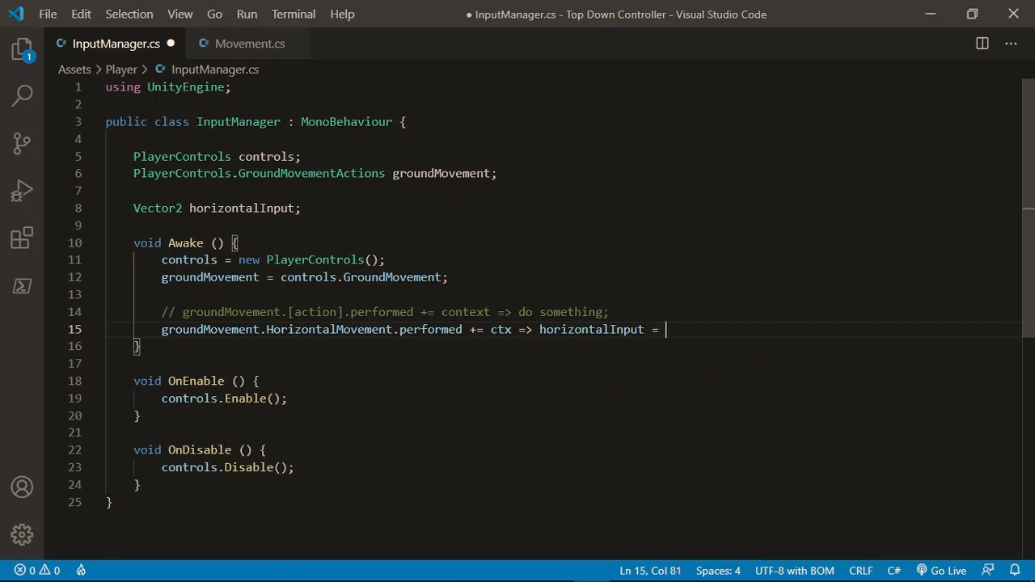
pyautogui.write('ctx.R')
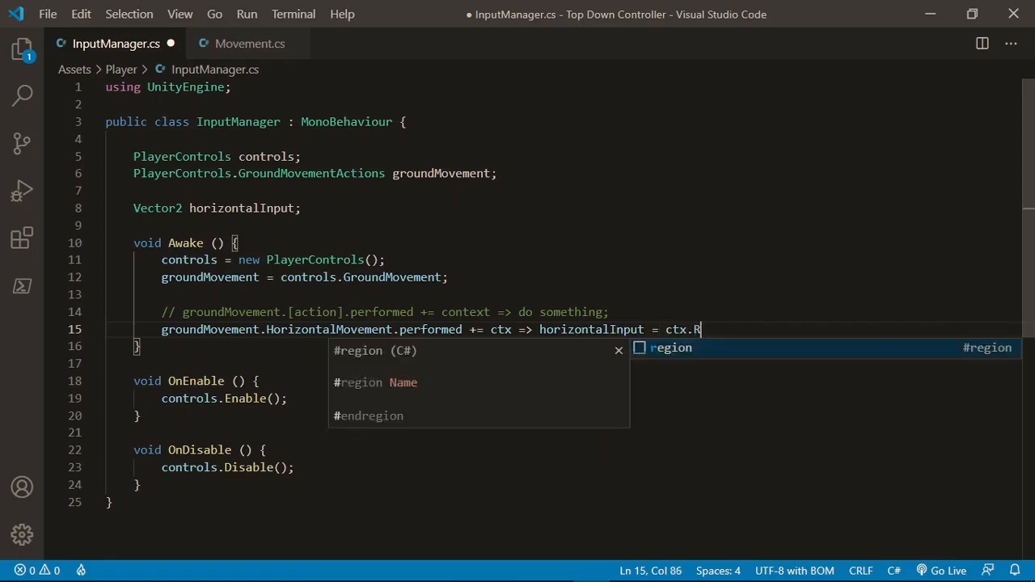
pyautogui.write('eadValue')
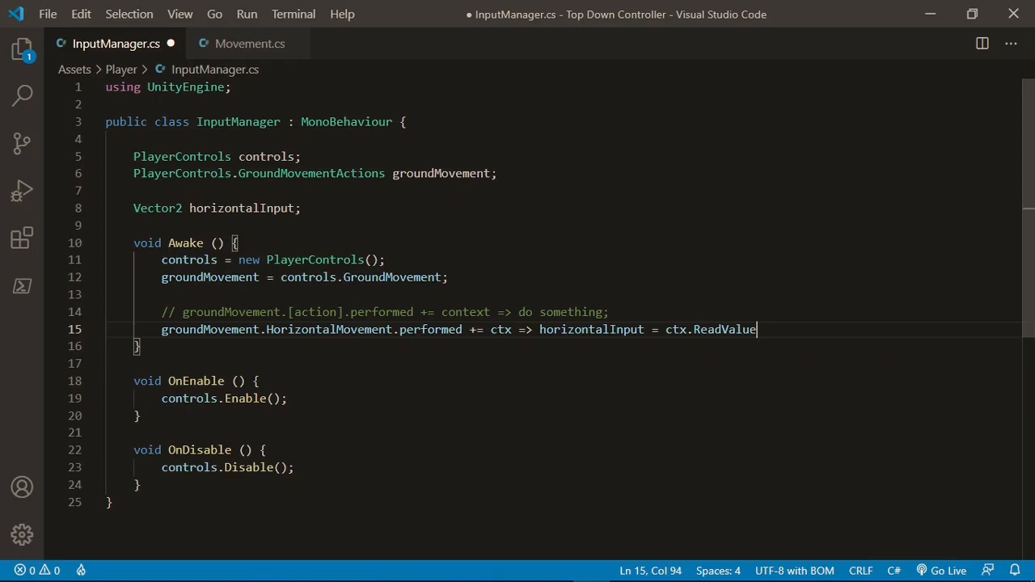
pyautogui.write('<Vec')
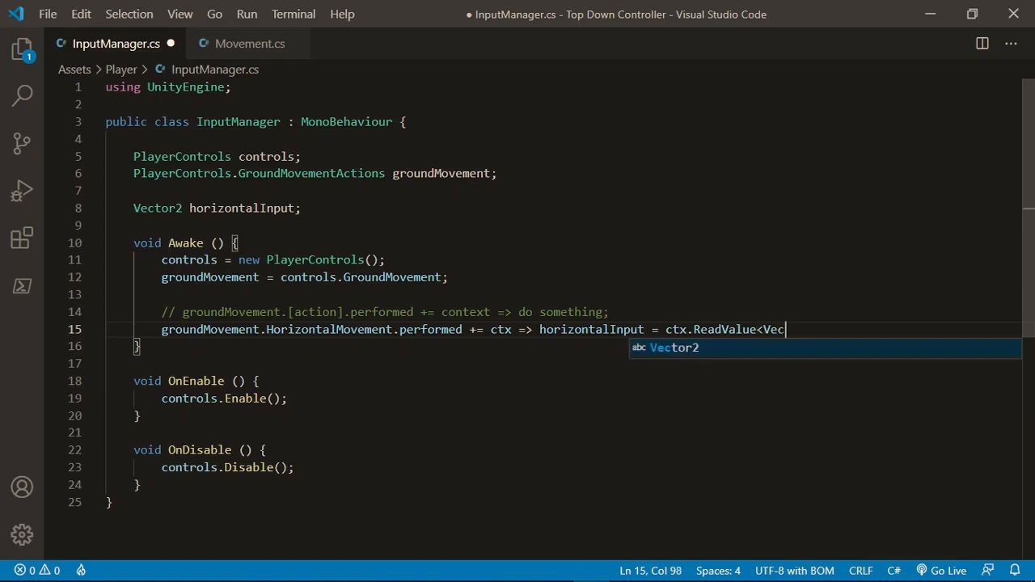
pyautogui.write('tor2>();')
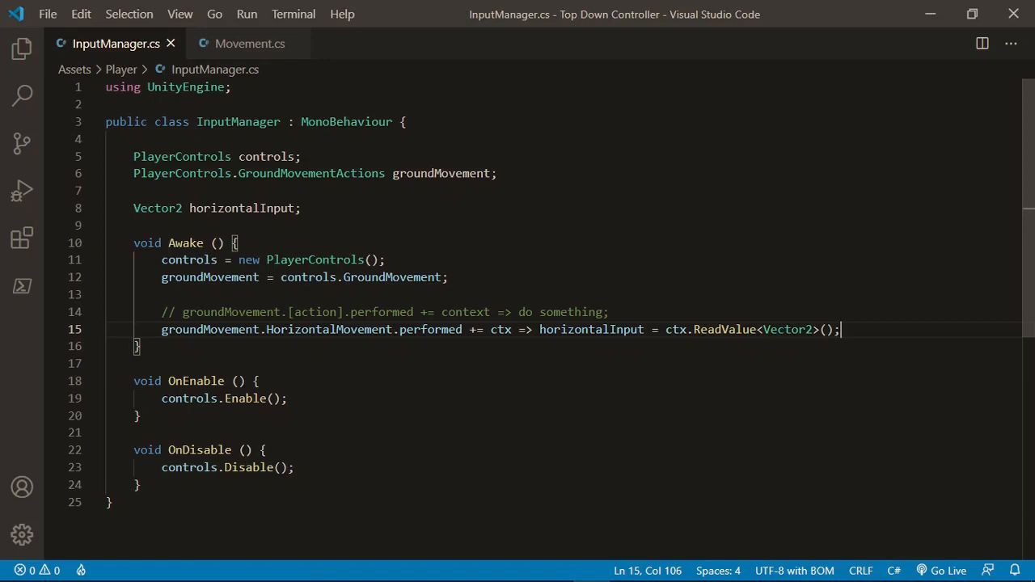
pyautogui.click(249, 42)
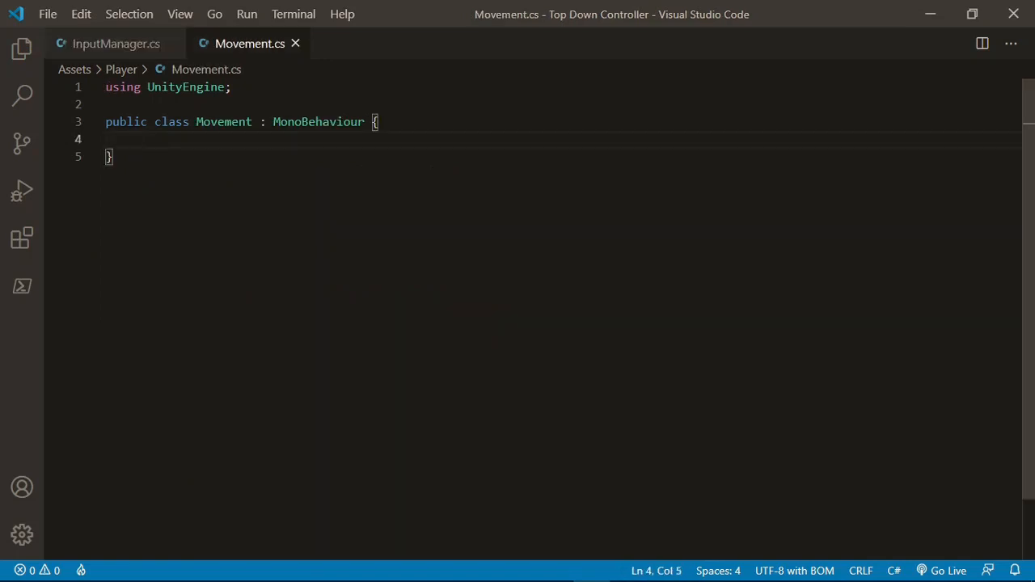
# Declare a Vector2 horizontalInput field in Movement.cs.
pyautogui.press('Enter')
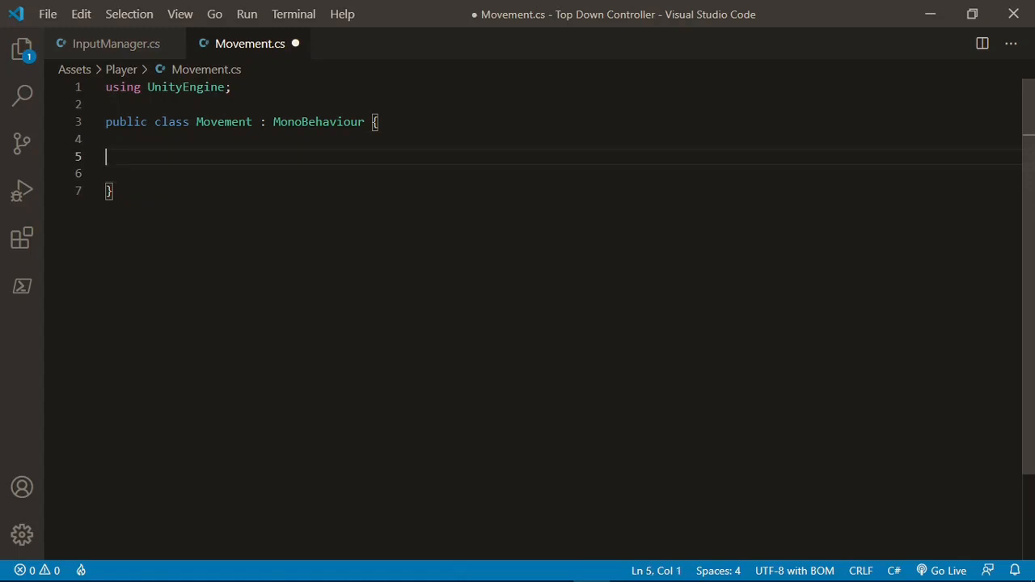
pyautogui.write('Vector2 h')
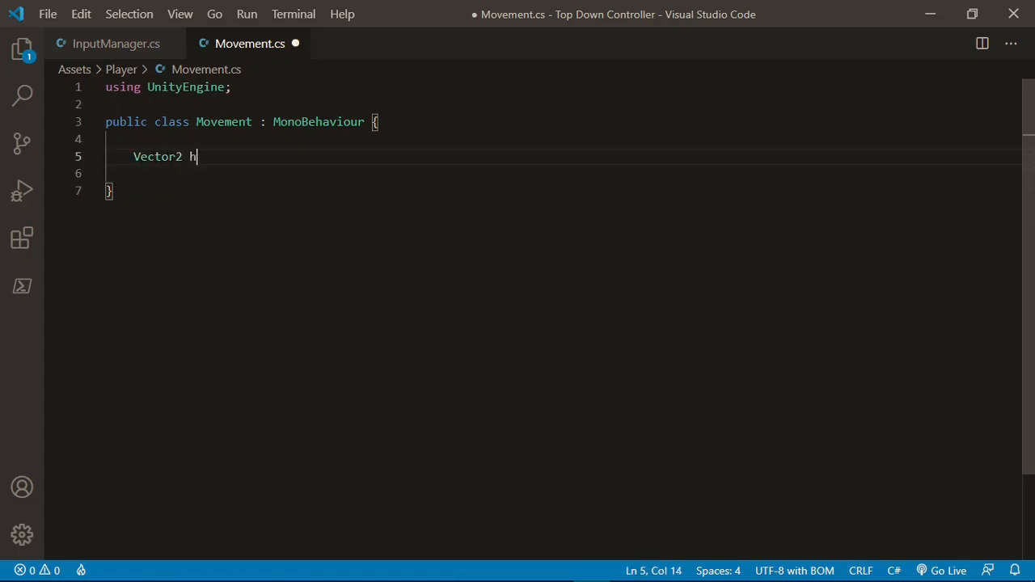
pyautogui.write('orizontalInput;')
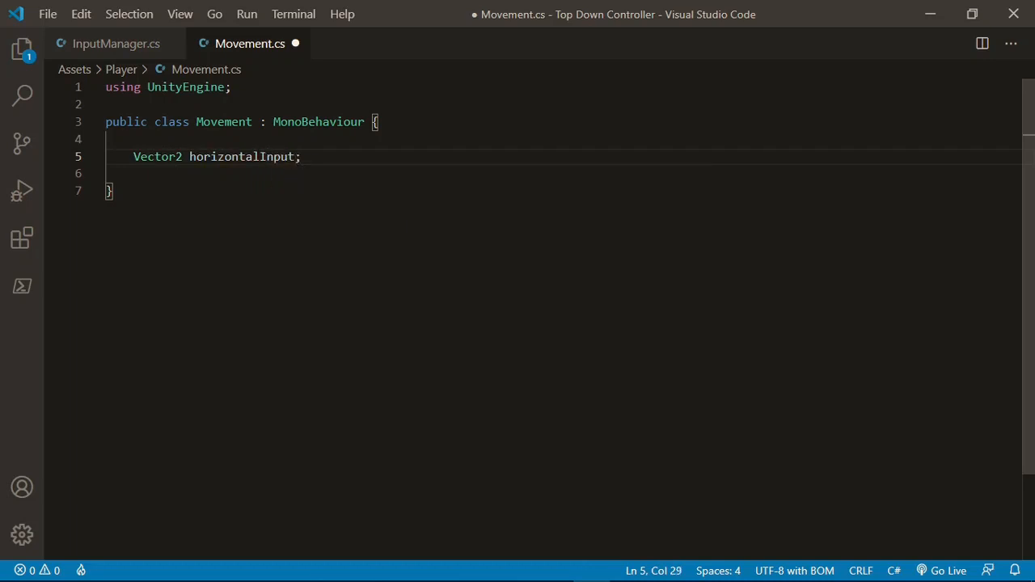
# Add public void ReceiveInput(Vector2 input) storing horizontalInput and printing it, then save.
pyautogui.write('public')
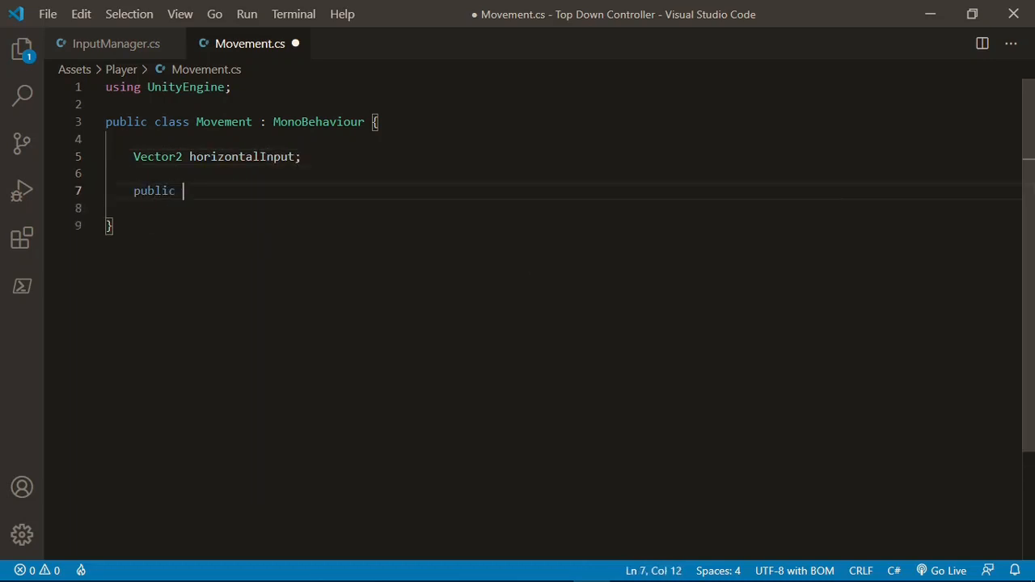
pyautogui.write('void')
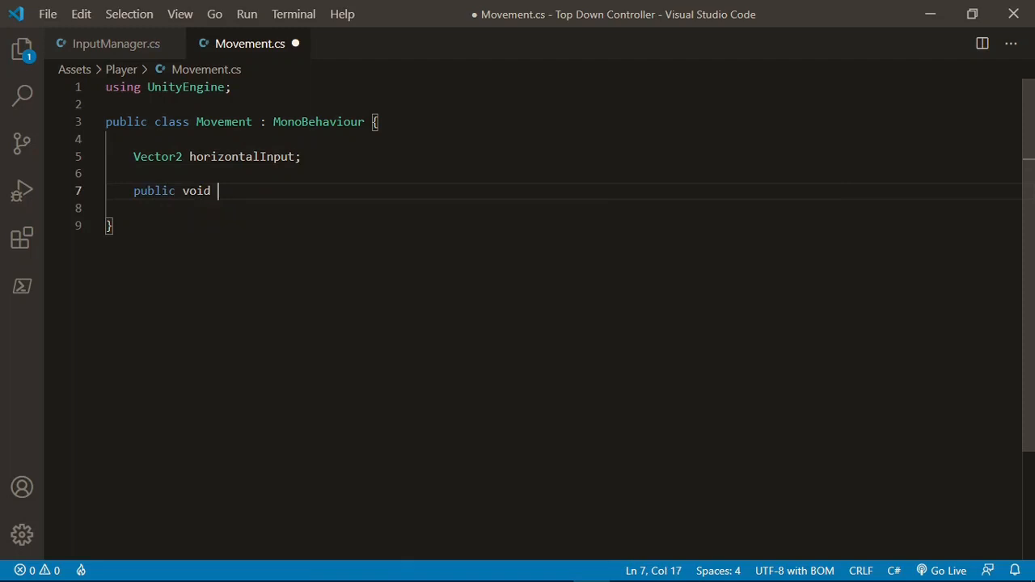
pyautogui.write('Receive')
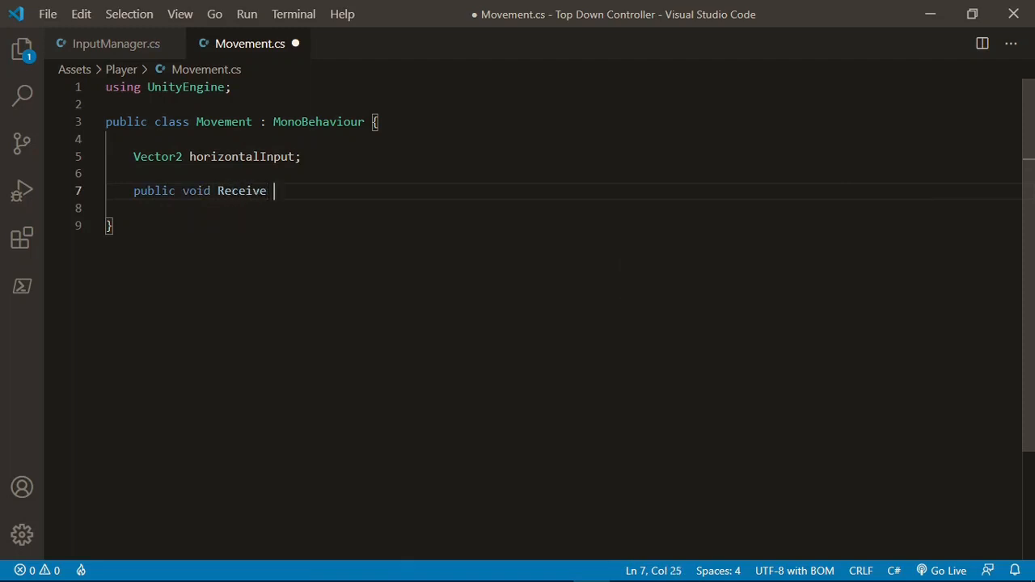
pyautogui.write('Input')
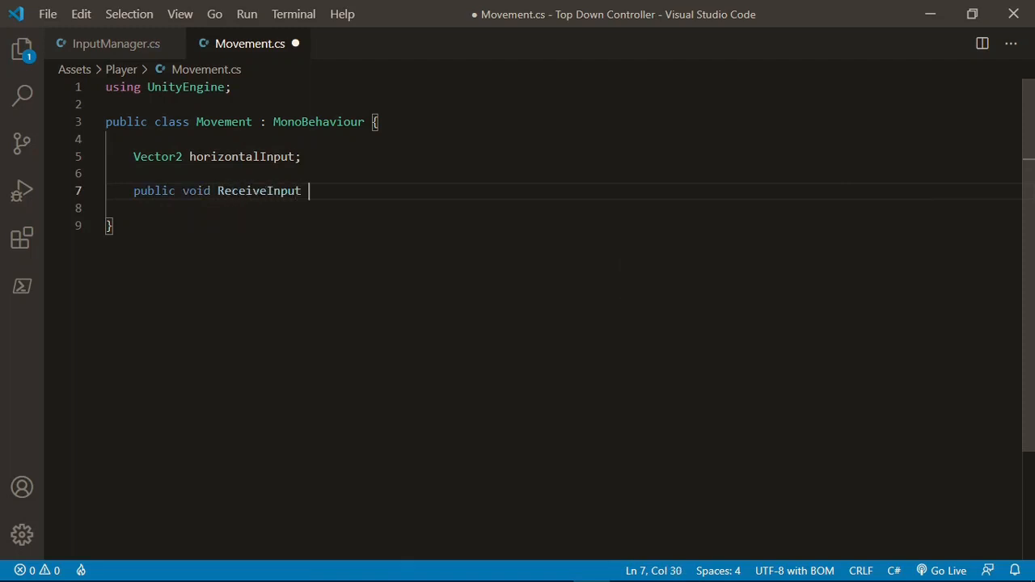
pyautogui.write('(Vector2')
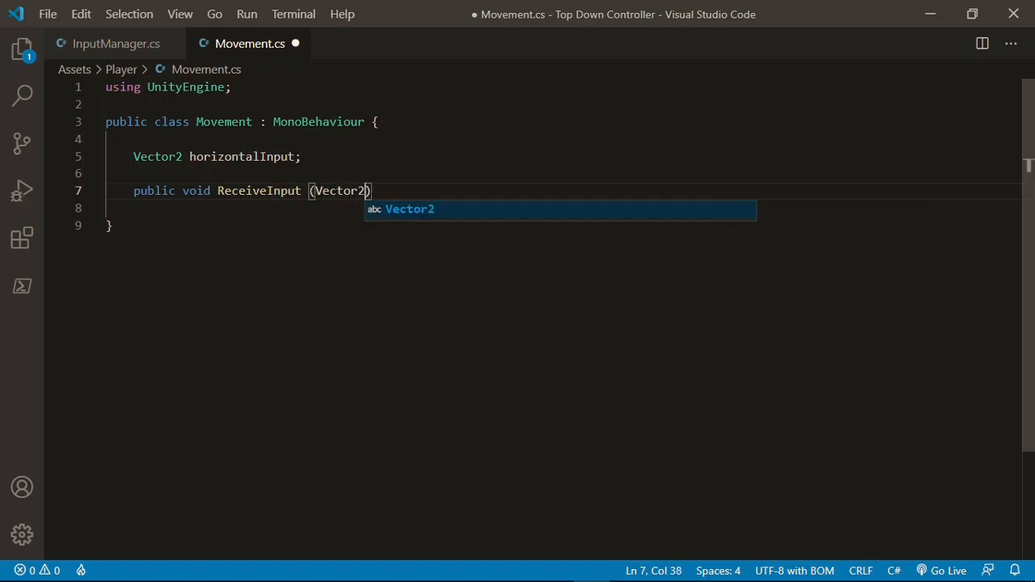
pyautogui.write('input')
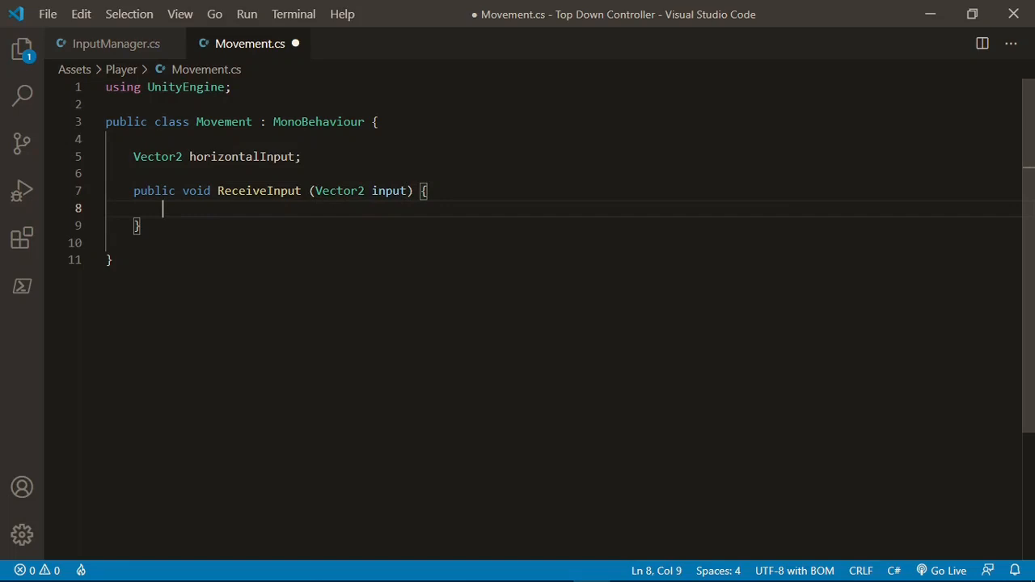
pyautogui.write('horizontalInput')
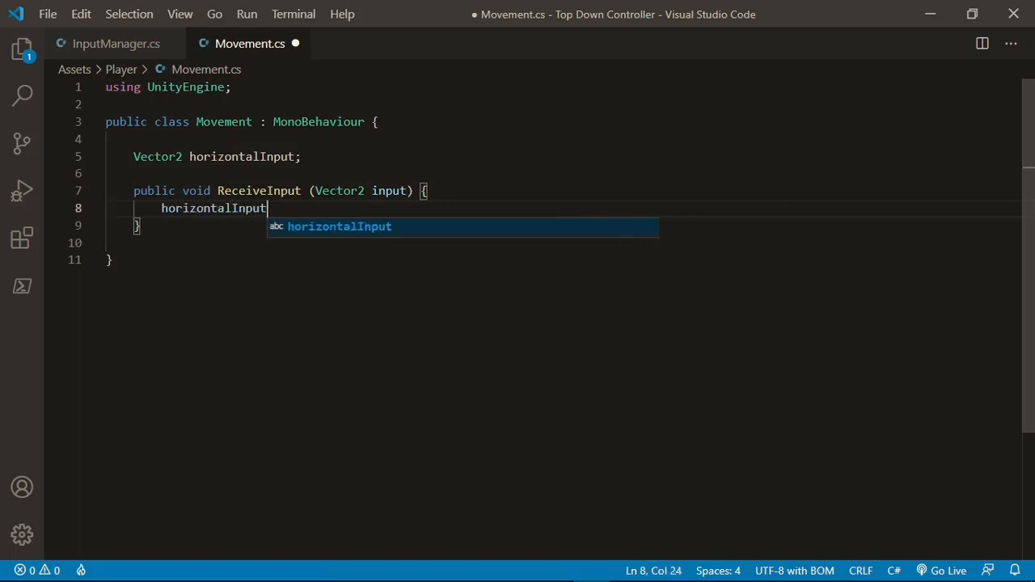
pyautogui.write('= input;')
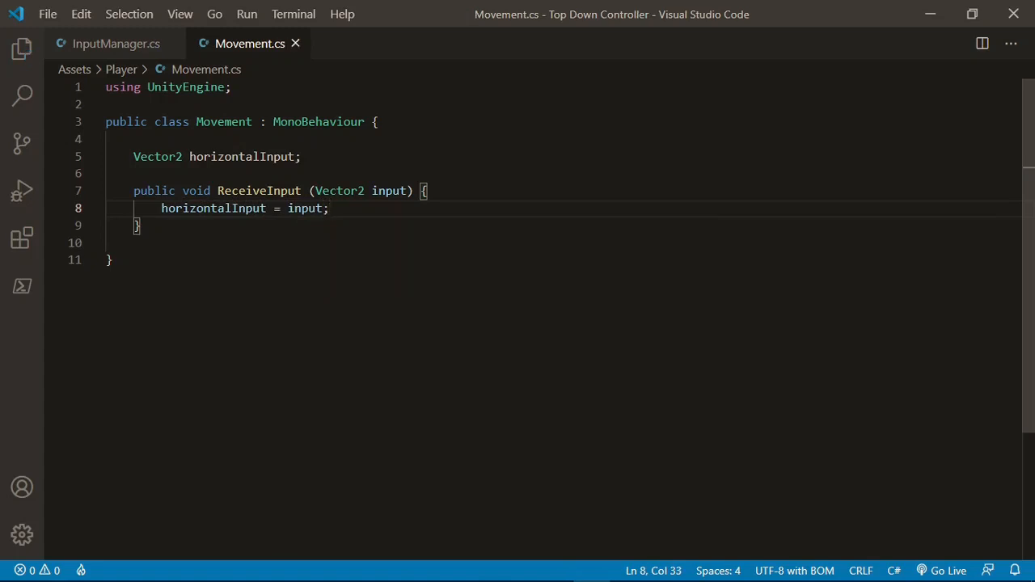
pyautogui.write('print(horizo')
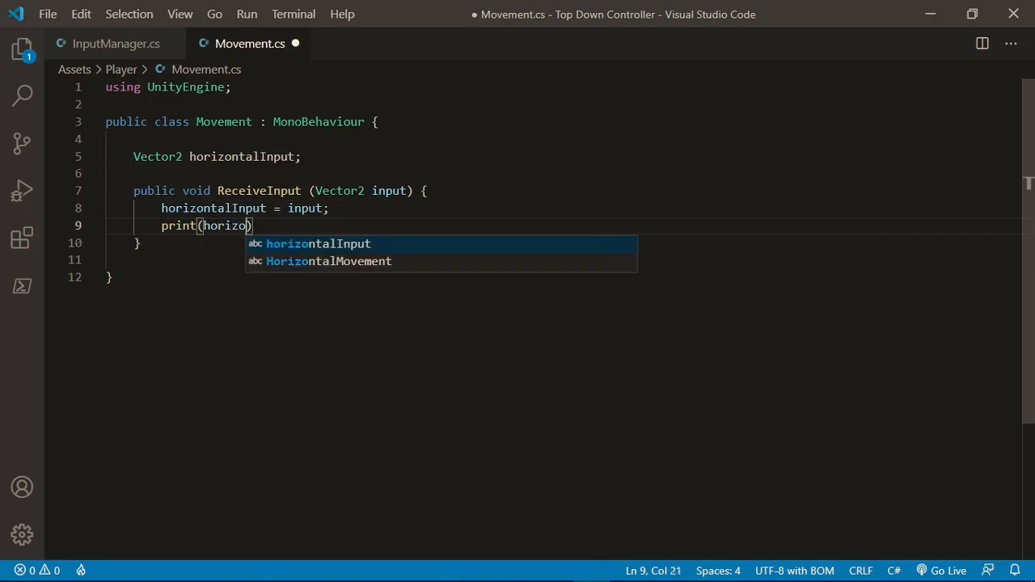
pyautogui.press('Tab')
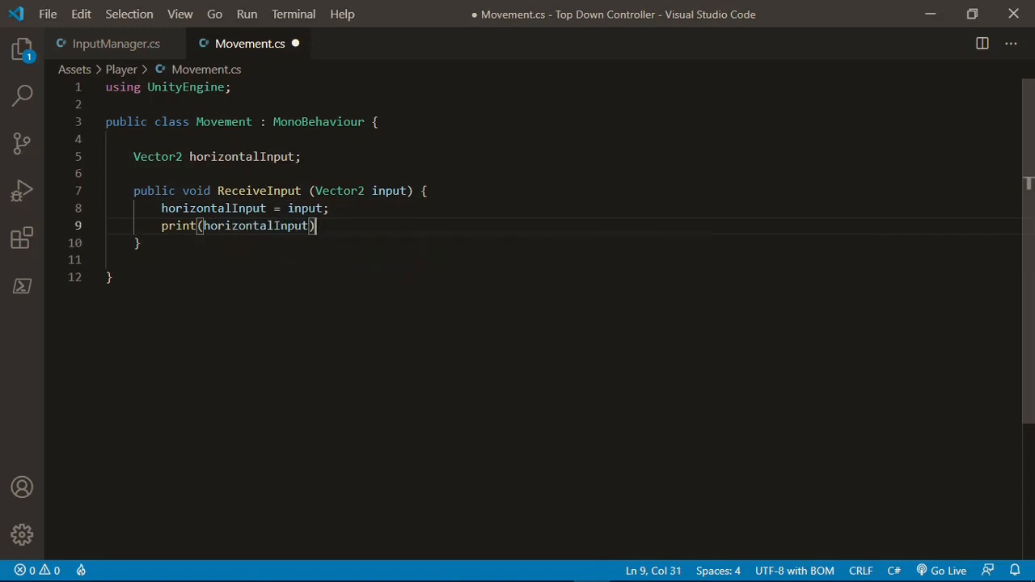
pyautogui.write(';')
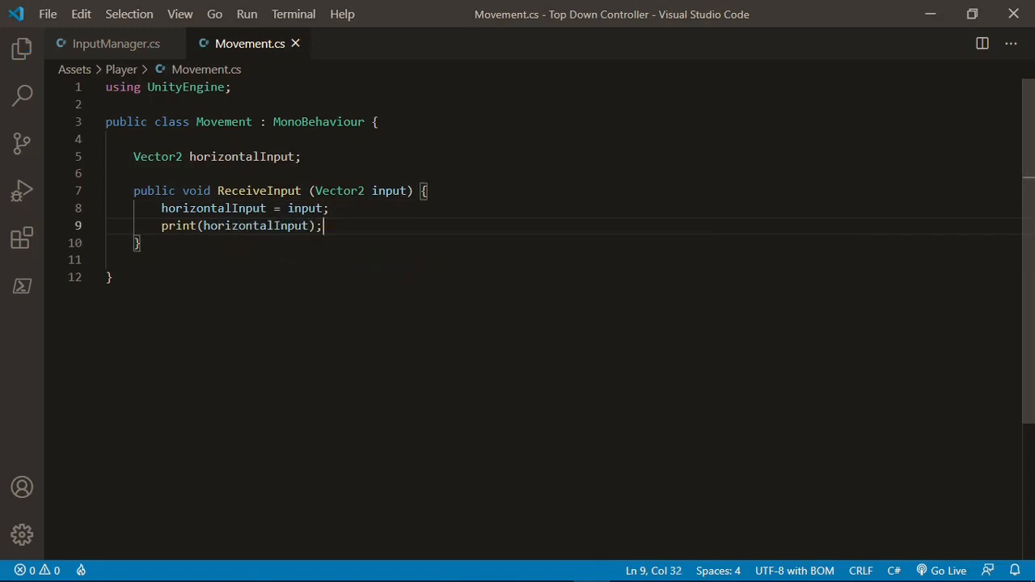
pyautogui.click(116, 42)
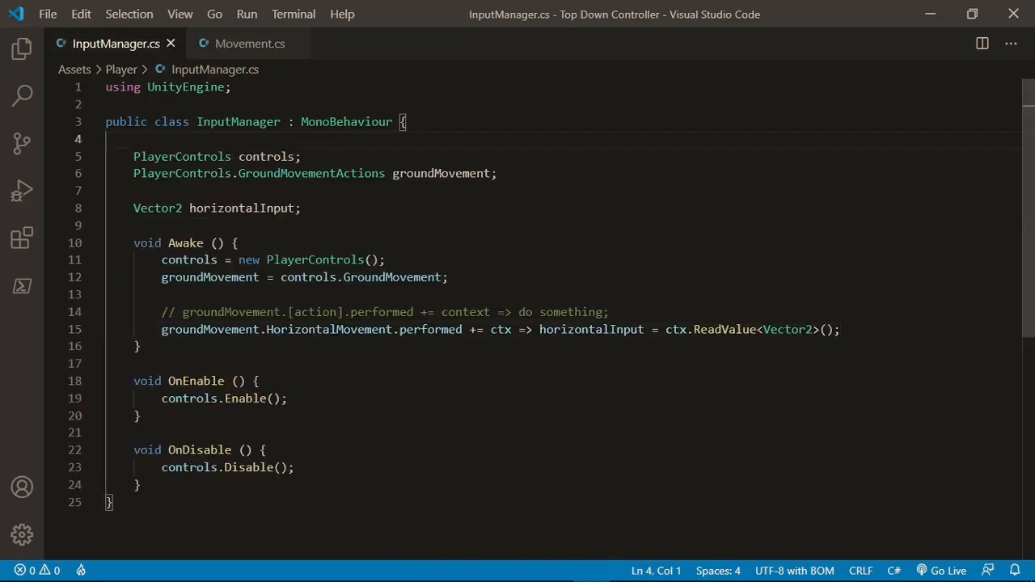
# Declare a [SerializeField] Movement movement field in InputManager.
pyautogui.press('Enter')
pyautogui.write('[SerializeF')
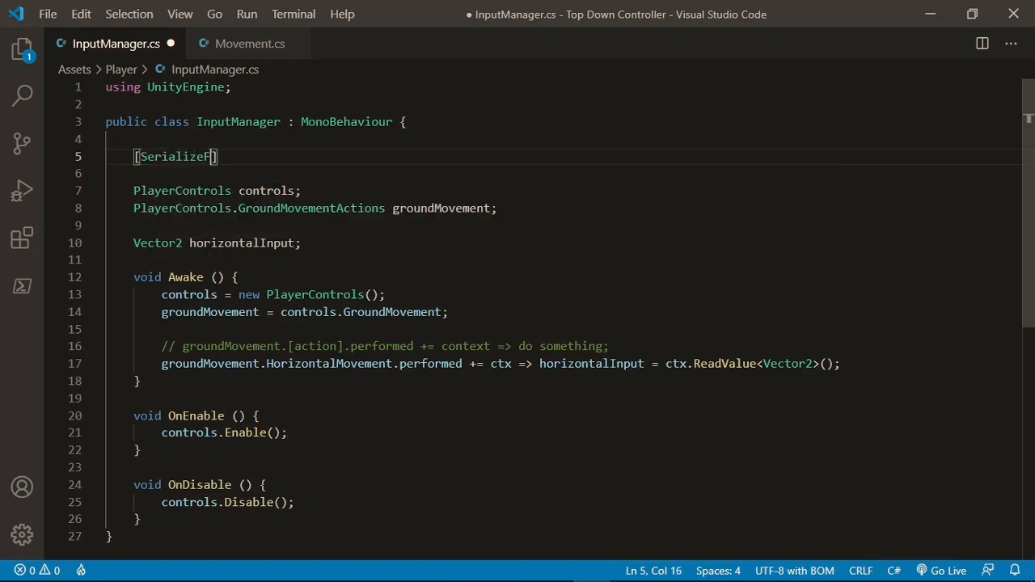
pyautogui.write('ield] M')
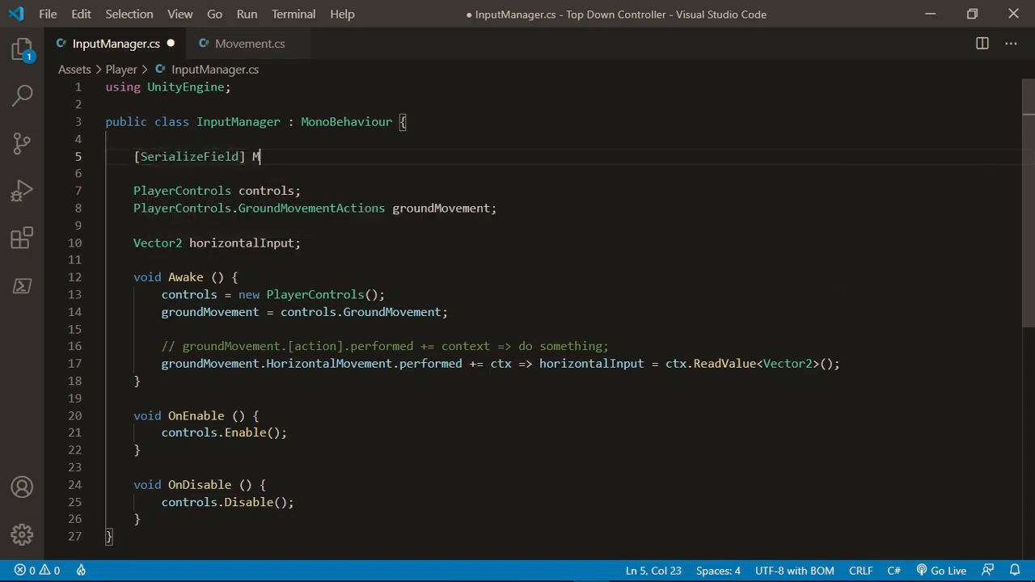
pyautogui.write('ovement mo')
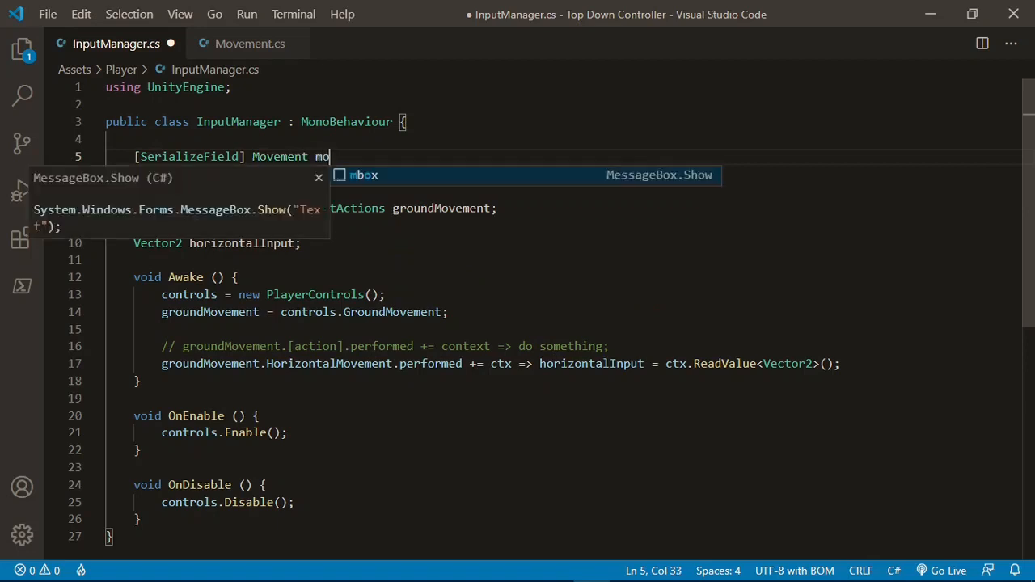
pyautogui.write('vement;')
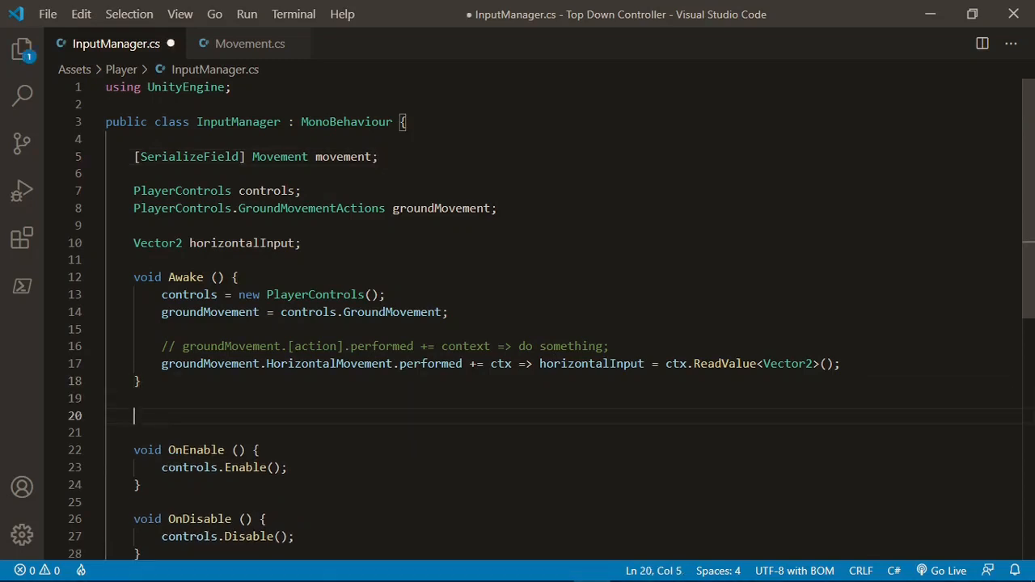
# Add Update() calling movement.ReceiveInput(horizontalInput), save, and return to Unity.
pyautogui.write('void Update () {')
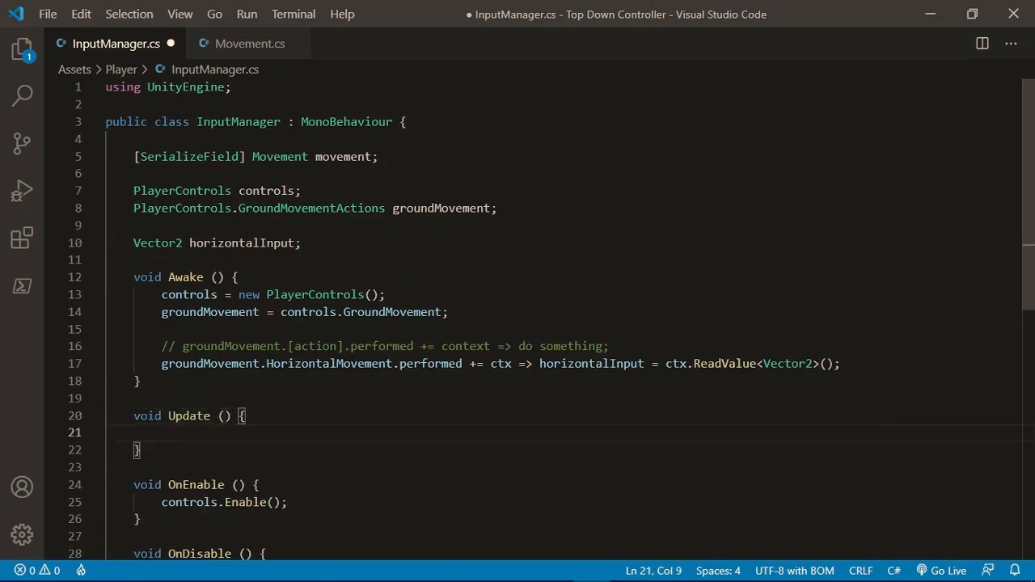
pyautogui.write('movement')
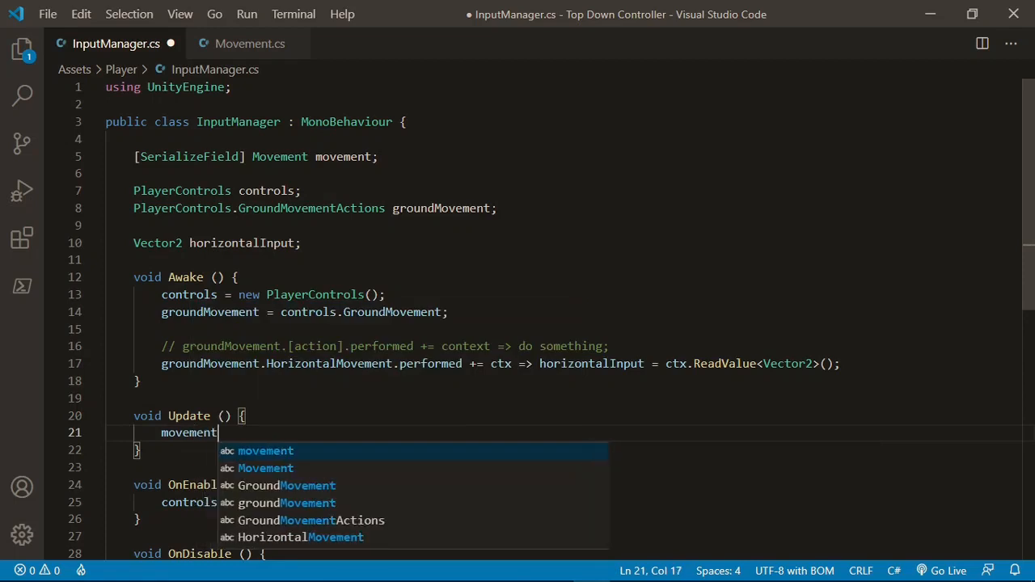
pyautogui.write('.ReceiveInput(')
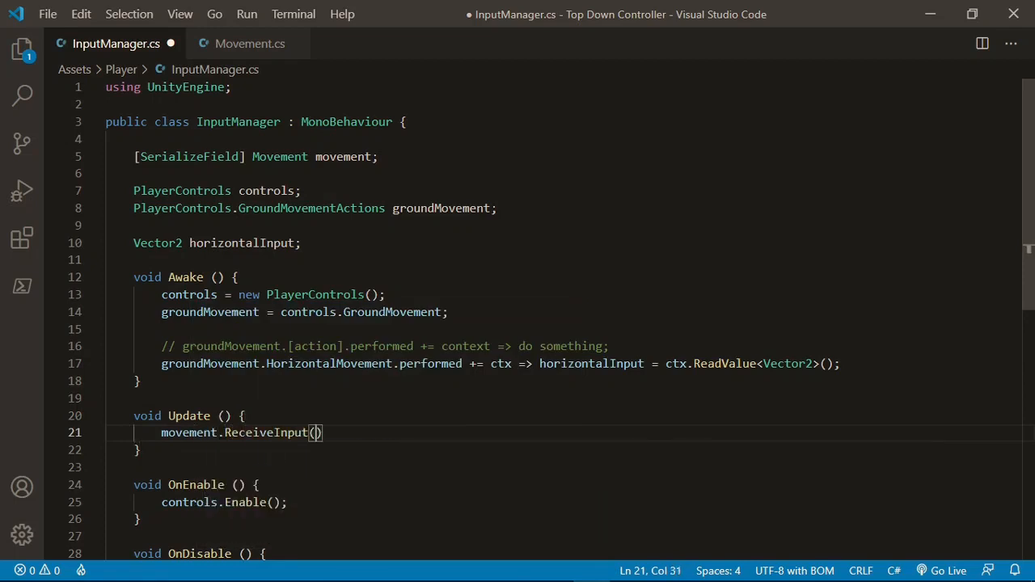
pyautogui.write('horizontalInput')
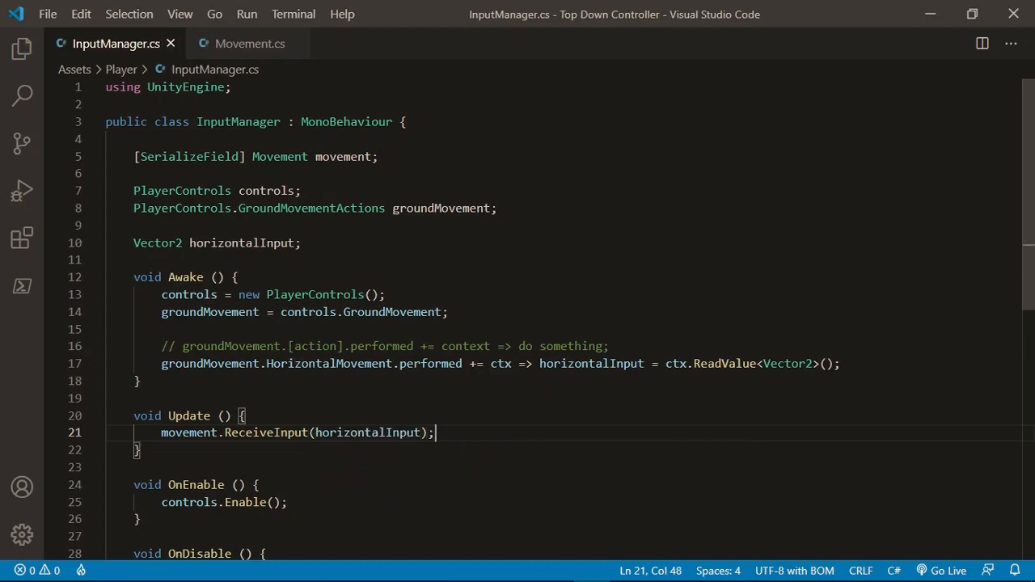
pyautogui.press('alt+tab')
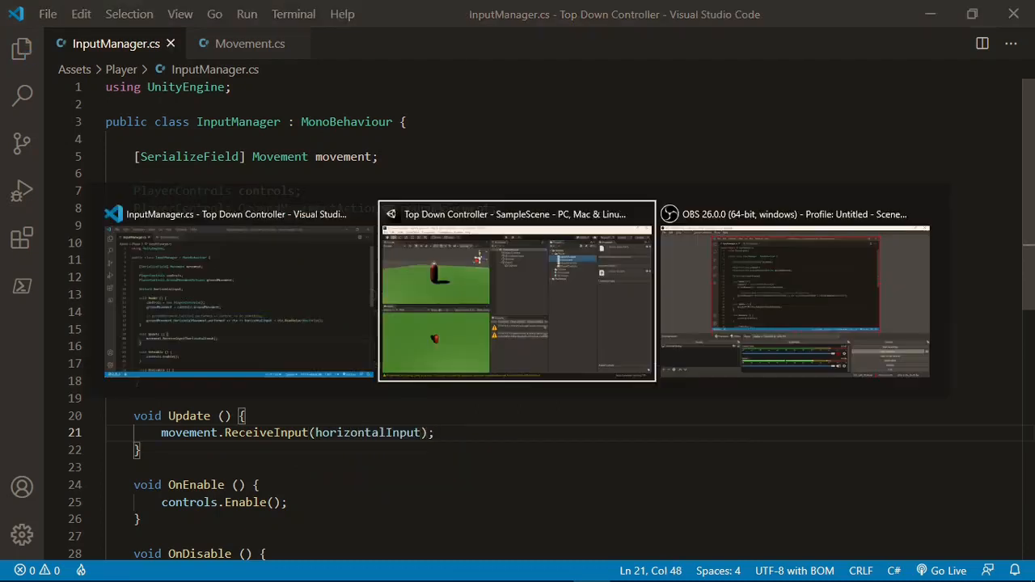
# Add the Movement script to Player and link it into the Input Manager's Movement slot.
pyautogui.click(518, 291)
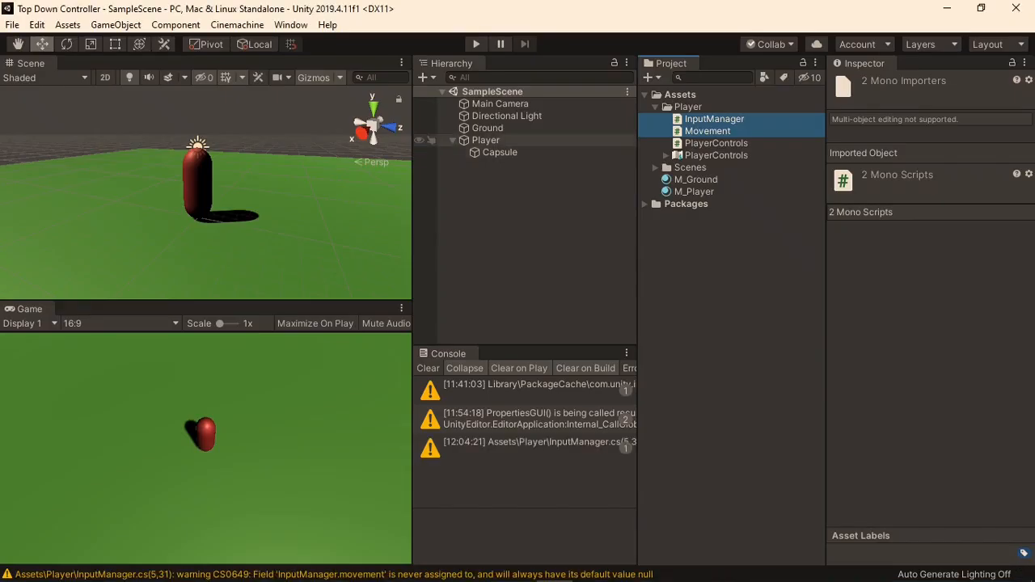
pyautogui.click(485, 139)
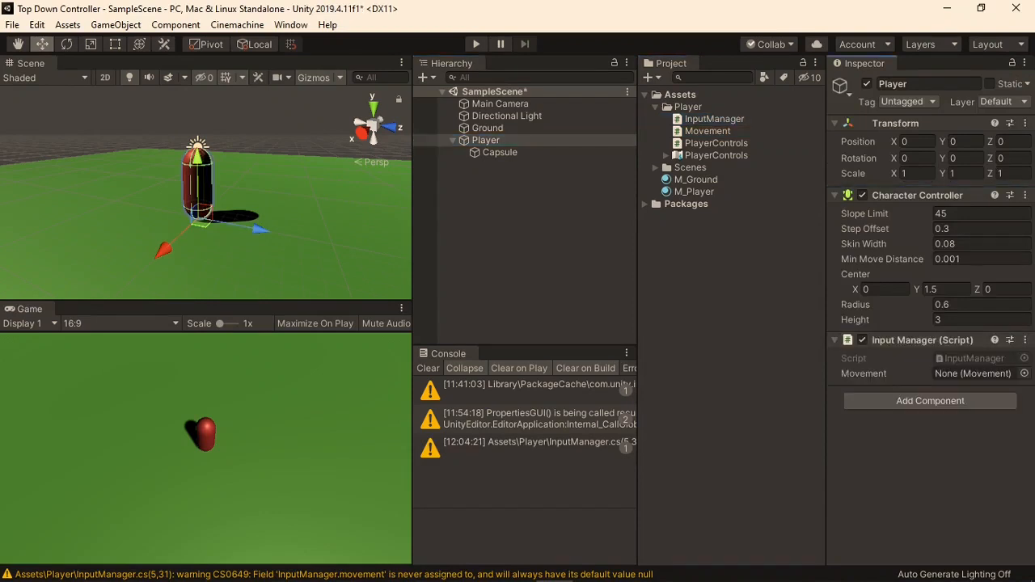
pyautogui.click(707, 129)
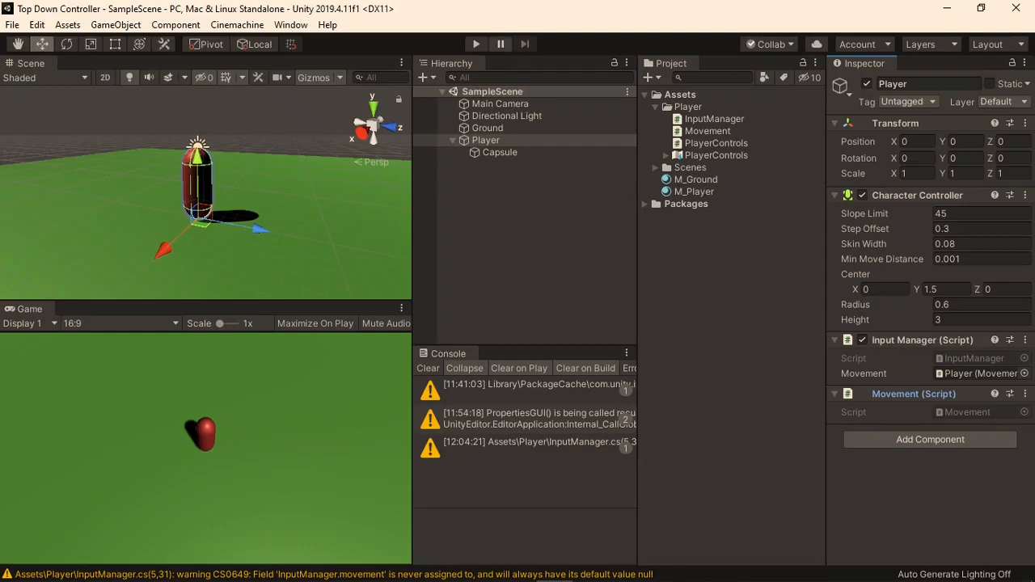
pyautogui.click(475, 43)
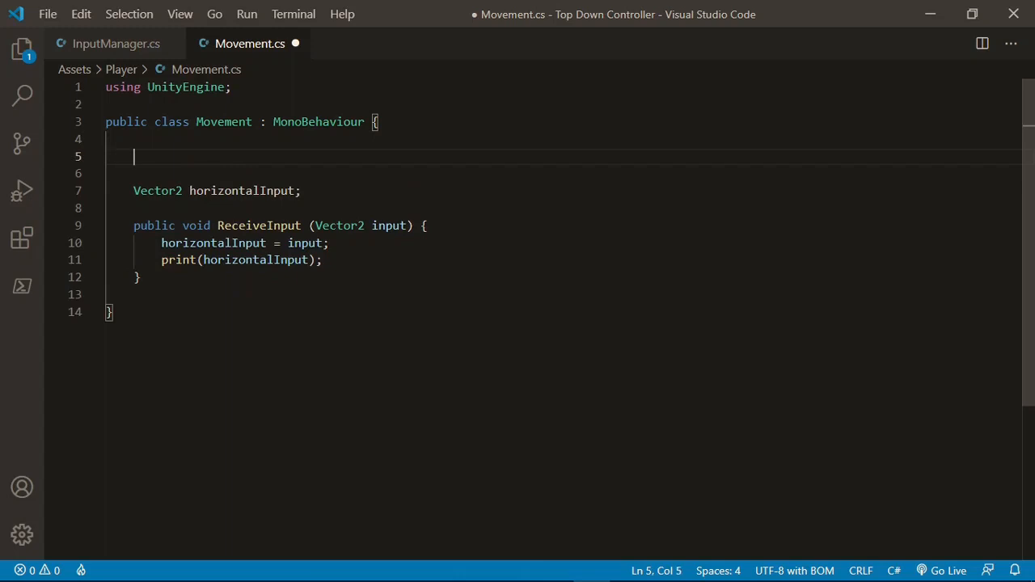
# Declare [SerializeField] CharacterController controller and [SerializeField] float speed = 11f in Movement.cs.
pyautogui.write('Characte')
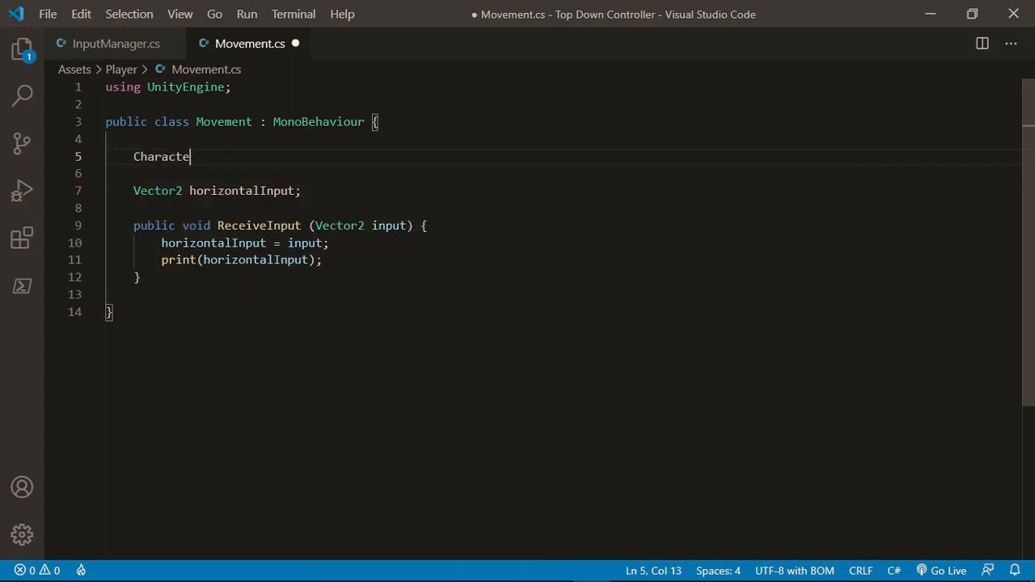
pyautogui.write('rController')
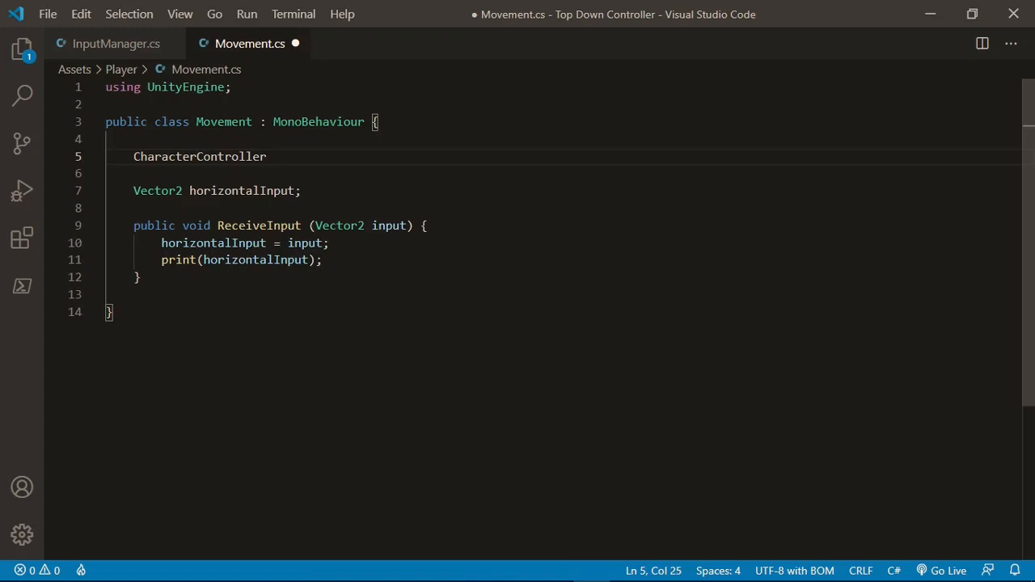
pyautogui.write('controller;')
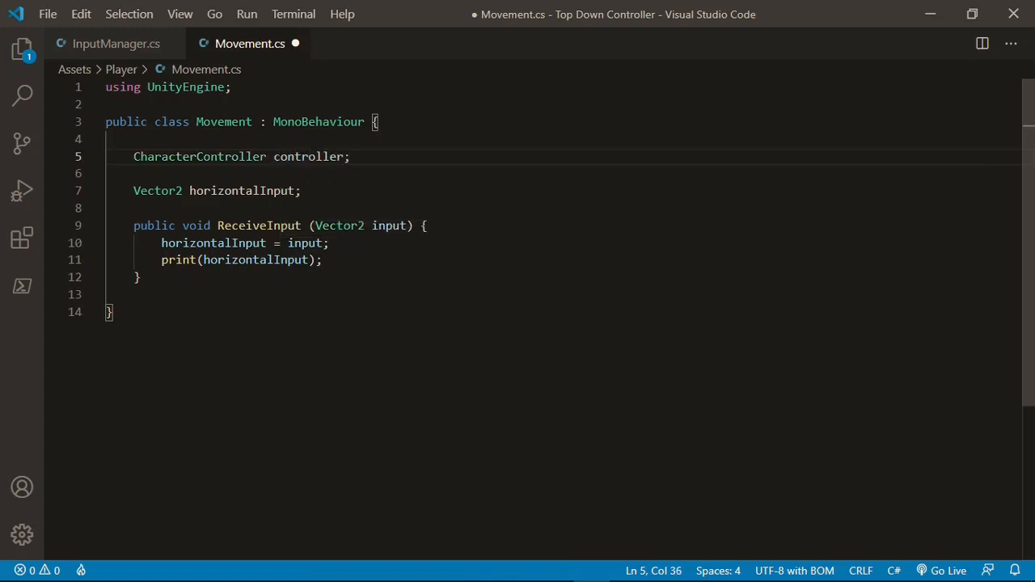
pyautogui.write('float')
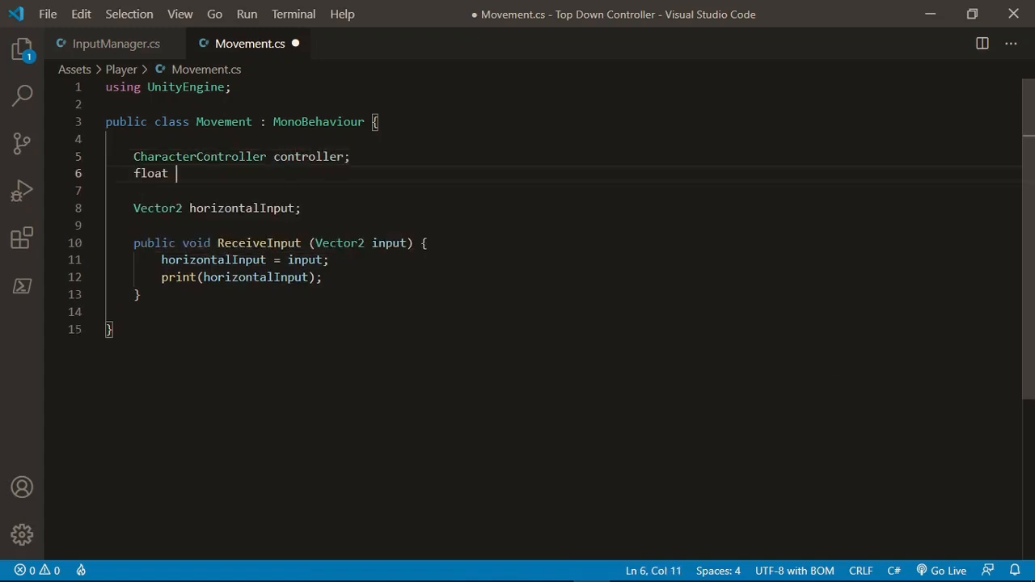
pyautogui.write('speed')
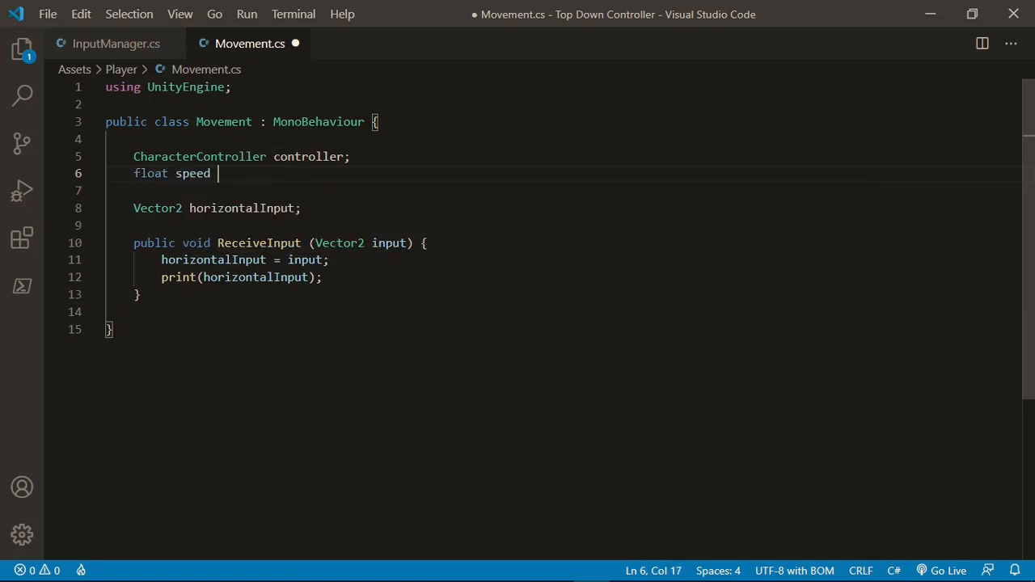
pyautogui.write('= 11f;')
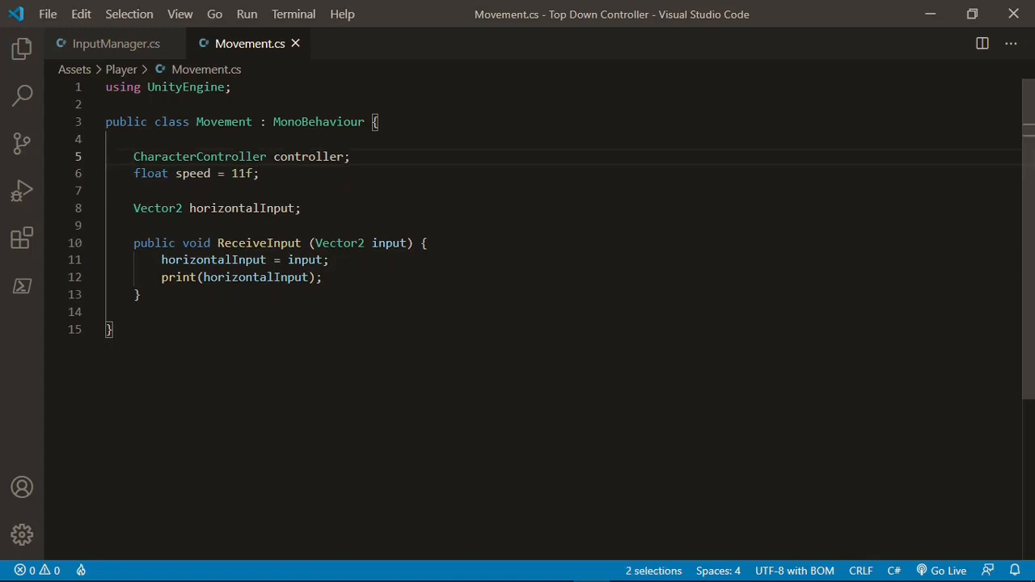
pyautogui.write('[SerializeField]')
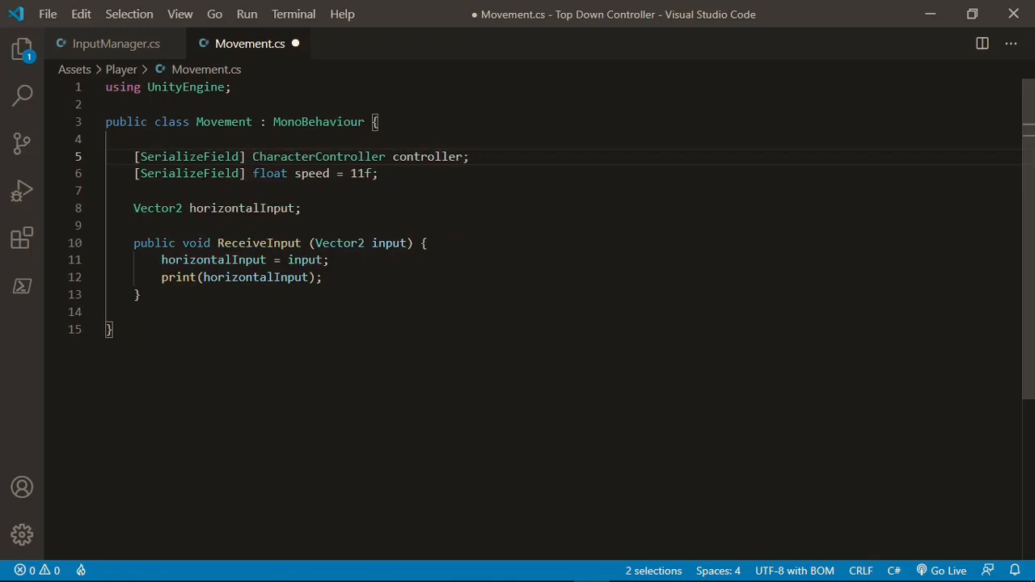
pyautogui.click(300, 207)
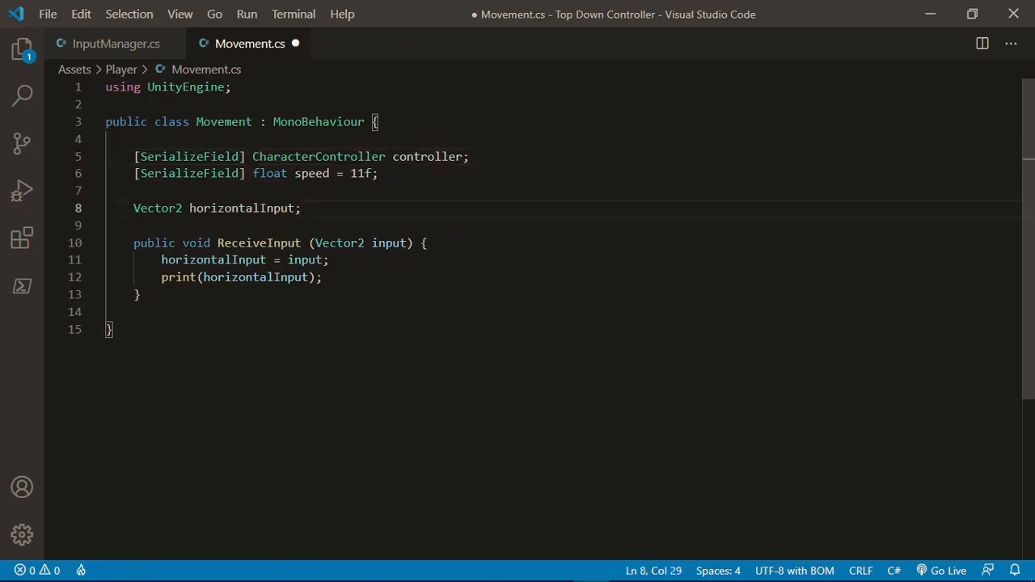
# Write Update building horizontalVelocity from Vector3.right times input x plus Vector3.forward term.
pyautogui.write('void')
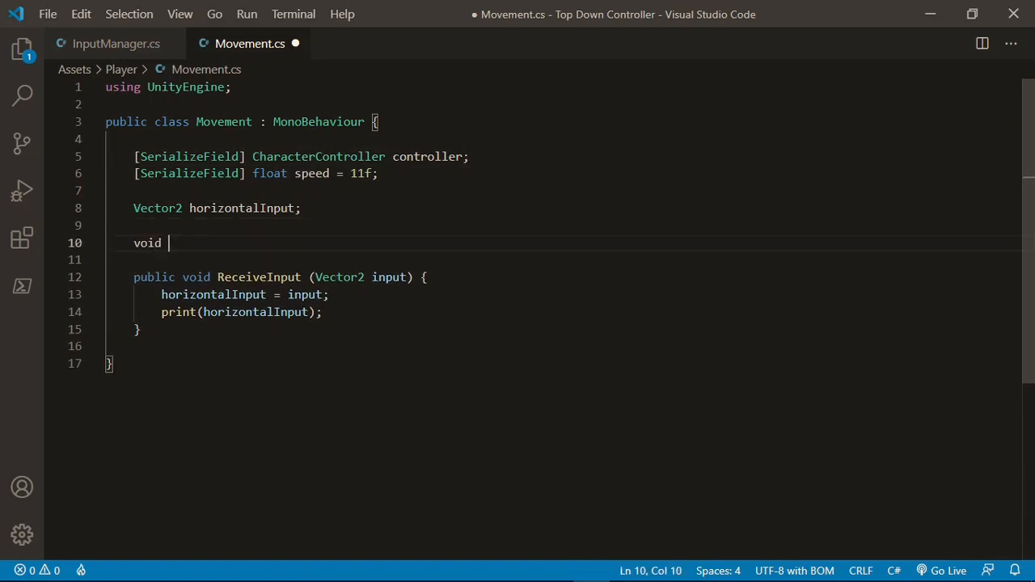
pyautogui.write('Update () {')
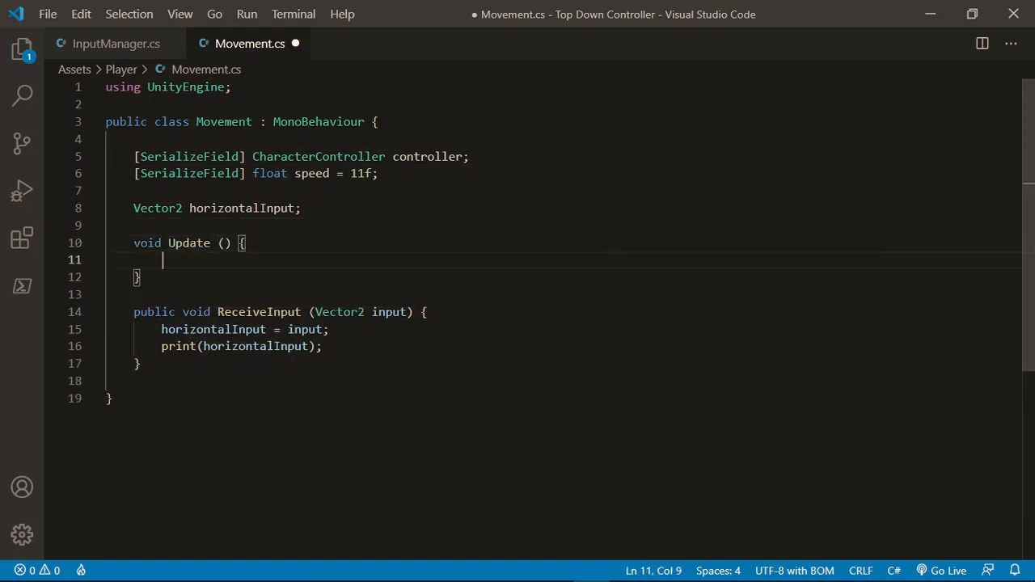
pyautogui.write('Ve')
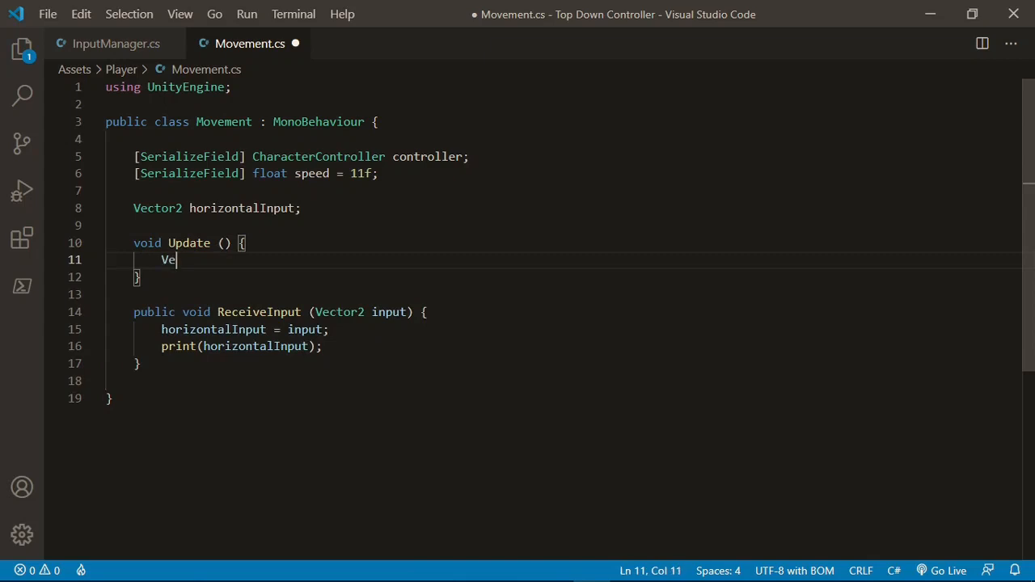
pyautogui.write('ctor3 horizontal')
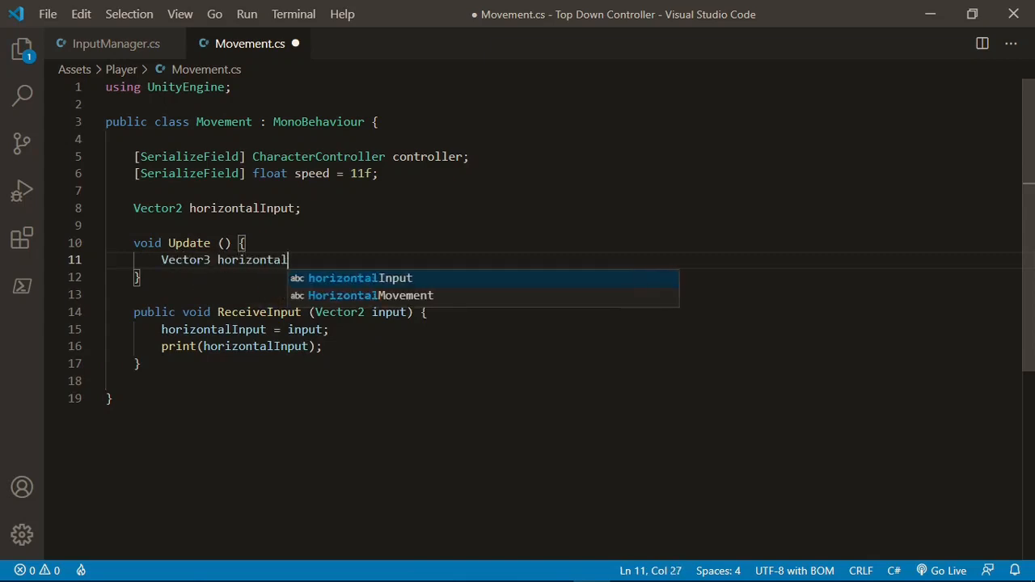
pyautogui.write('Vel')
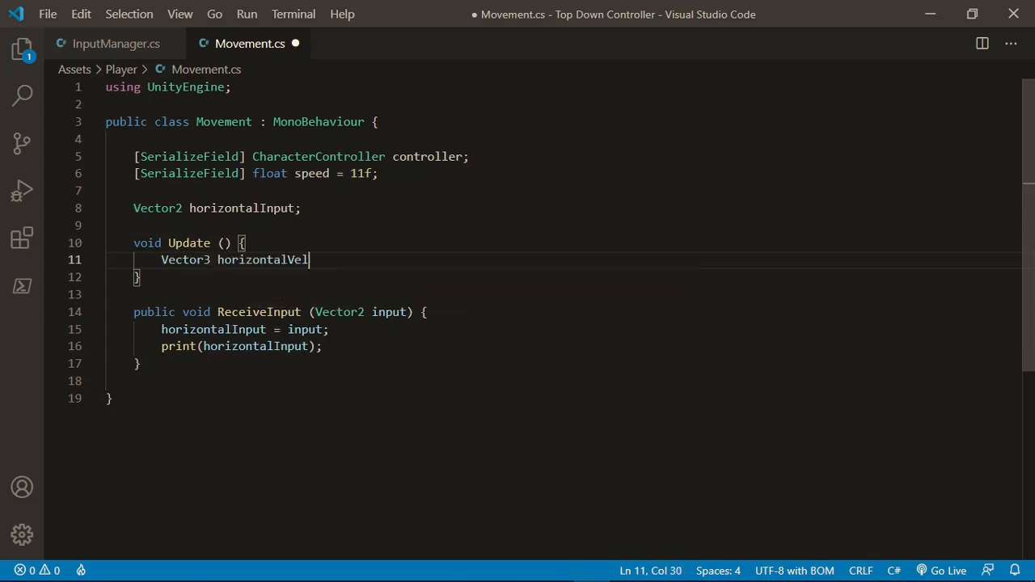
pyautogui.write('ocity =')
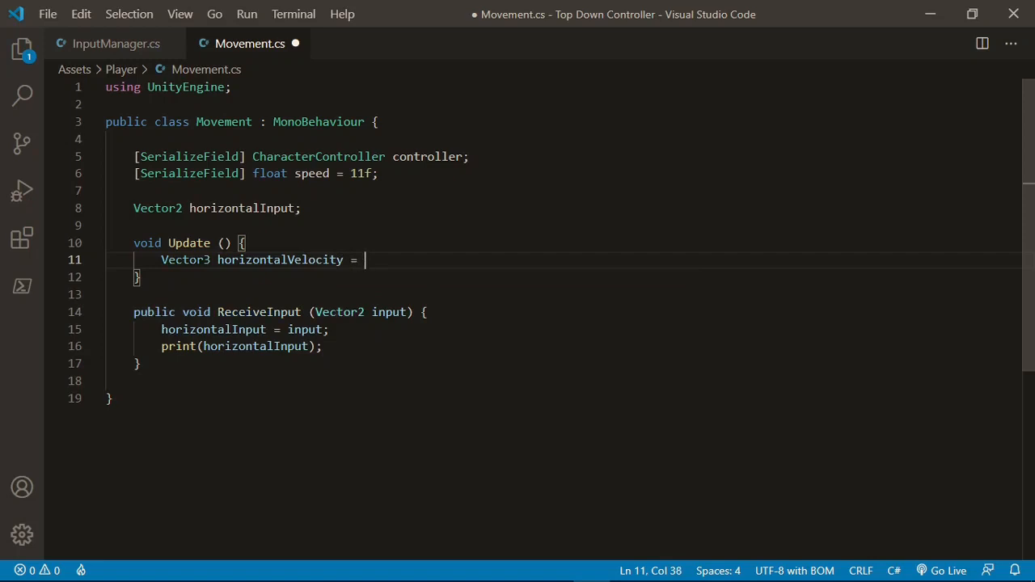
pyautogui.write('Vector3.')
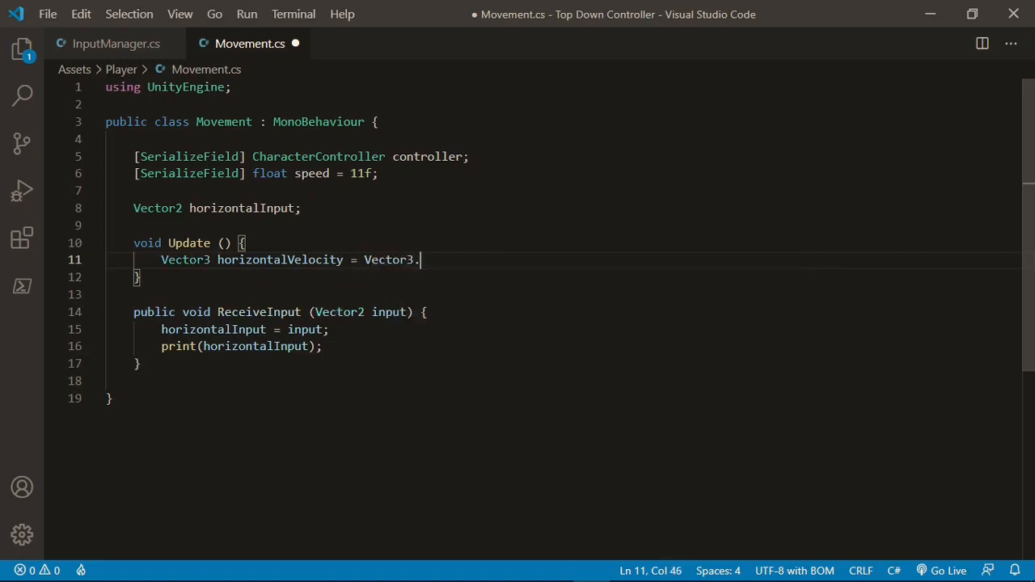
pyautogui.write('right *')
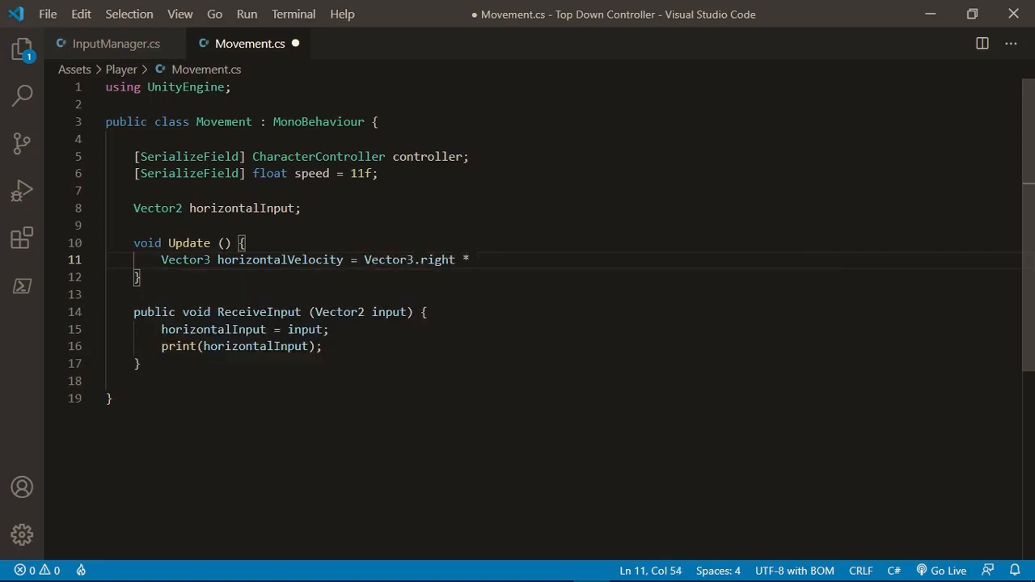
pyautogui.write('horizontalInput.')
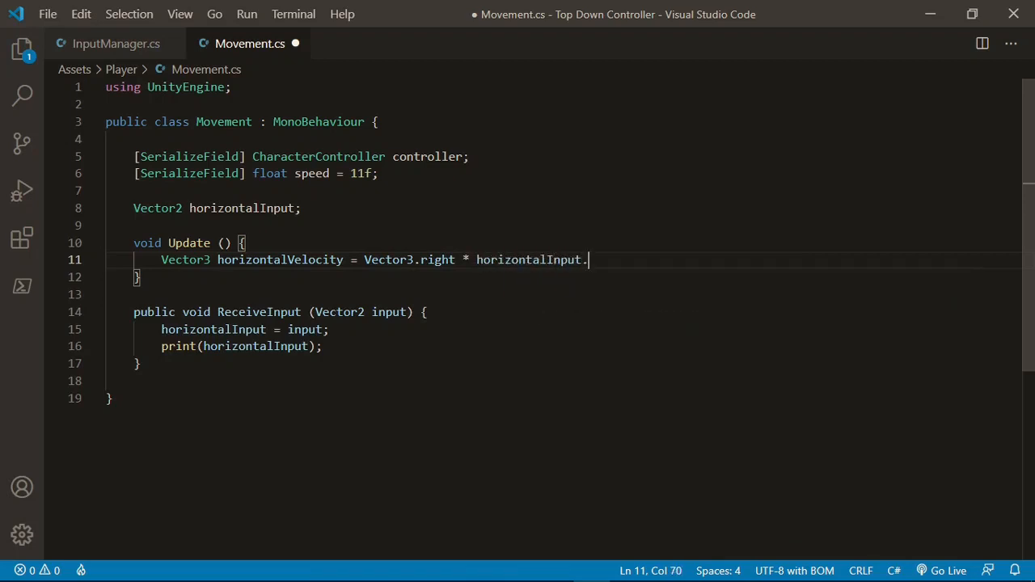
pyautogui.write('x + V')
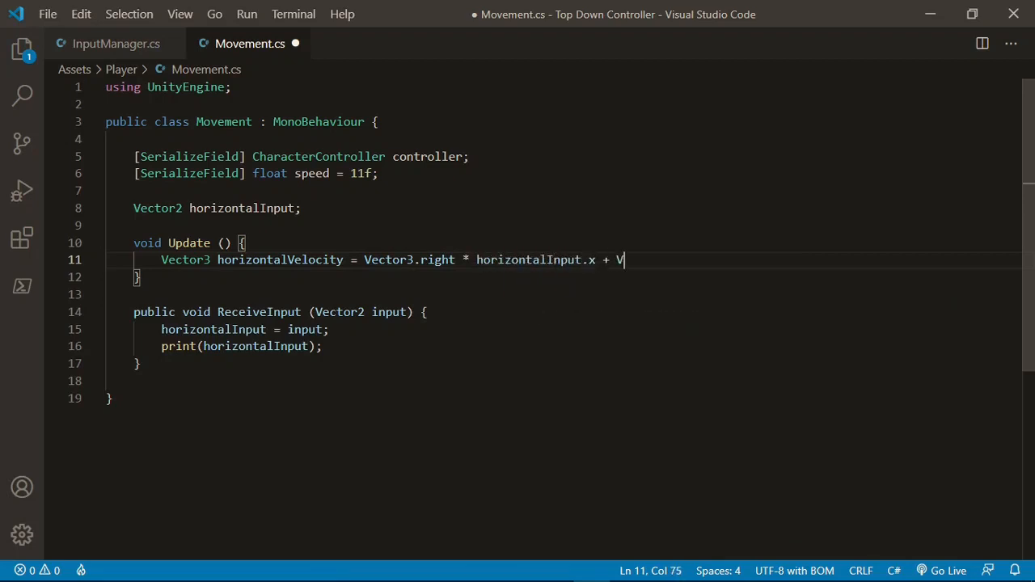
pyautogui.write('ector3')
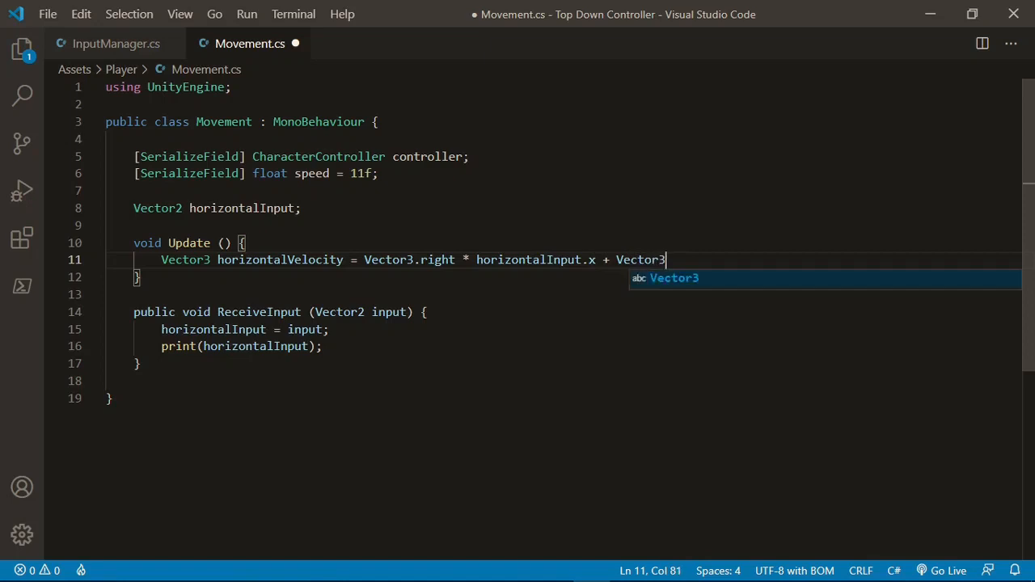
pyautogui.write('.forward * horizontalInput.y')
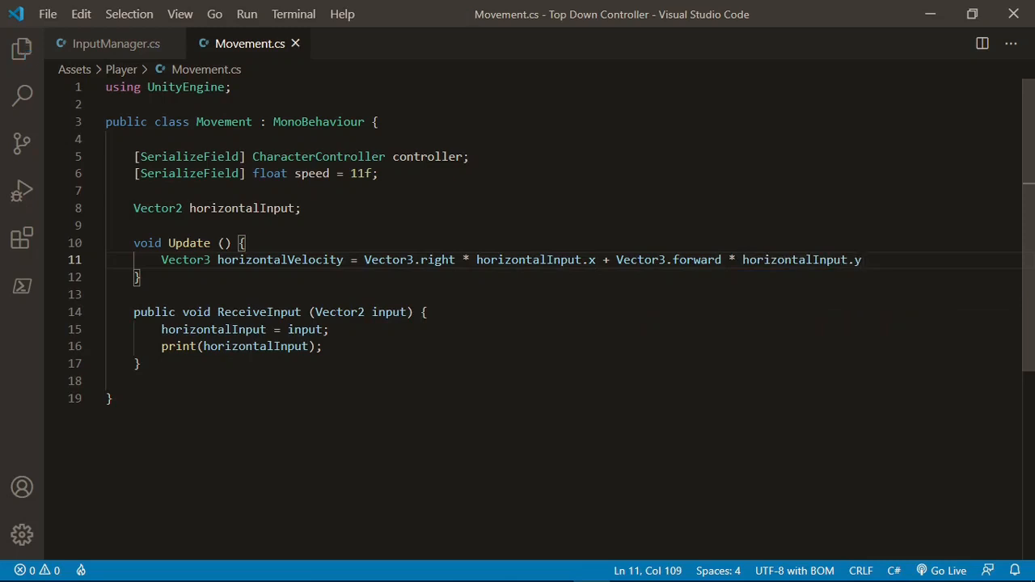
# Wrap the expression in parentheses times speed and add controller.Move(horizontalVelocity * Time.deltaTime);, then save.
pyautogui.moveTo(366, 259); pyautogui.dragTo(861, 259)
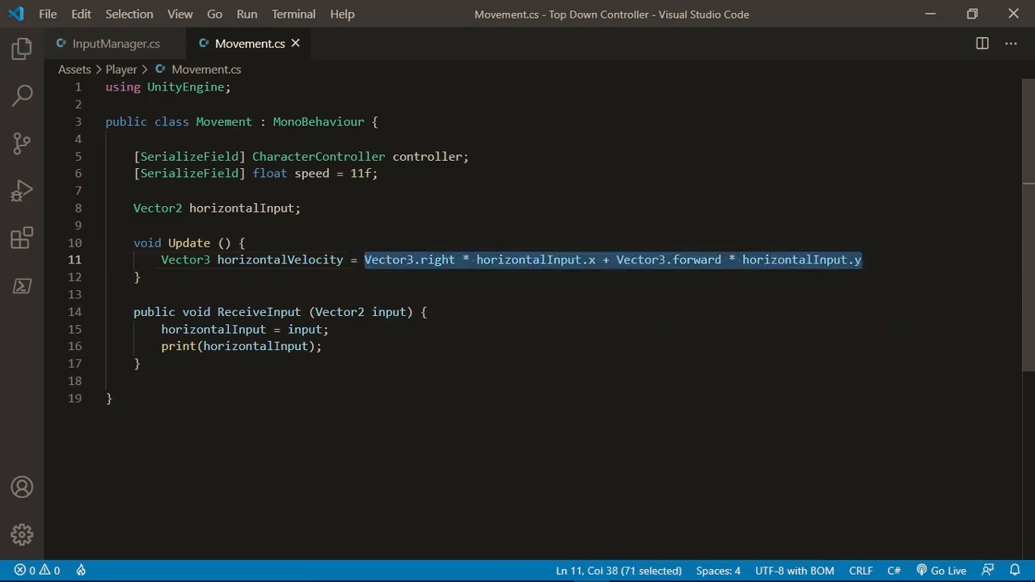
pyautogui.write('(')
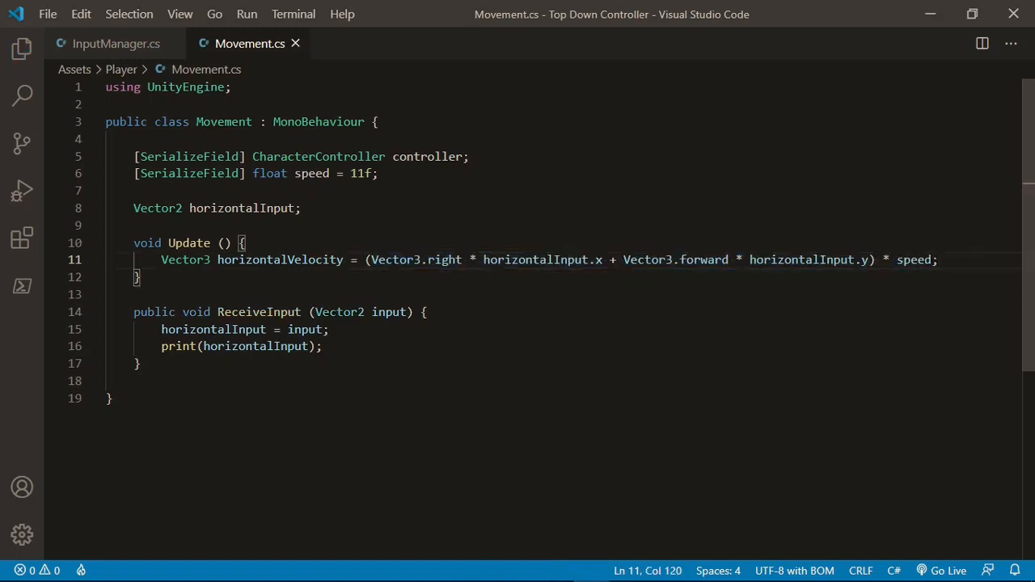
pyautogui.write('controller.')
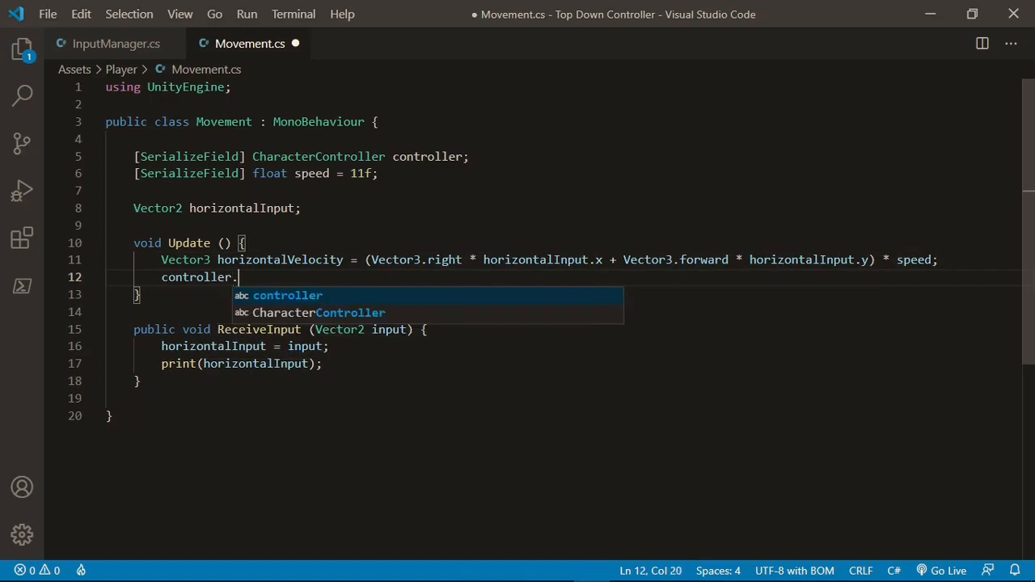
pyautogui.write('Move()')
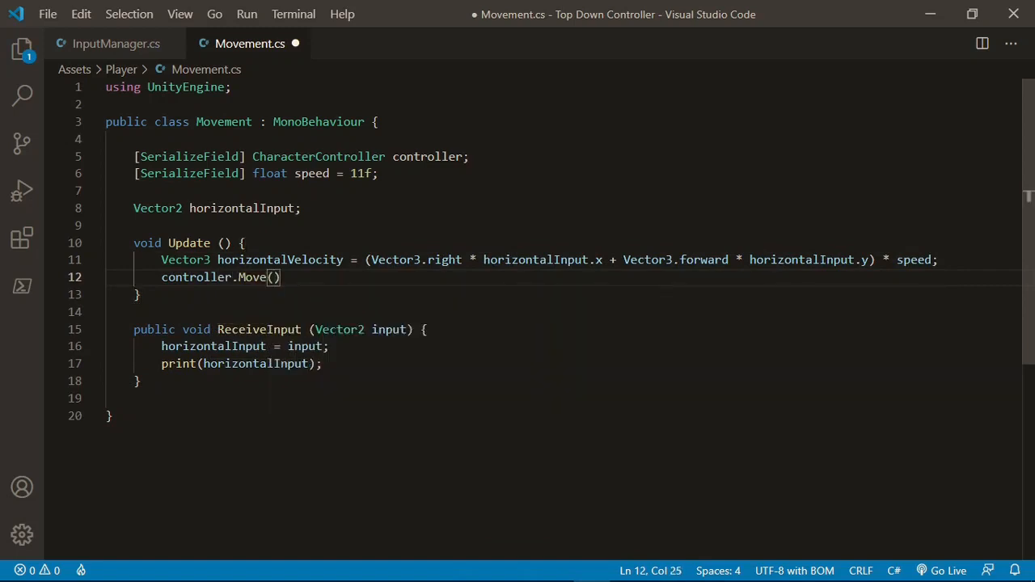
pyautogui.write('horizontalVelocity * Ti')
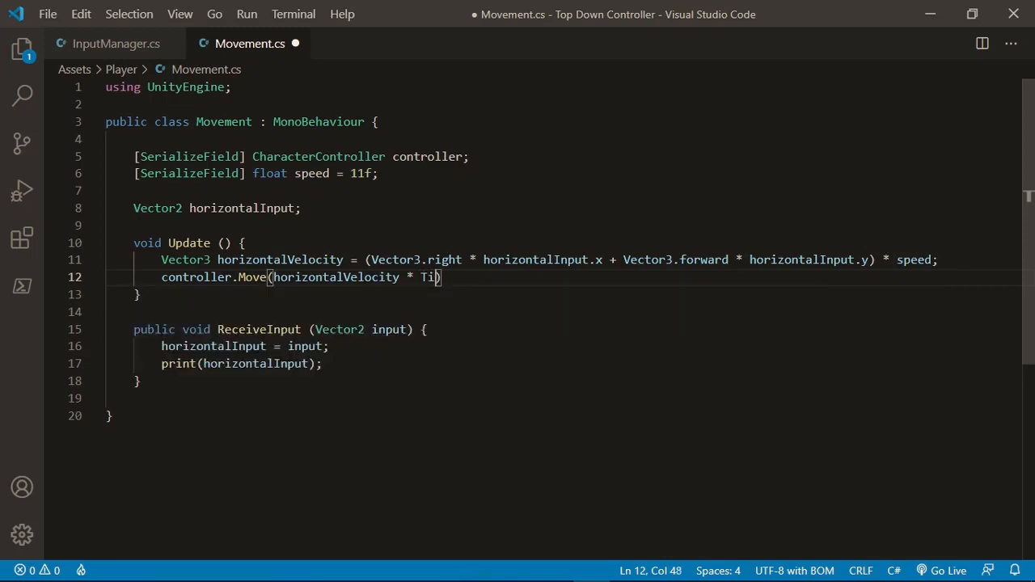
pyautogui.write('me.deltaTime);')
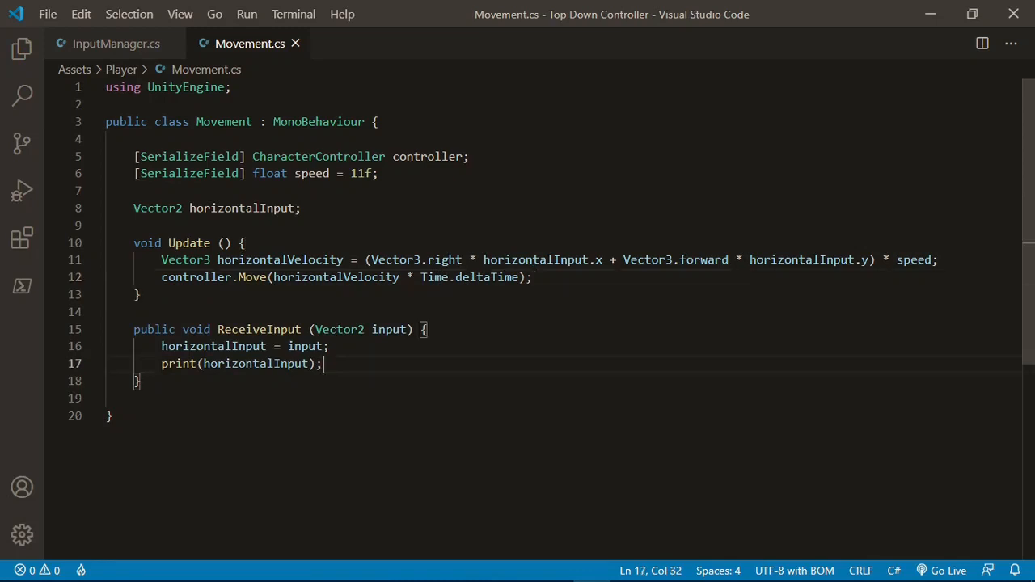
# Back in Unity, assign Player's Character Controller to the Movement script's Controller field.
pyautogui.press('Ctrl+Shift+K')
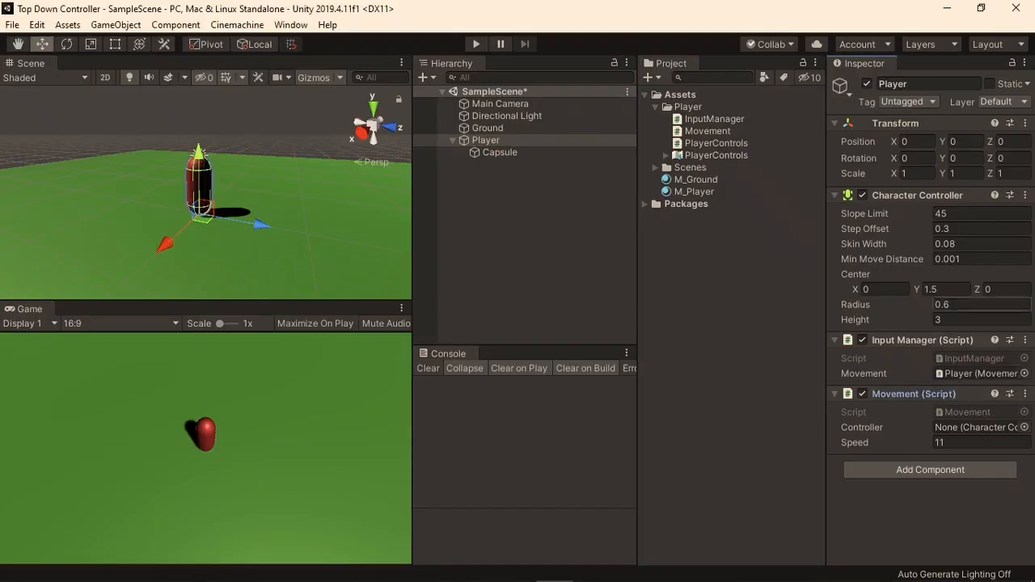
pyautogui.click(978, 427)
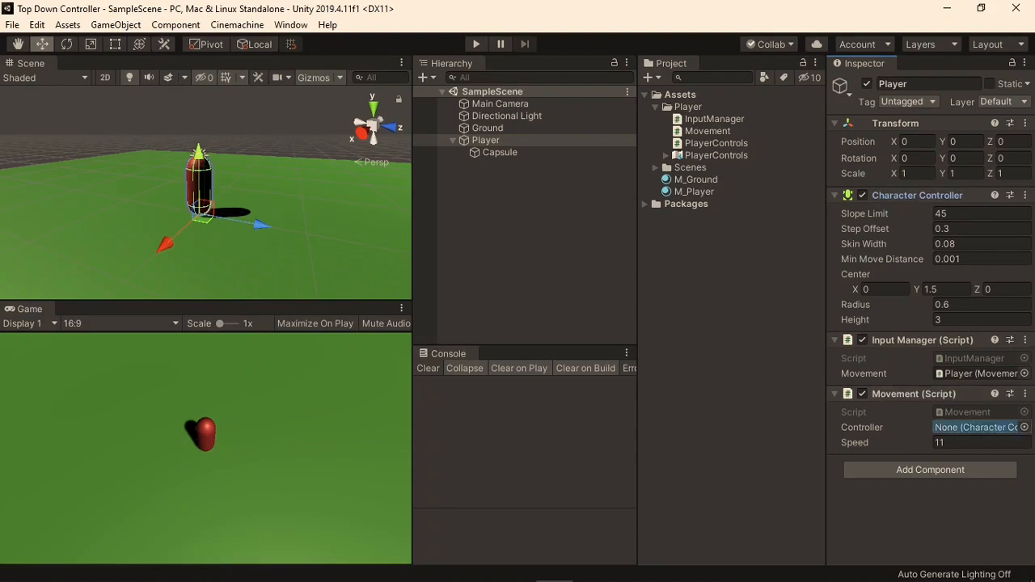
pyautogui.click(978, 427)
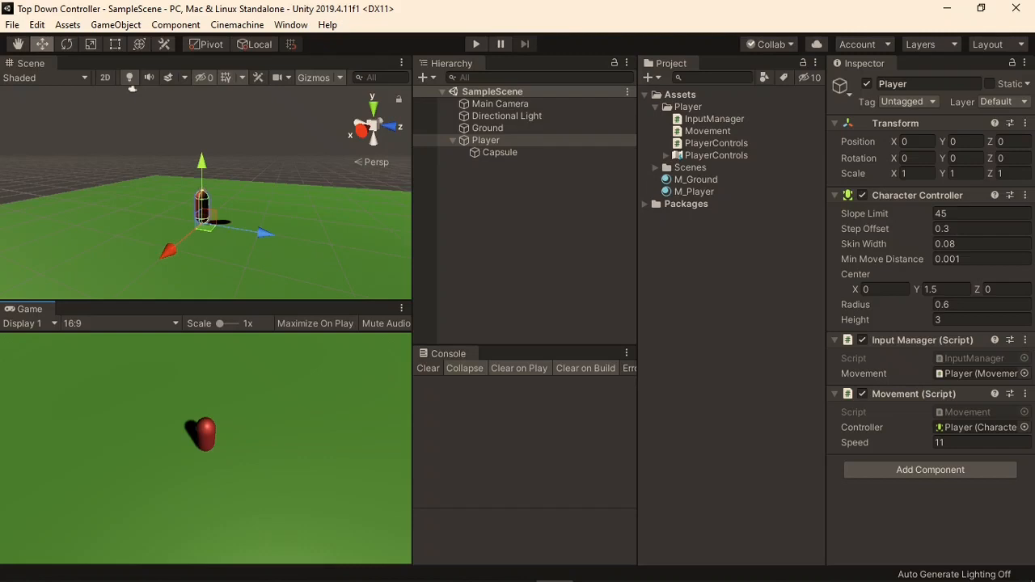
pyautogui.click(291, 24)
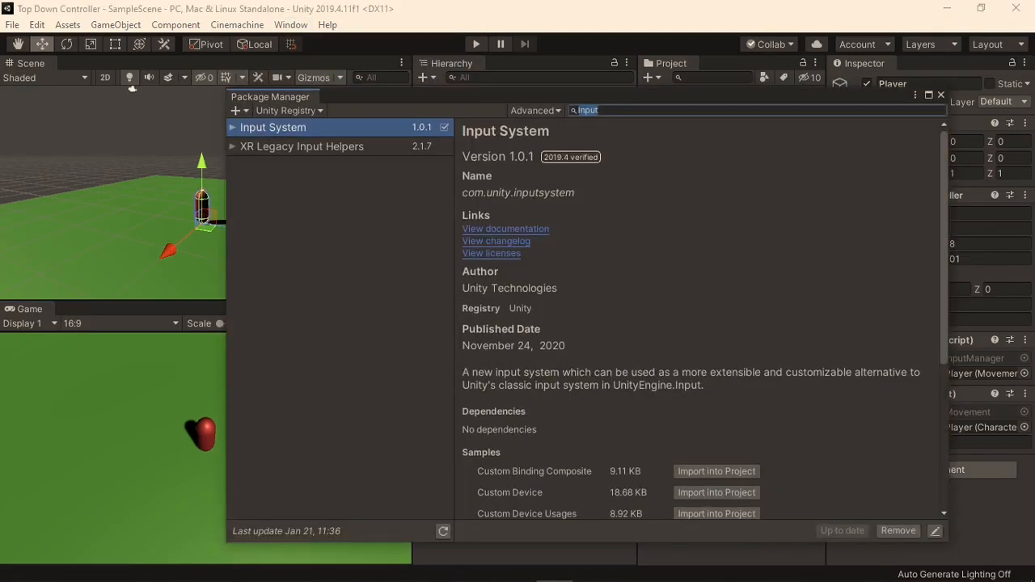
pyautogui.write('cinemachine')
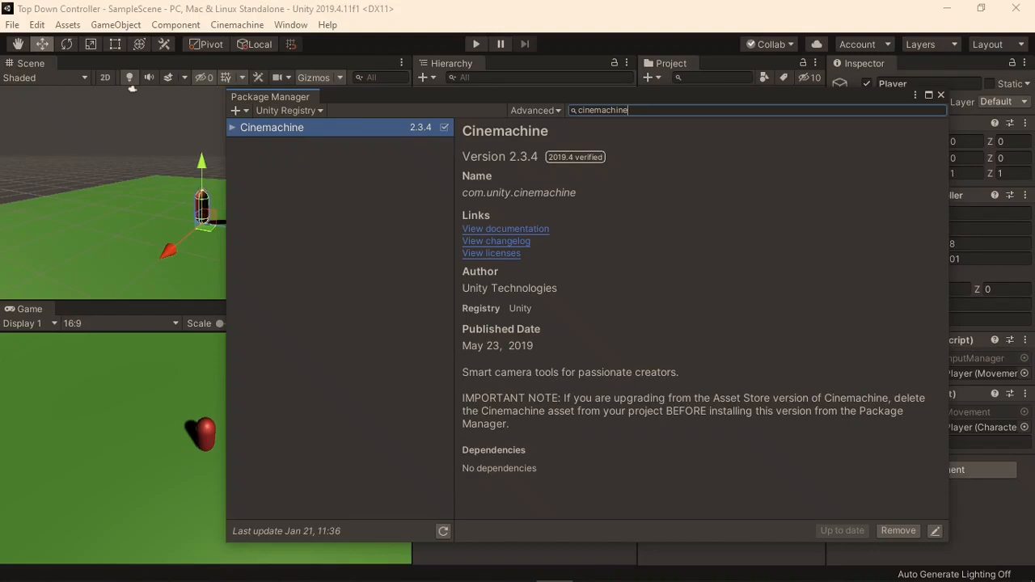
pyautogui.click(941, 93)
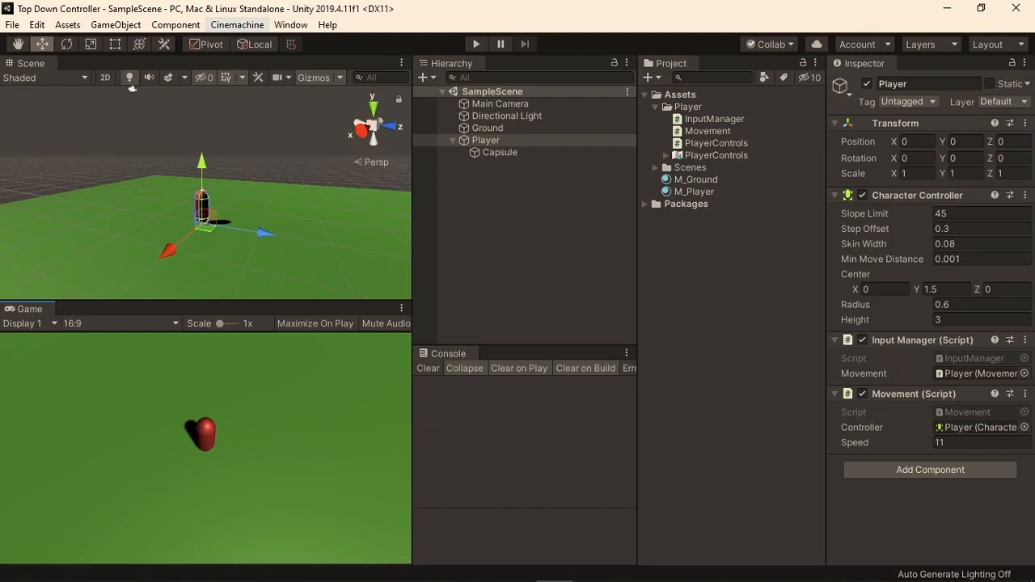
# Create a Cinemachine Virtual Camera and check the CinemachineBrain added to Main Camera.
pyautogui.click(236, 24)
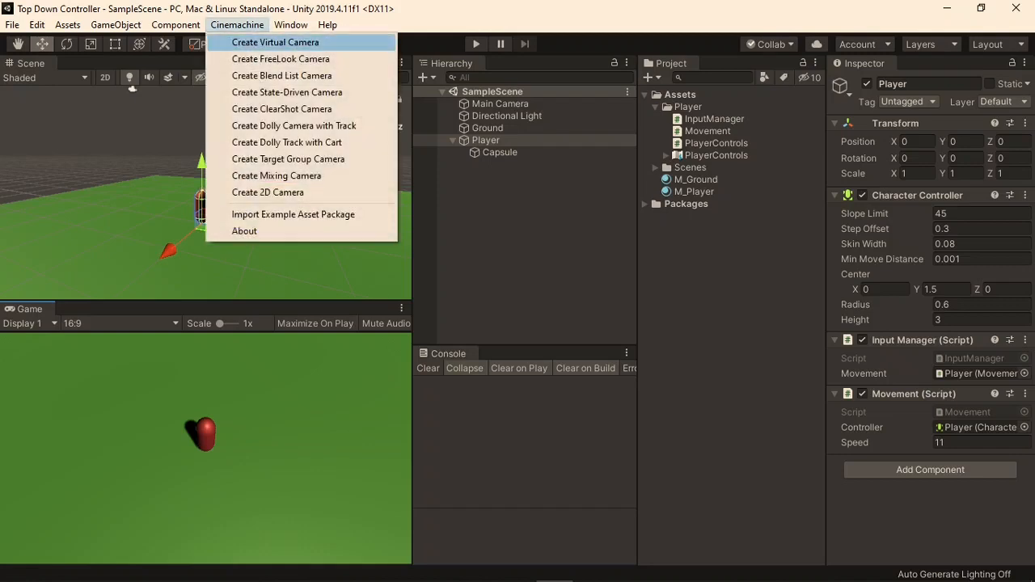
pyautogui.click(275, 43)
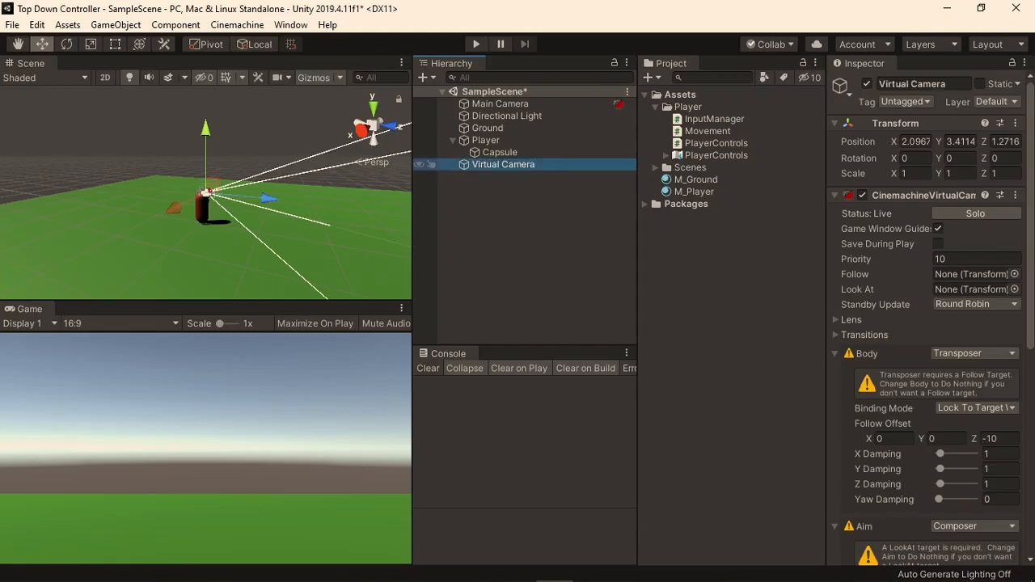
pyautogui.click(500, 103)
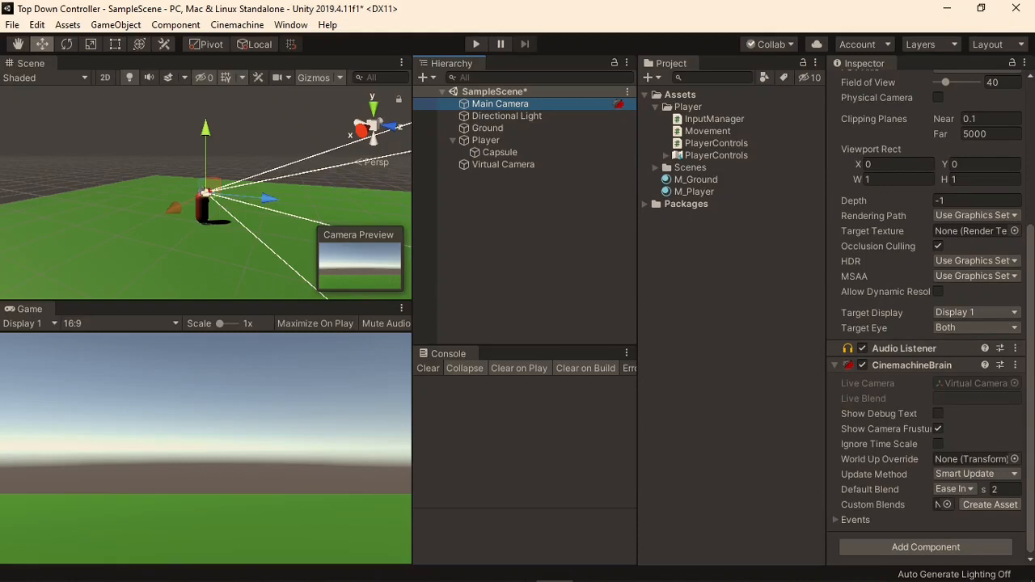
pyautogui.moveTo(880, 443)
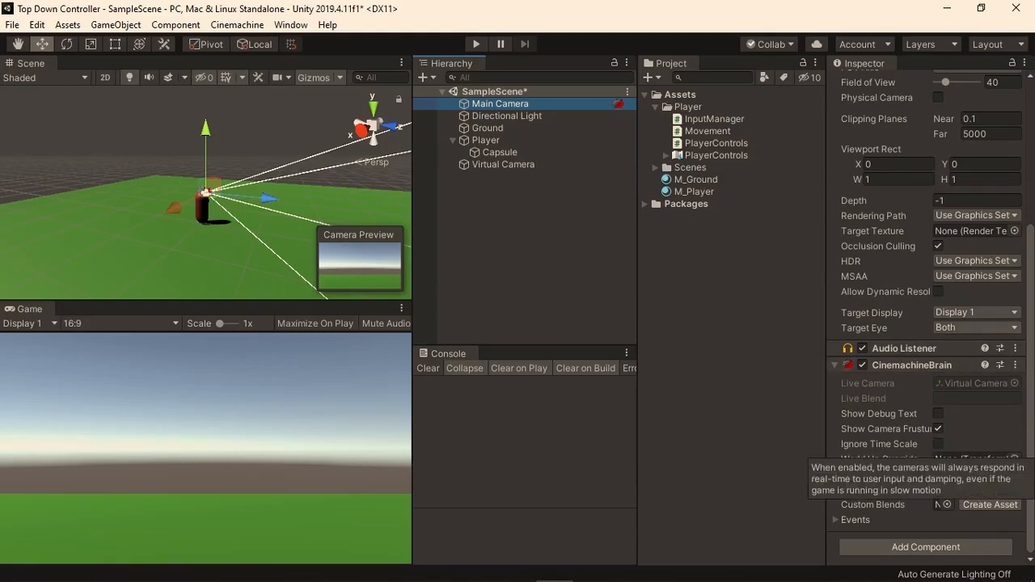
pyautogui.click(503, 165)
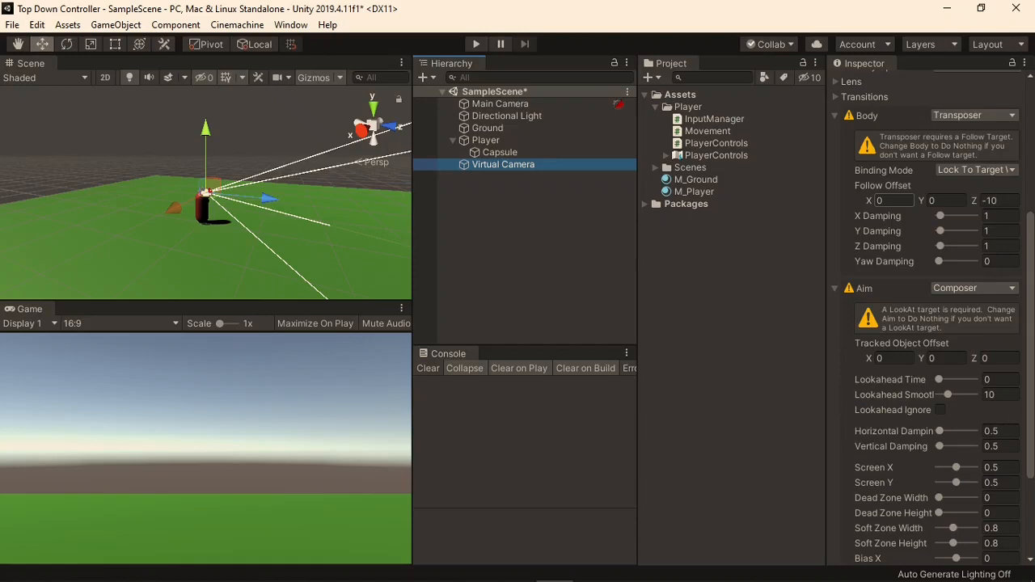
# Set the virtual camera's Follow Offset to 0, 12, -7 and make it follow Player.
pyautogui.click(886, 201)
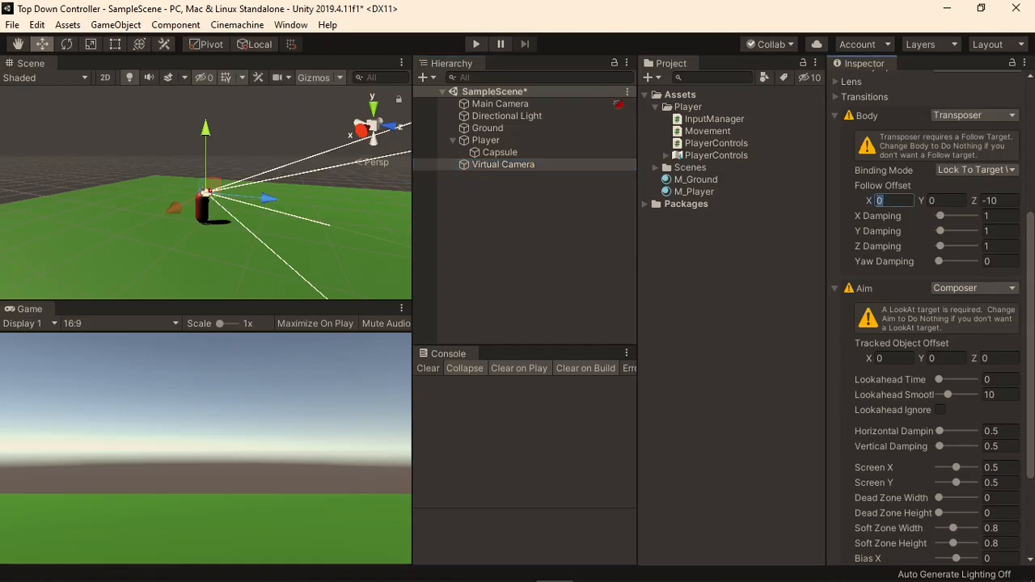
pyautogui.click(946, 200)
pyautogui.write('12')
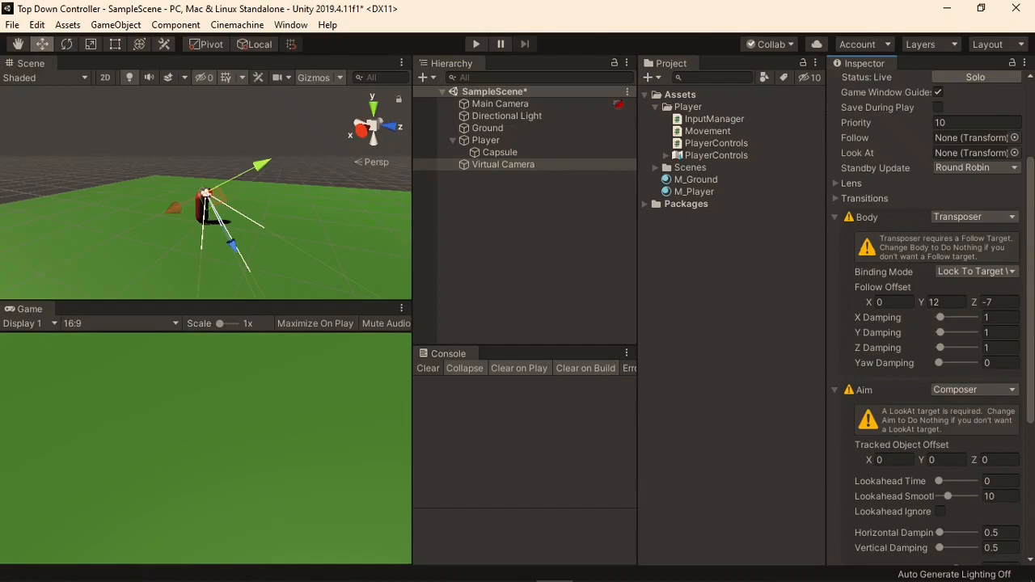
pyautogui.click(485, 139)
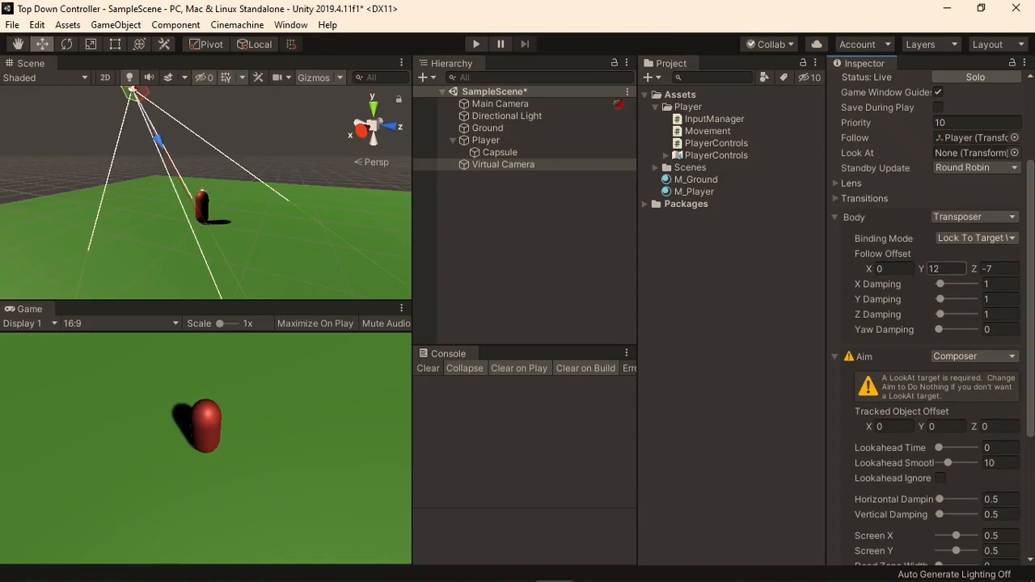
# Tilt the camera Rotation X to 60 and set Field of View to 60.
pyautogui.click(945, 269)
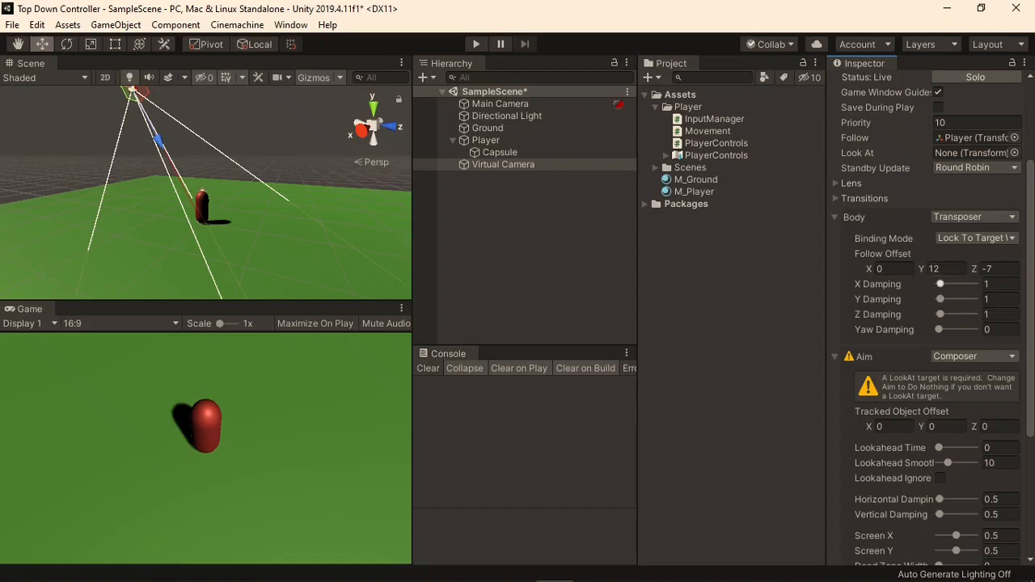
pyautogui.click(503, 165)
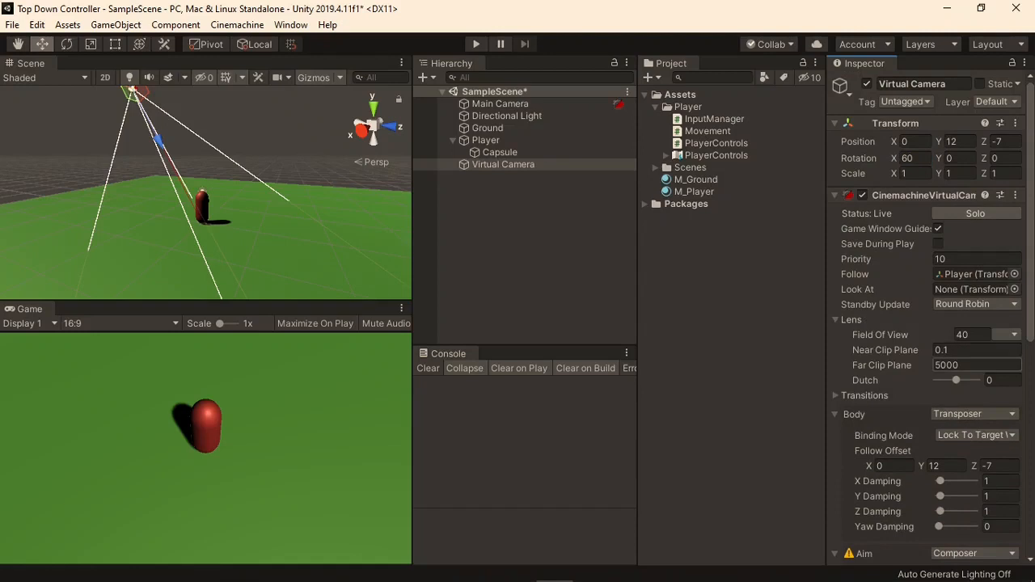
pyautogui.click(962, 333)
pyautogui.write('60')
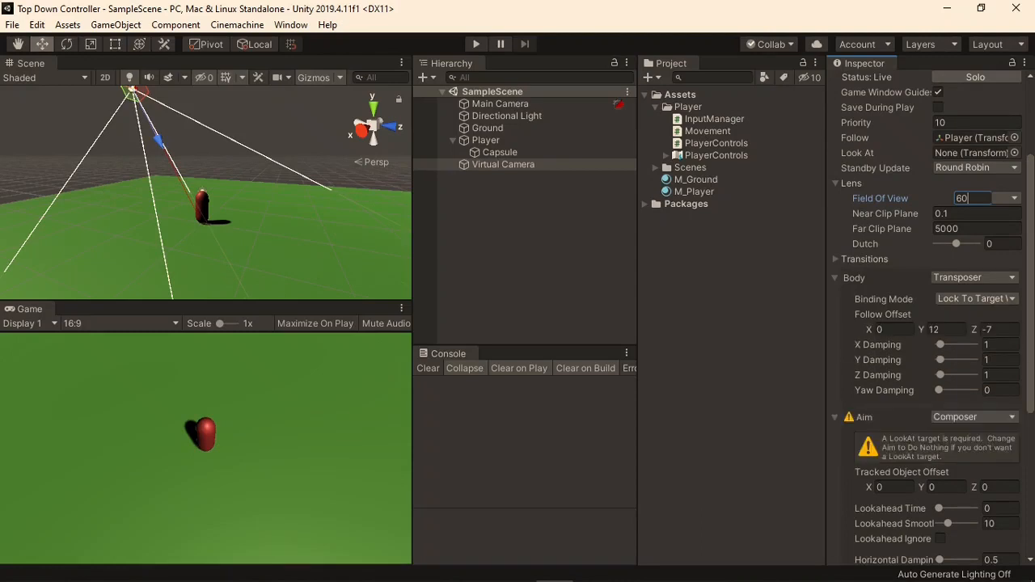
pyautogui.click(974, 417)
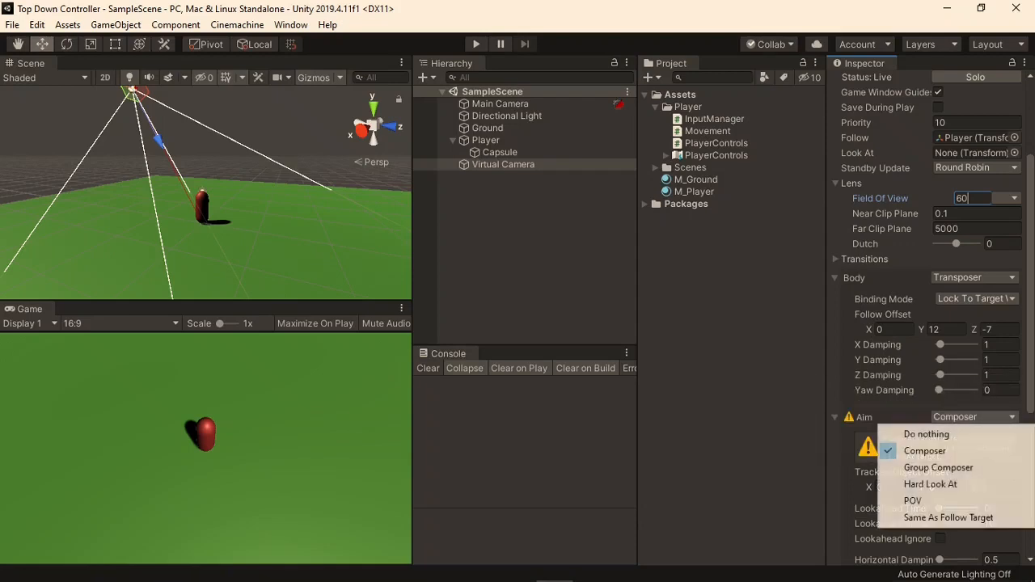
pyautogui.click(924, 434)
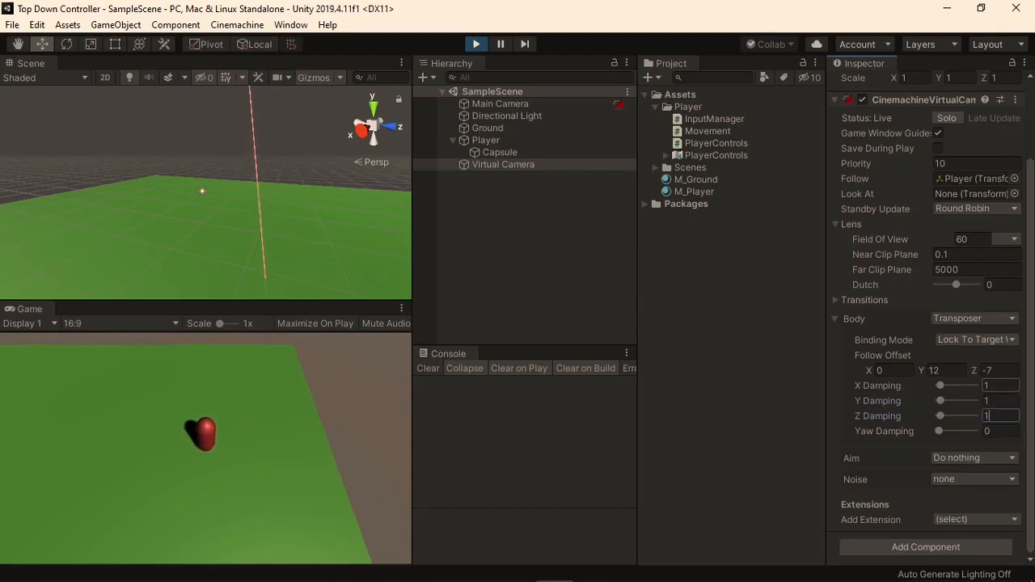
# Set Aim to Do nothing, test movement in Play mode and save the scene.
pyautogui.press('ctrl+s')
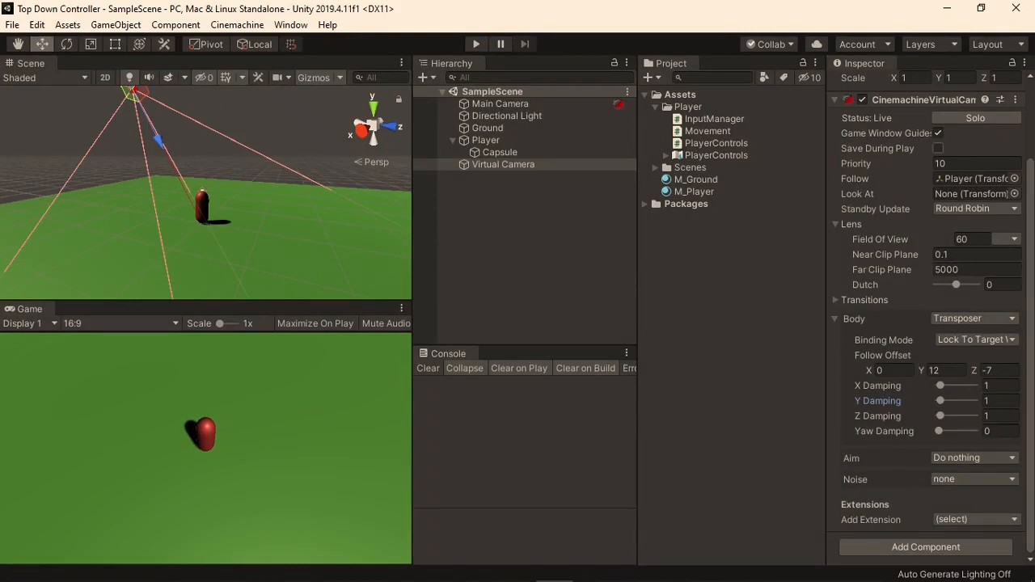
# In Play mode set damping to X 5.5, Y 5.5, Z 4.3 and keep it after stopping.
pyautogui.click(937, 148)
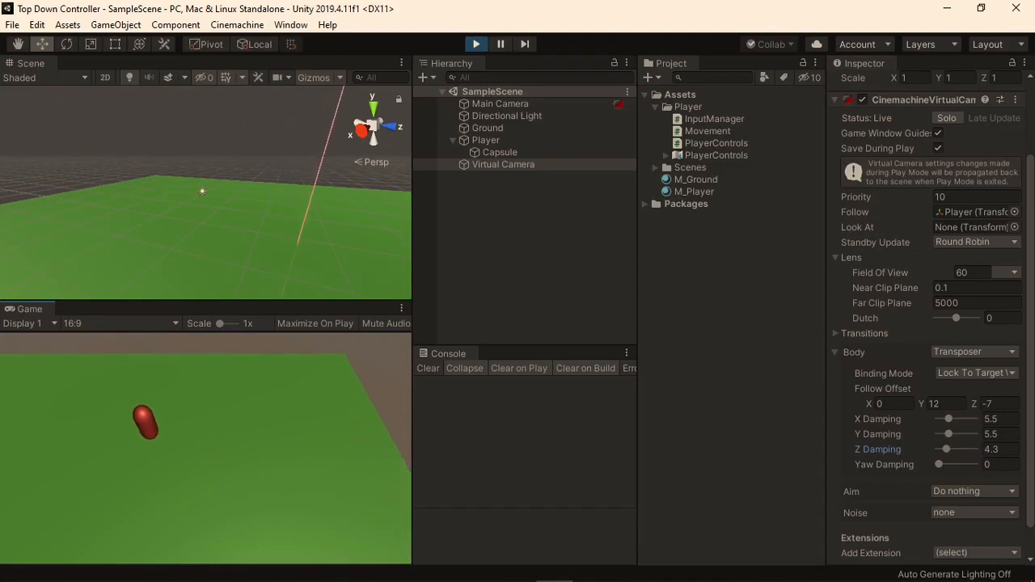
pyautogui.click(476, 43)
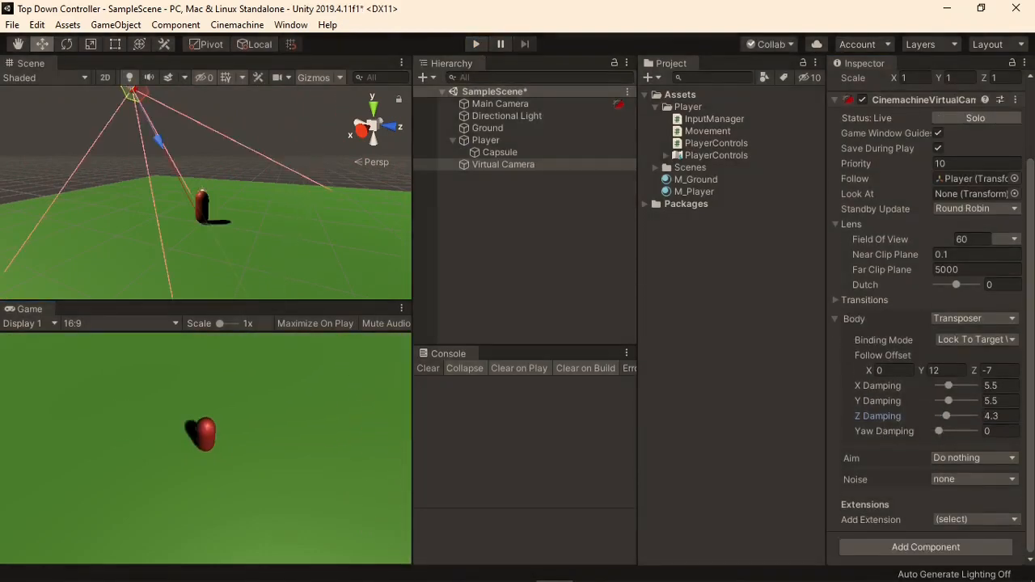